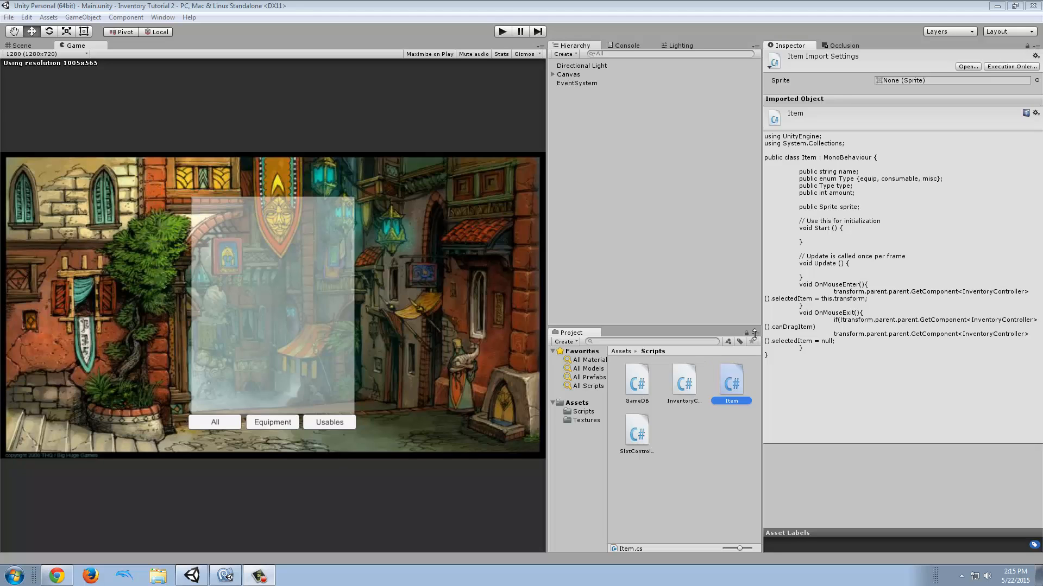
mouse_move(444, 296)
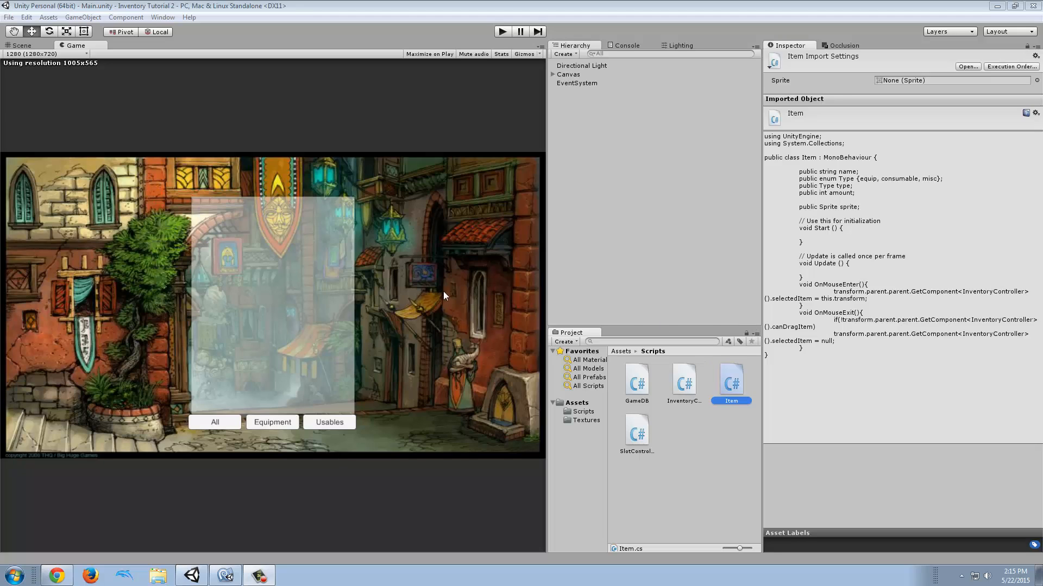
mouse_move(652, 210)
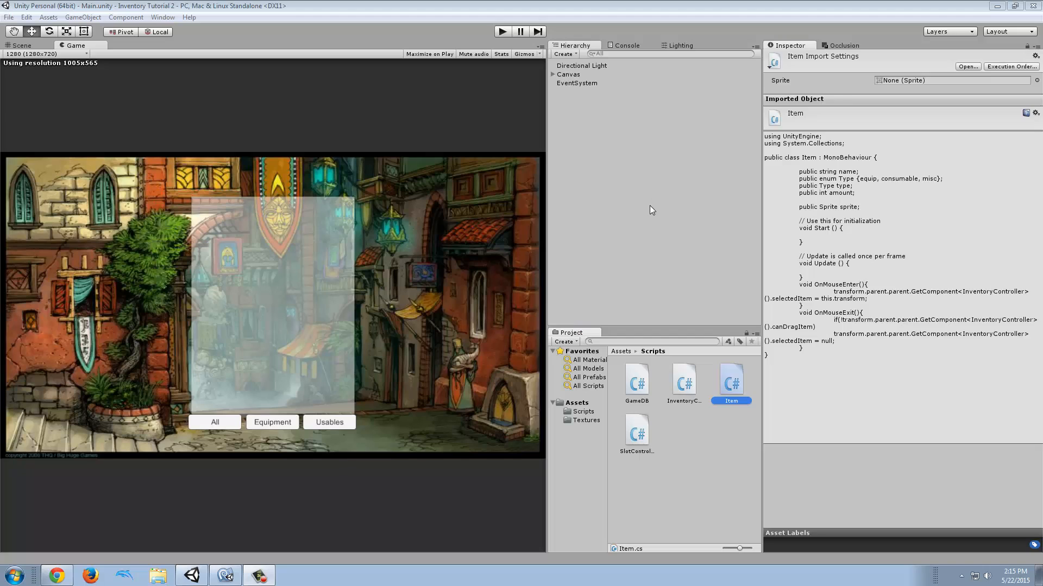
mouse_move(636, 220)
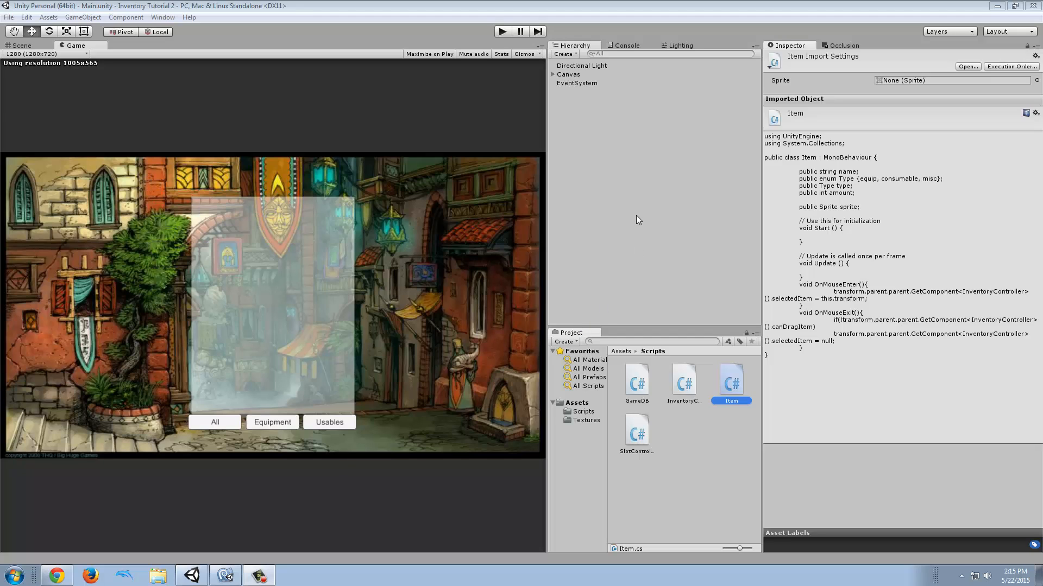
Open the InventoryController script from the Scripts folder in MonoDevelop.
double_click(684, 381)
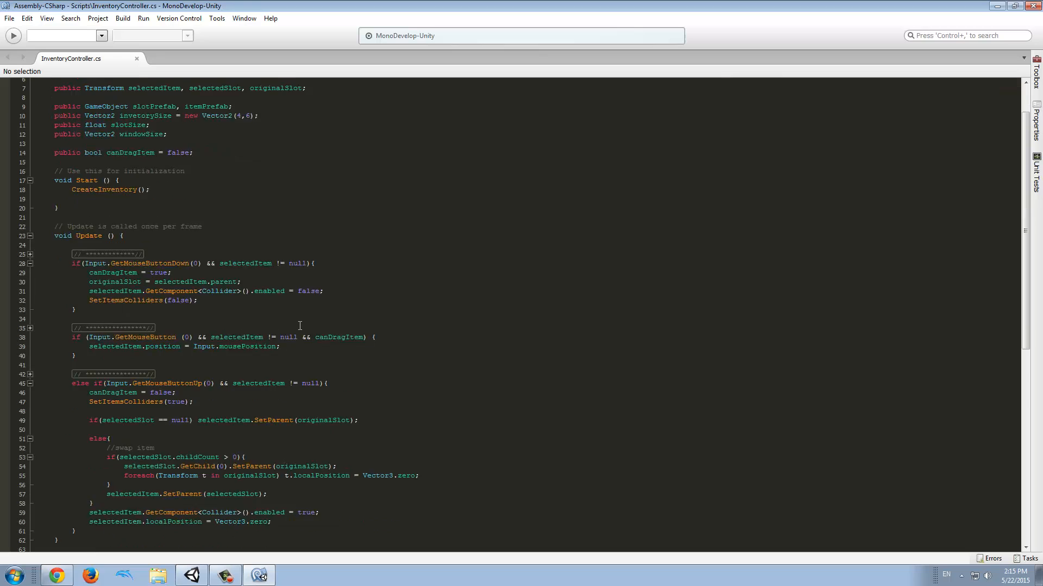
mouse_move(412, 174)
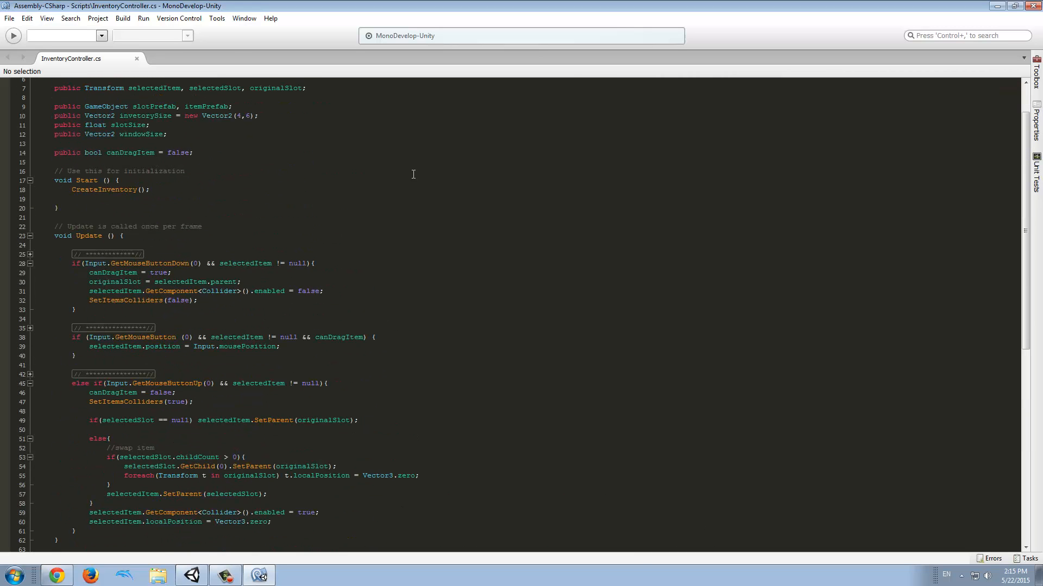
scroll("down", 3)
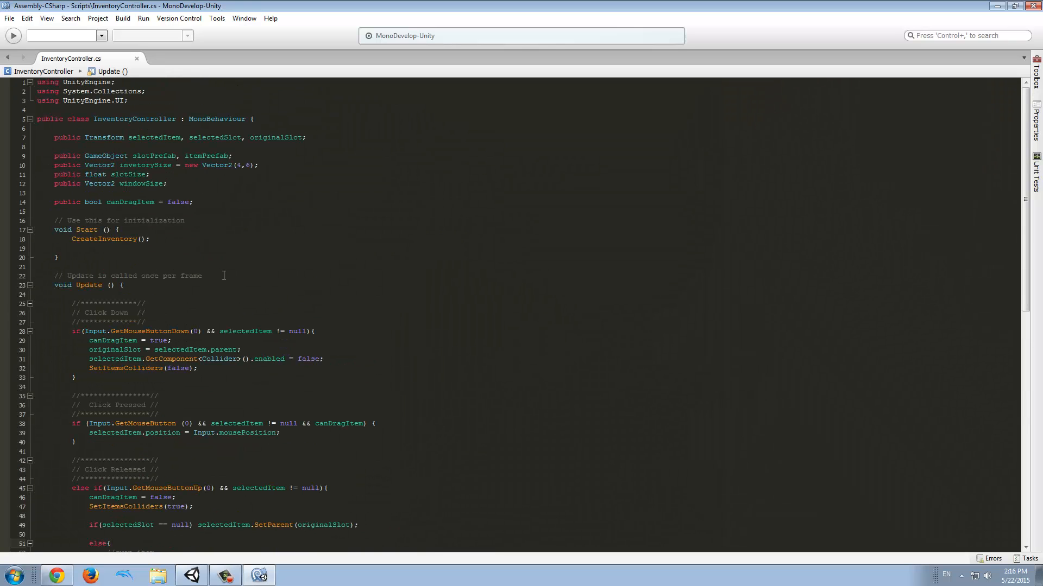
scroll("down", 3)
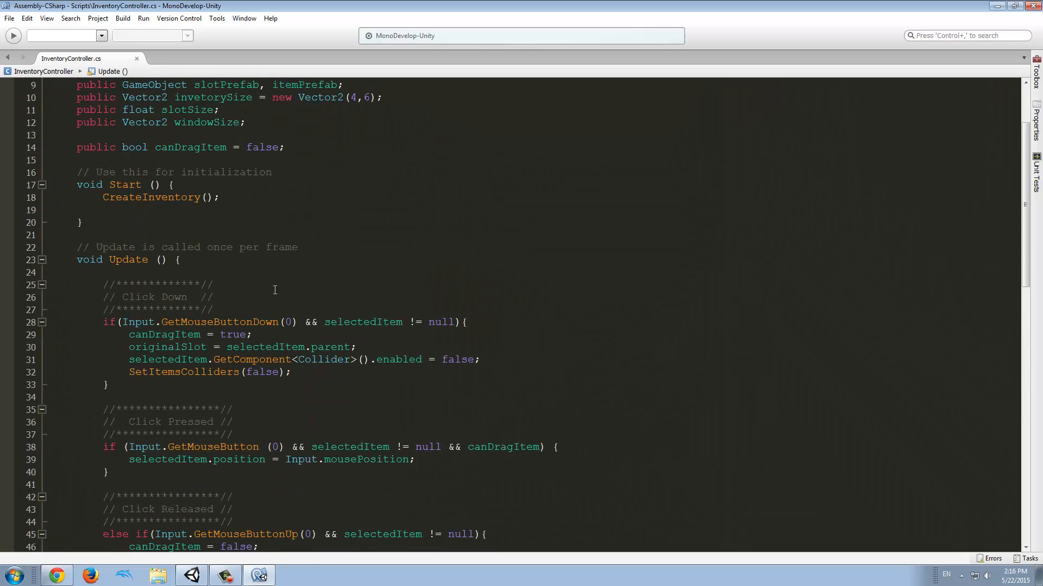
scroll("down", 3)
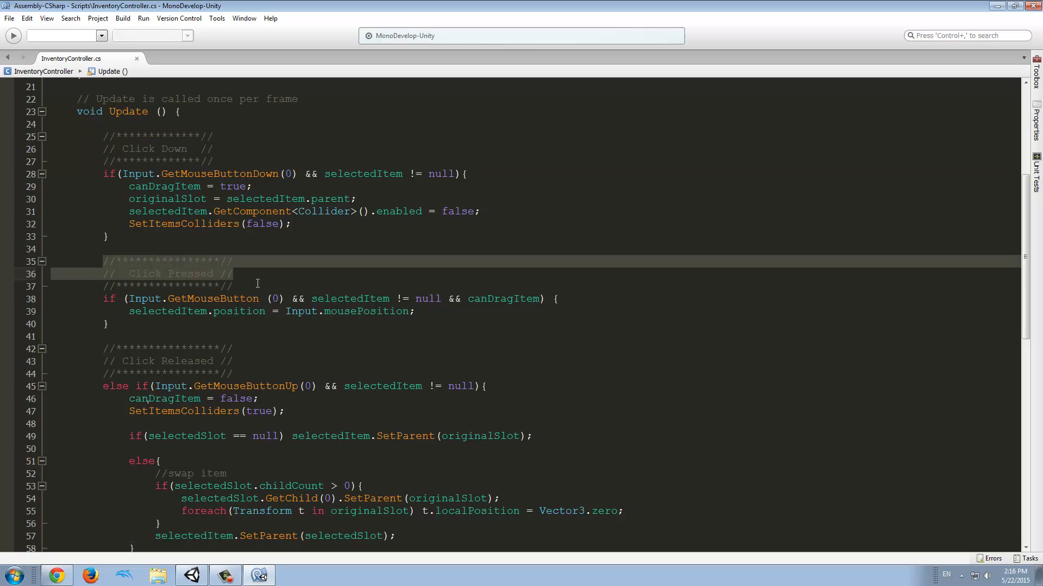
scroll("down", 3)
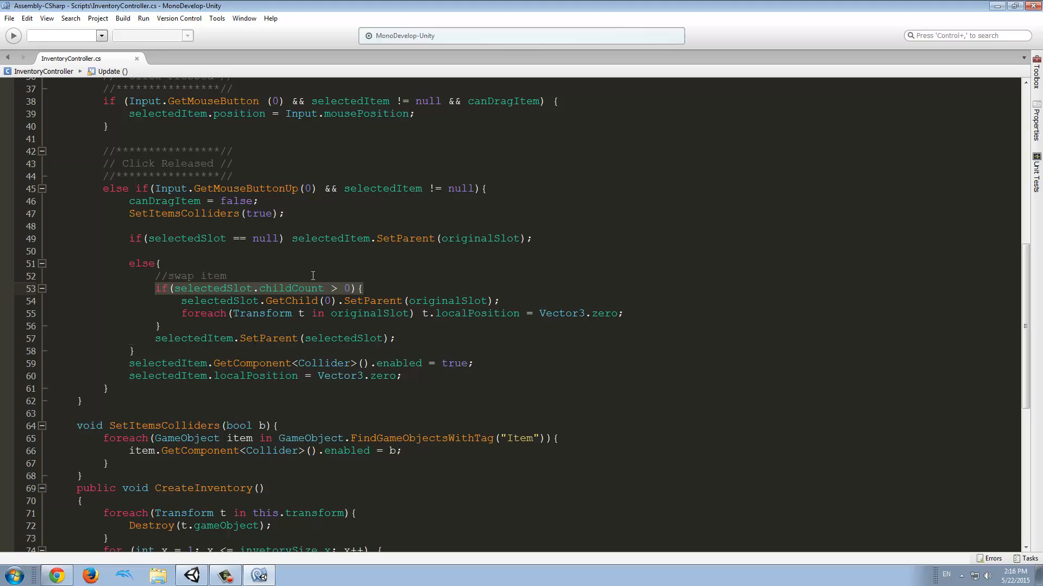
mouse_move(363, 284)
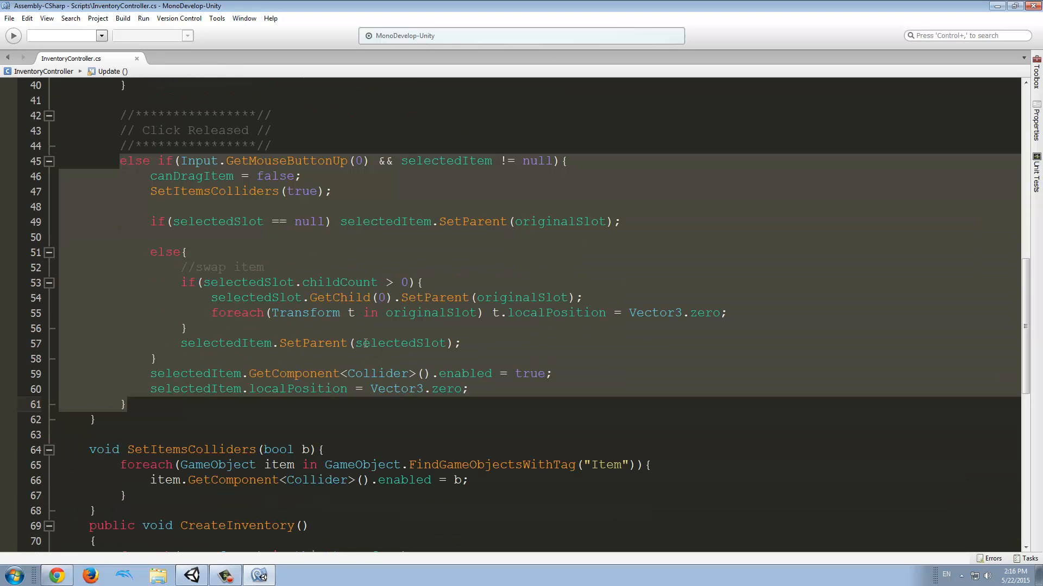
left_click(501, 160)
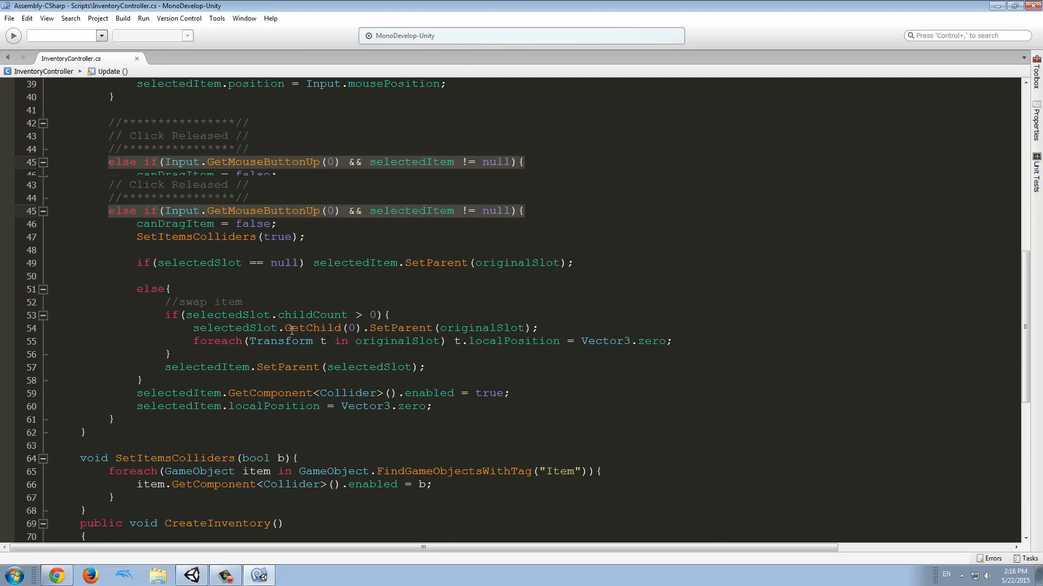
scroll("down", 3)
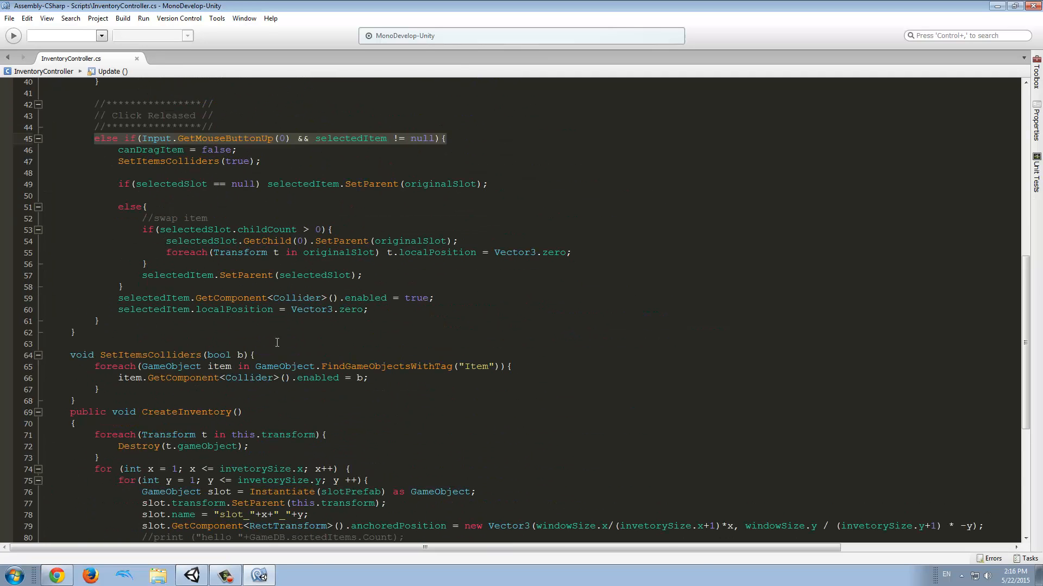
Open Item.cs from Unity and view its public int amount field in MonoDevelop.
left_click(257, 575)
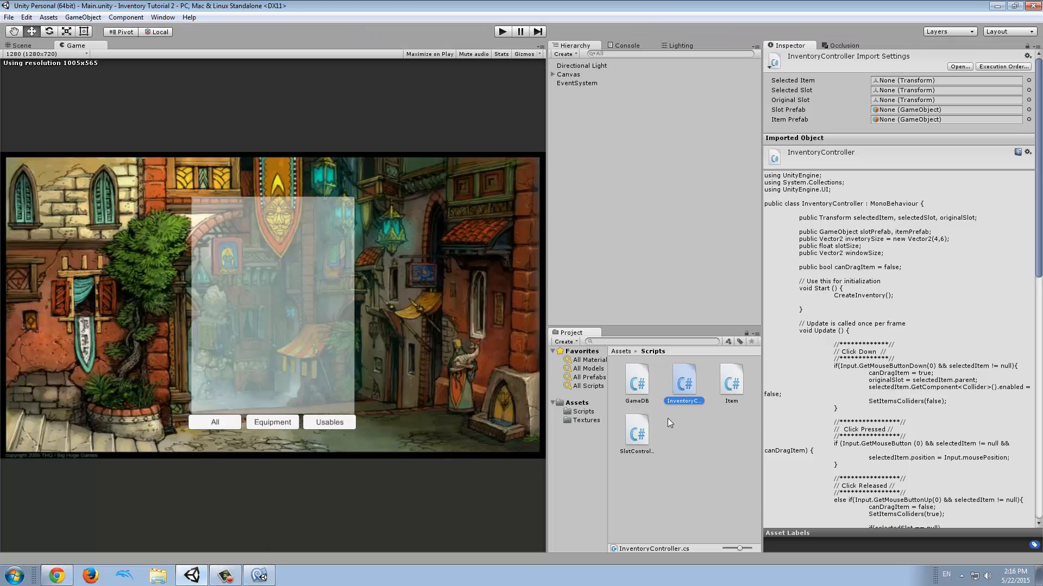
left_click(729, 381)
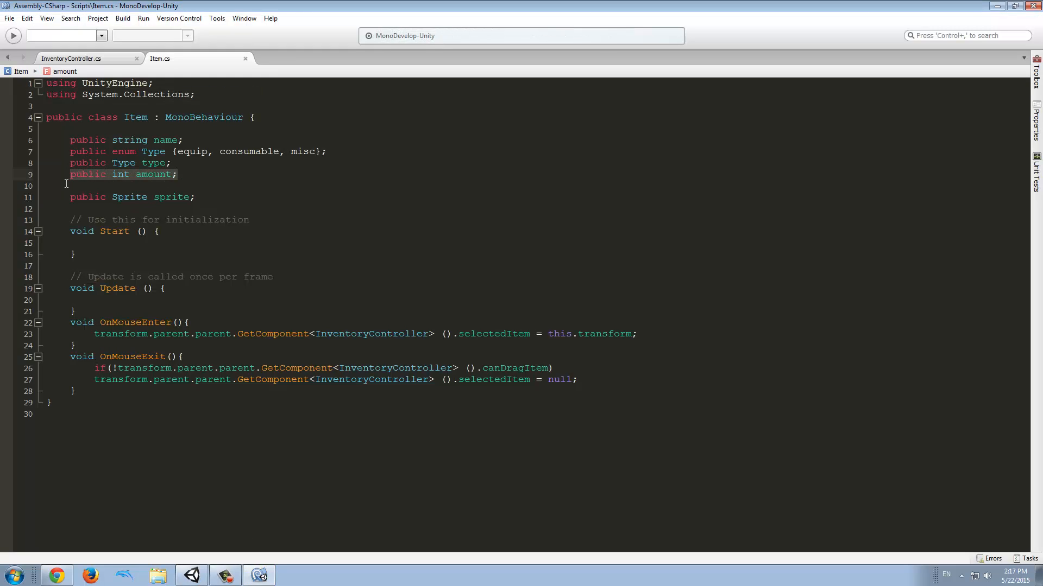
left_click(195, 174)
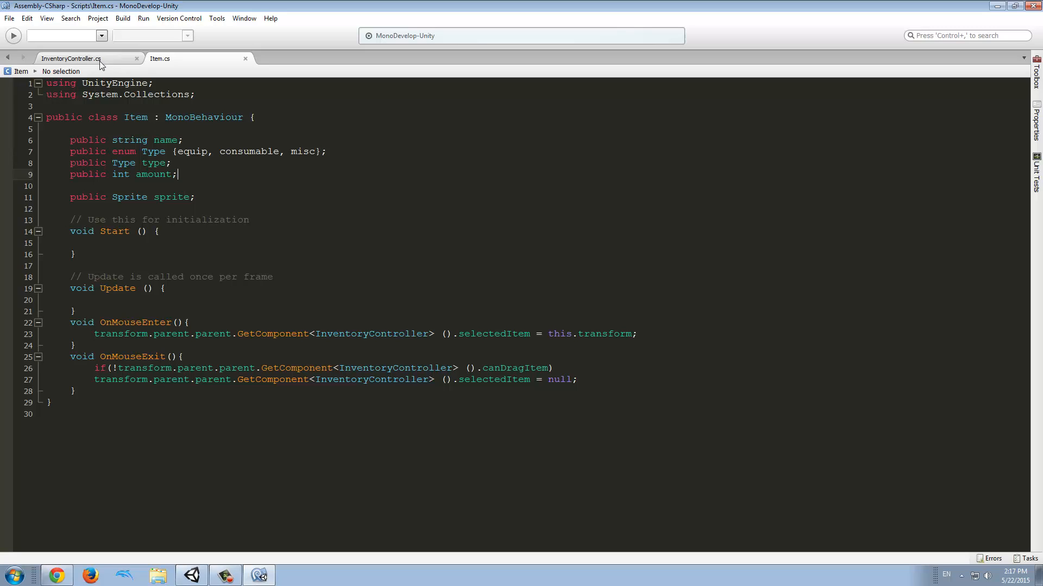
mouse_move(71, 59)
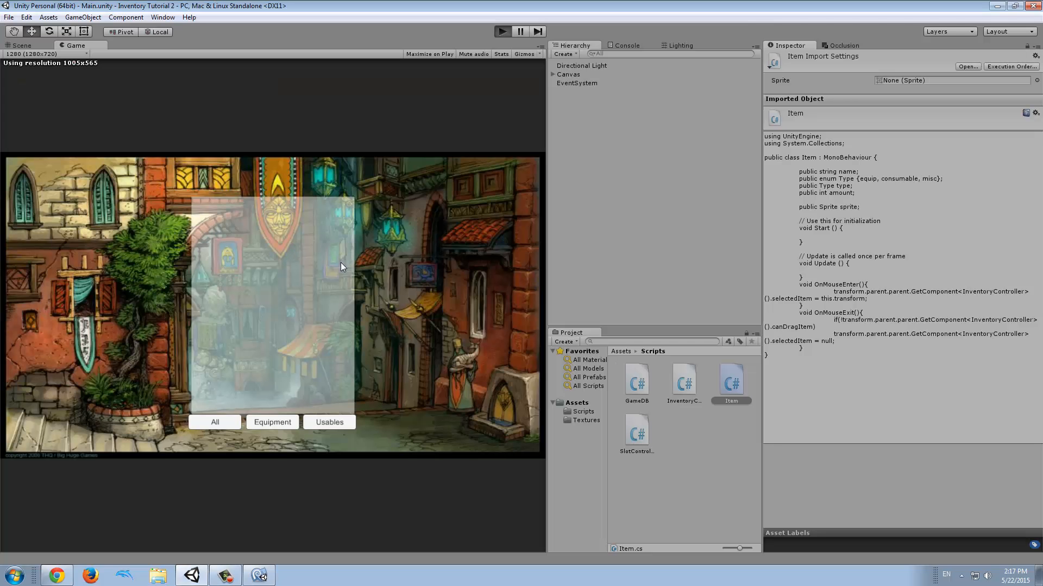
Enter Play mode to view sword, potion and bow icons, then return to Item script.
left_click(501, 32)
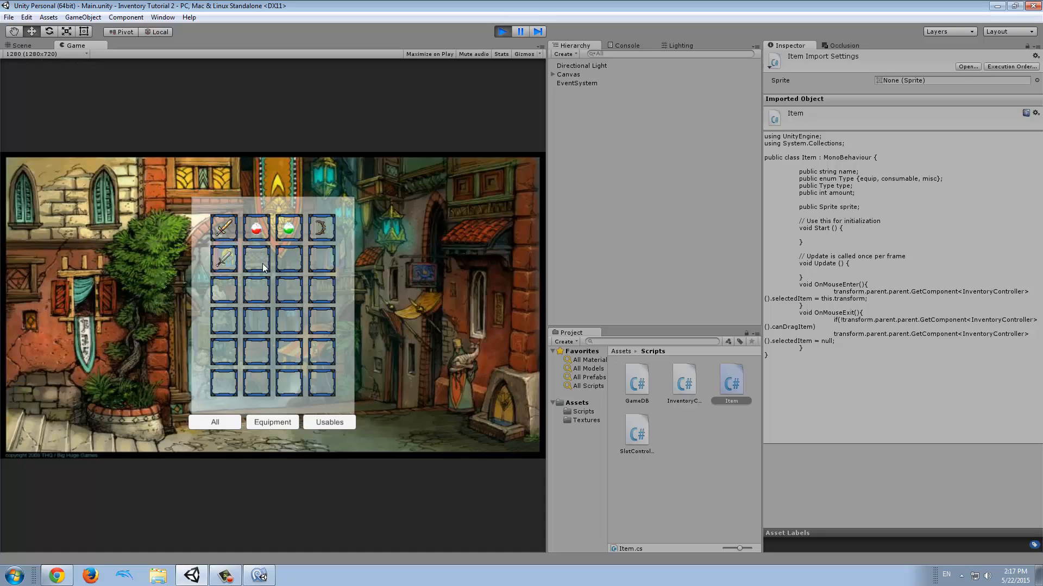
mouse_move(266, 240)
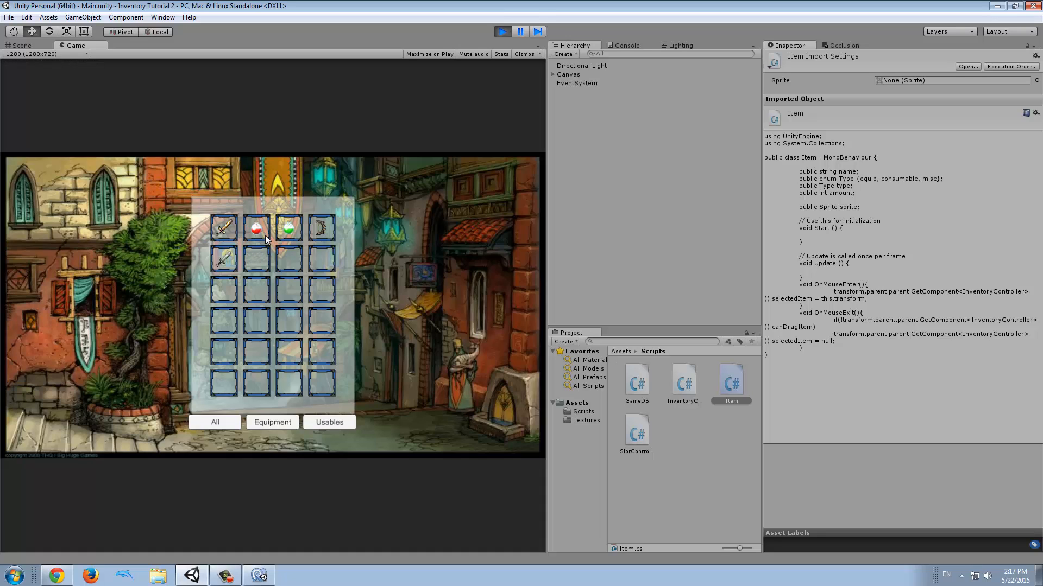
mouse_move(224, 231)
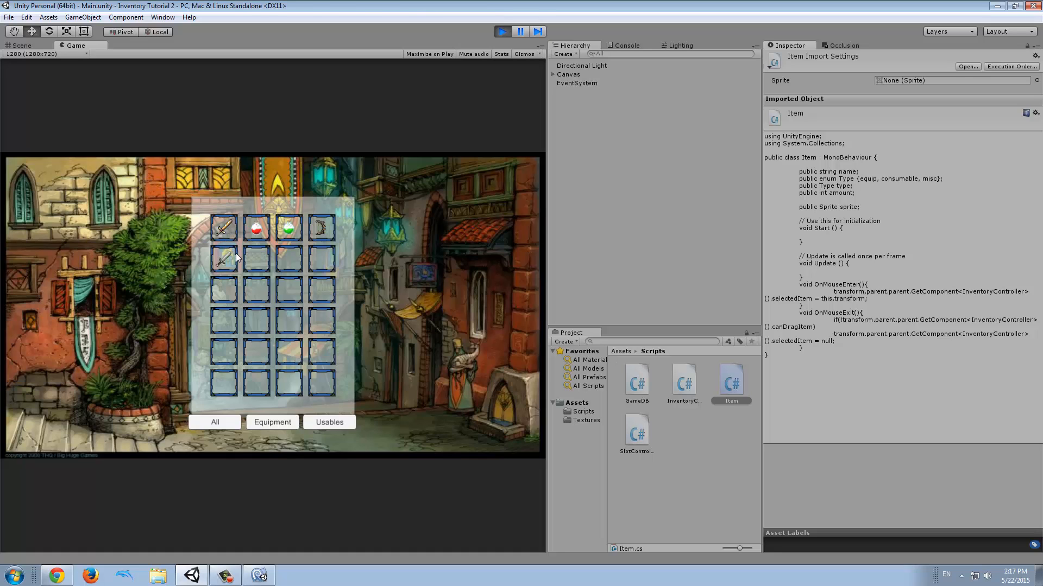
left_click(258, 574)
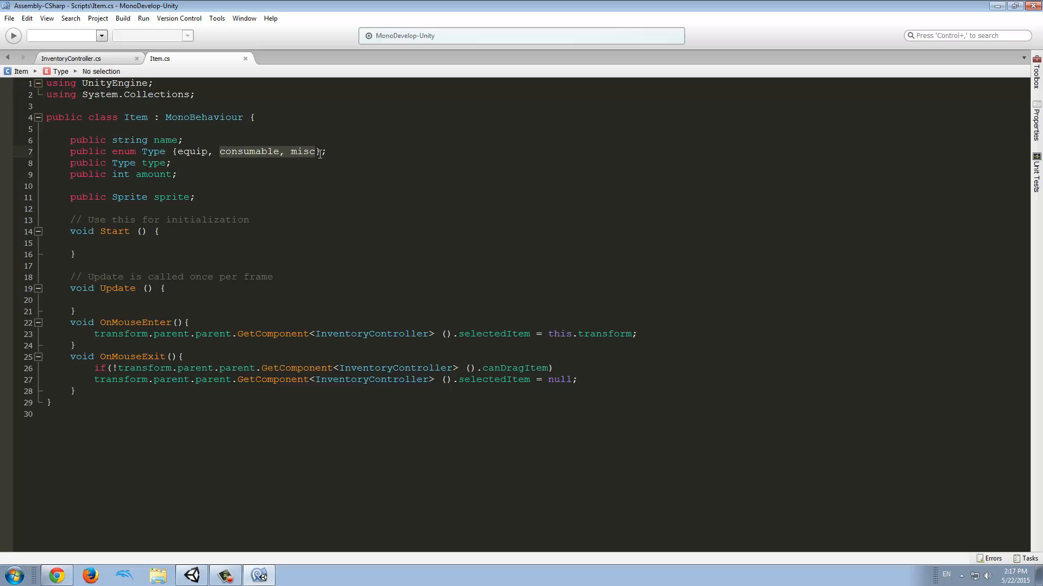
mouse_move(254, 161)
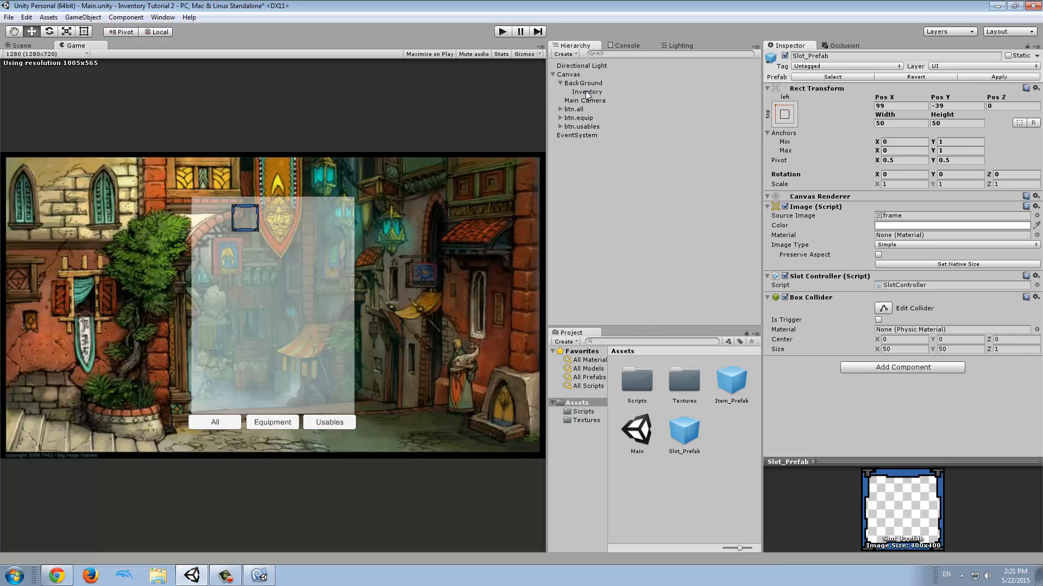
Select Item_Prefab inside Slot_Prefab and frame the sword slot in the Scene view.
left_click(729, 382)
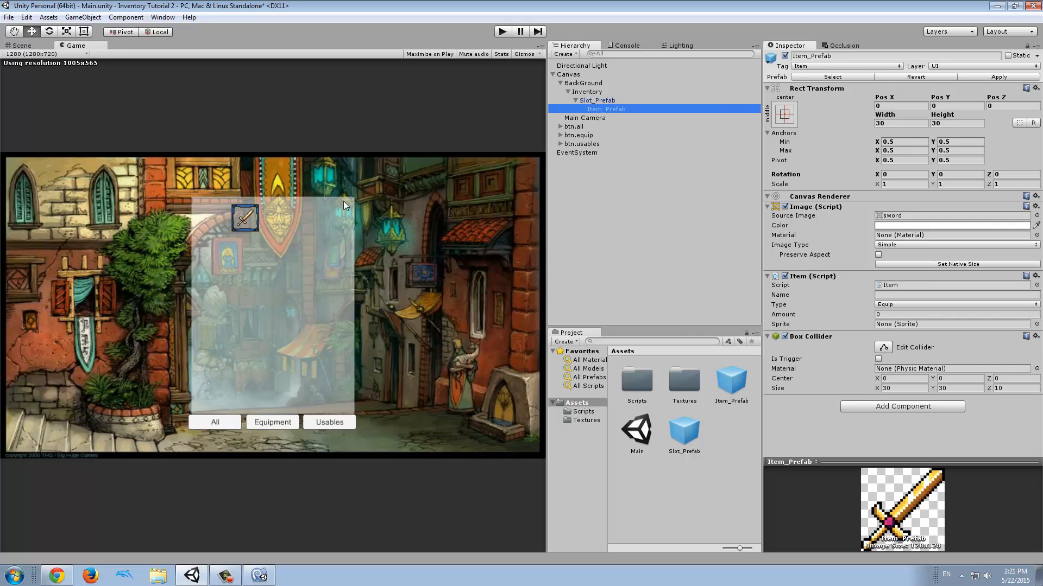
mouse_move(246, 243)
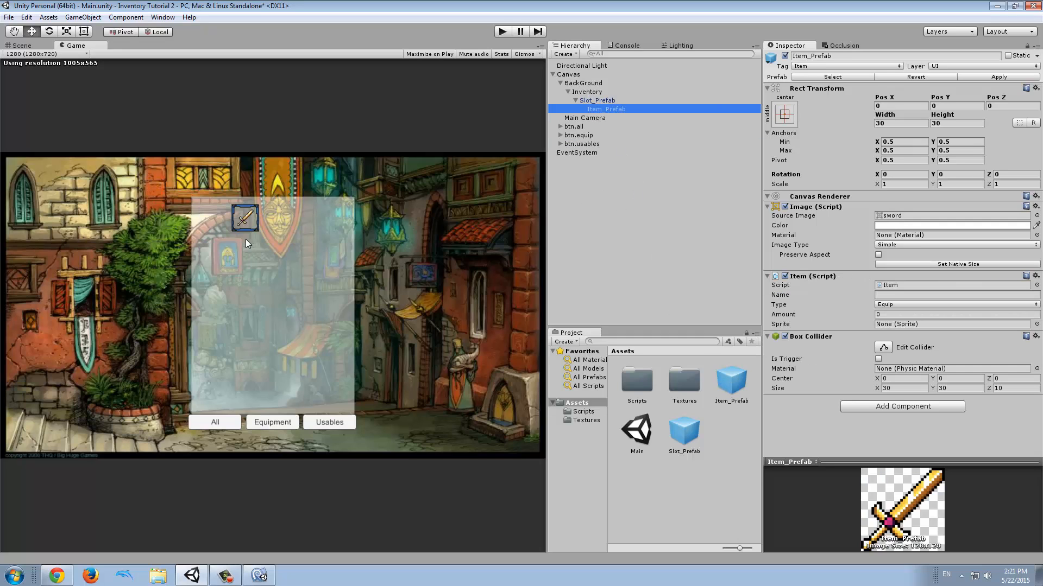
left_click(21, 45)
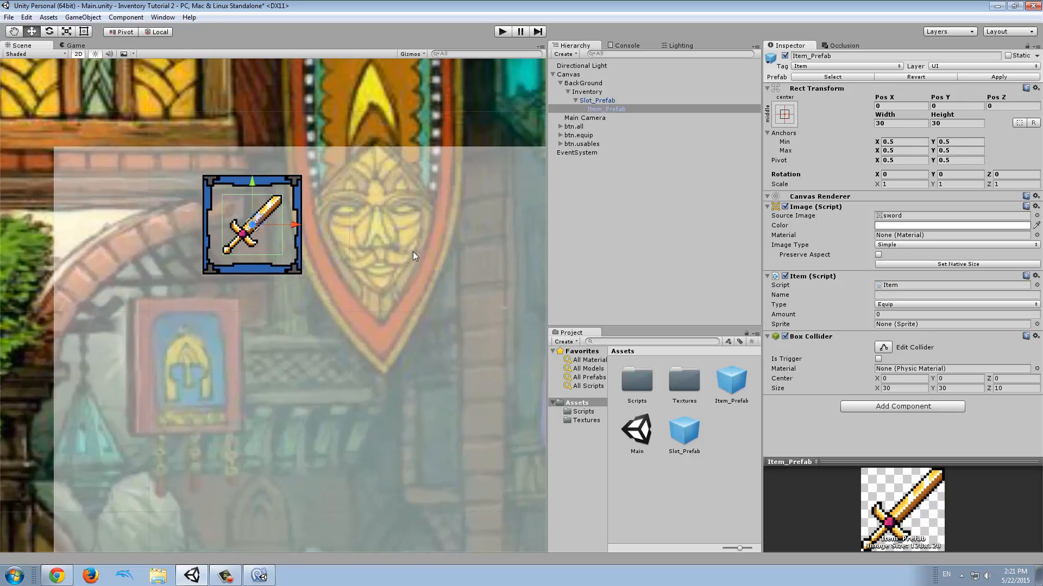
Add a Text child under the sword item showing the count "1".
right_click(605, 109)
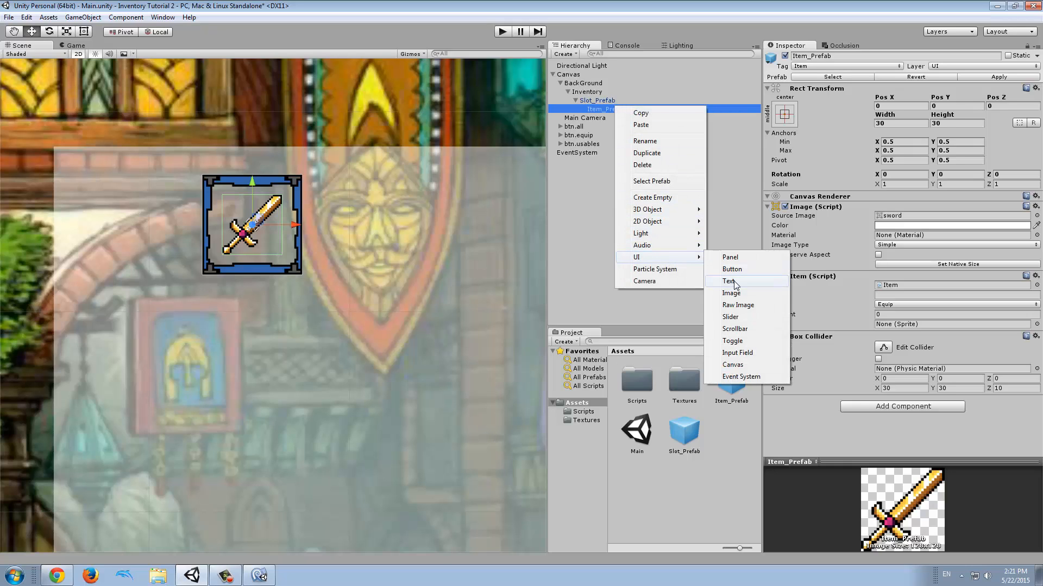
left_click(729, 280)
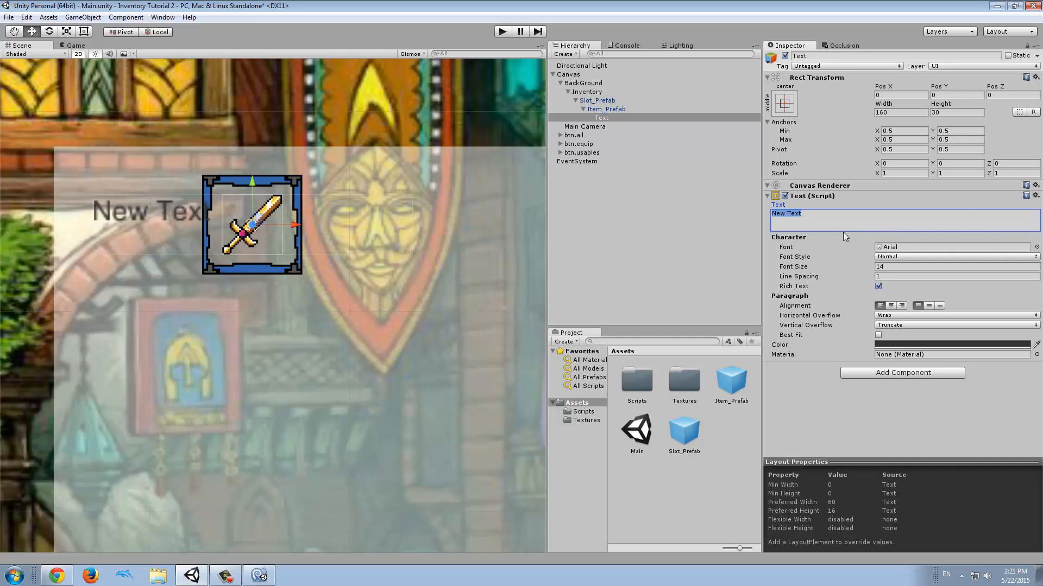
type("1")
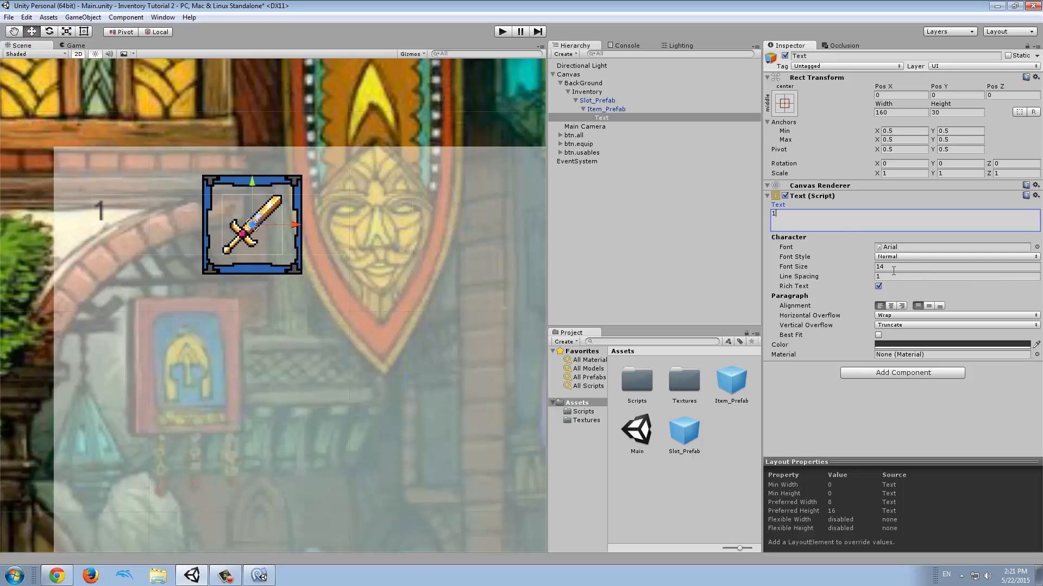
Size the count text 40 by 40 and align it to the bottom-right.
left_click(901, 112)
type("30")
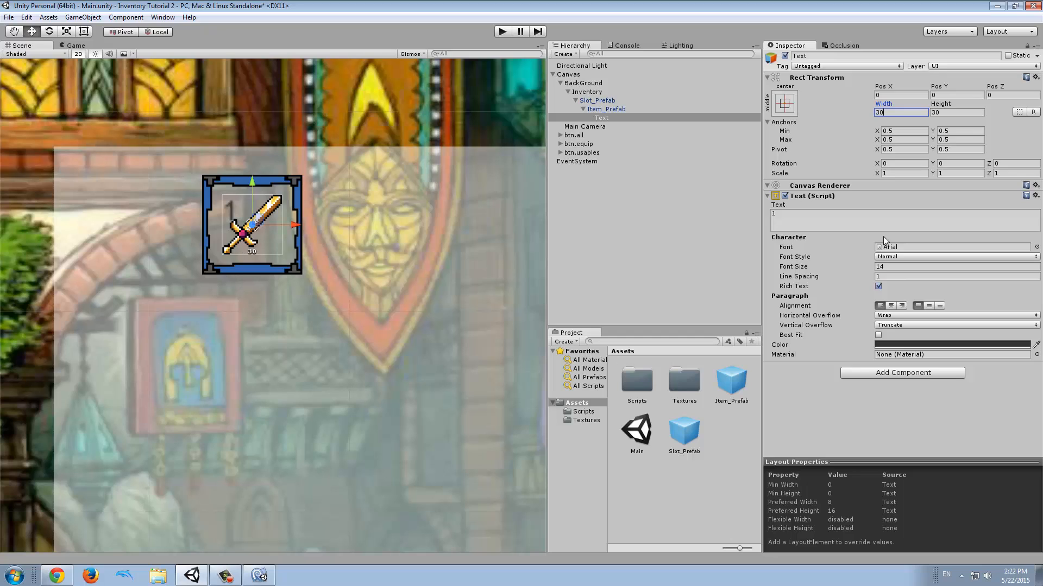
mouse_move(802, 308)
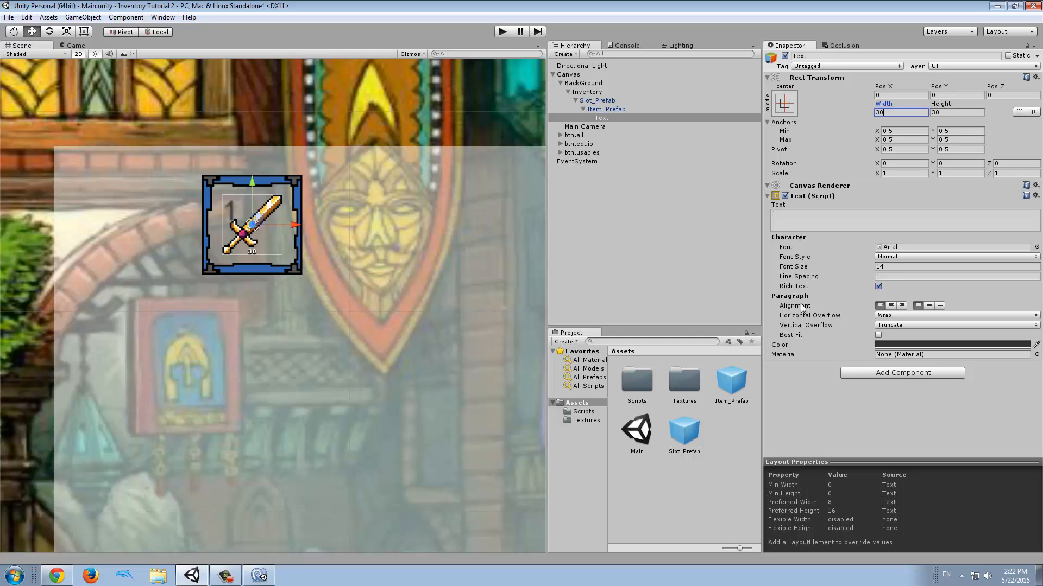
mouse_move(799, 306)
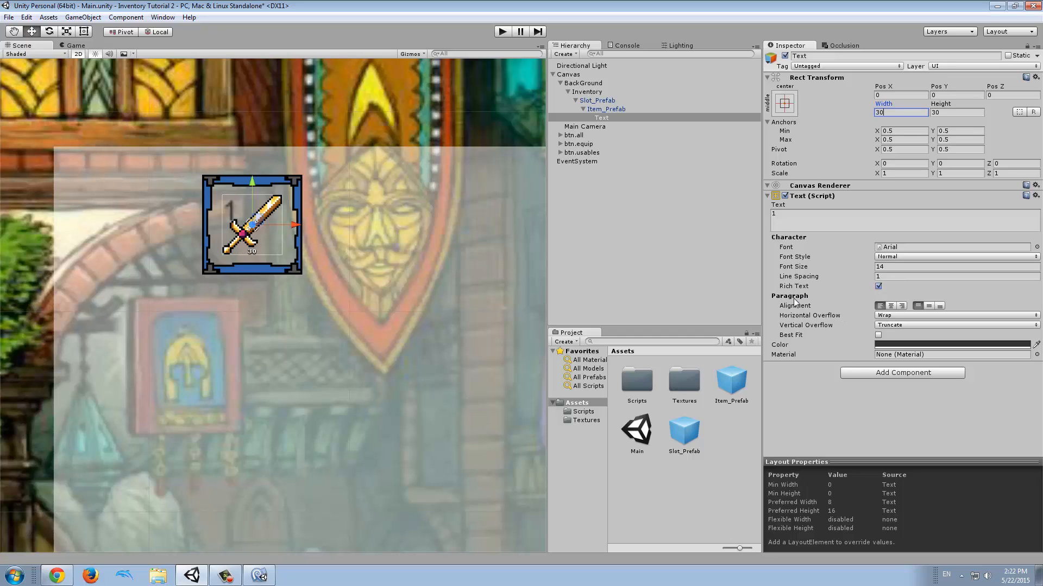
mouse_move(871, 316)
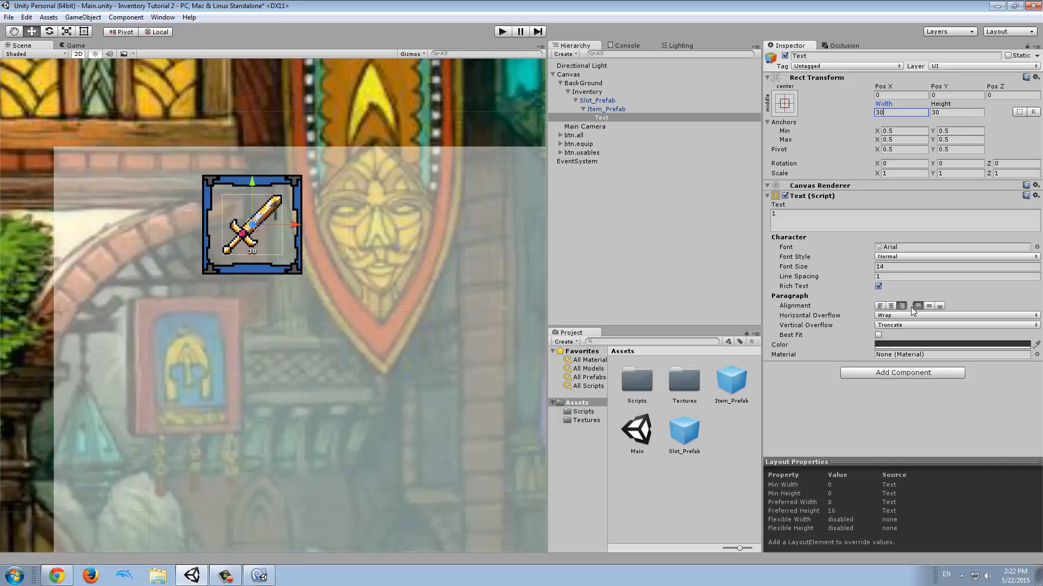
mouse_move(928, 305)
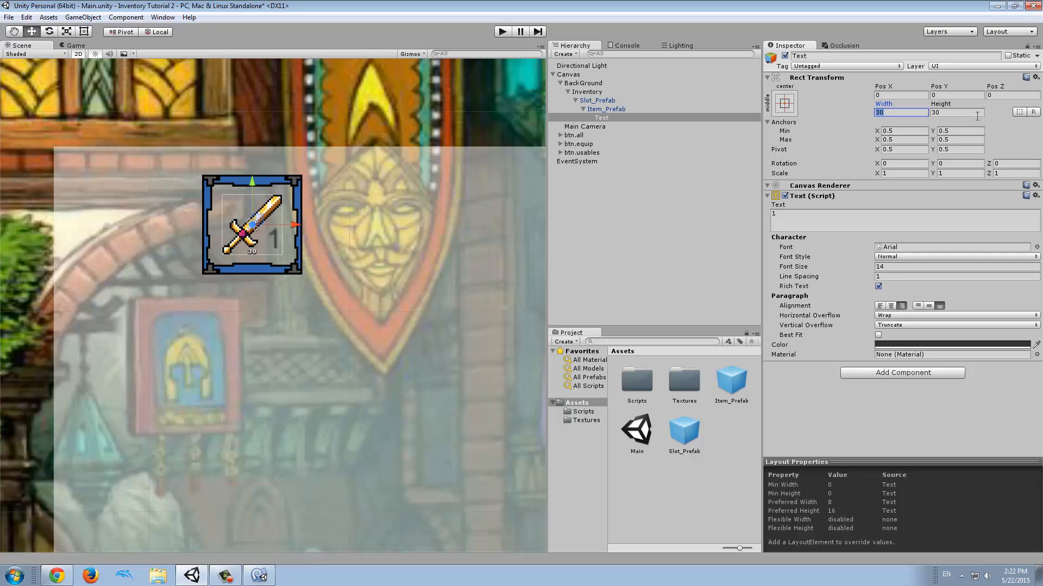
type("40")
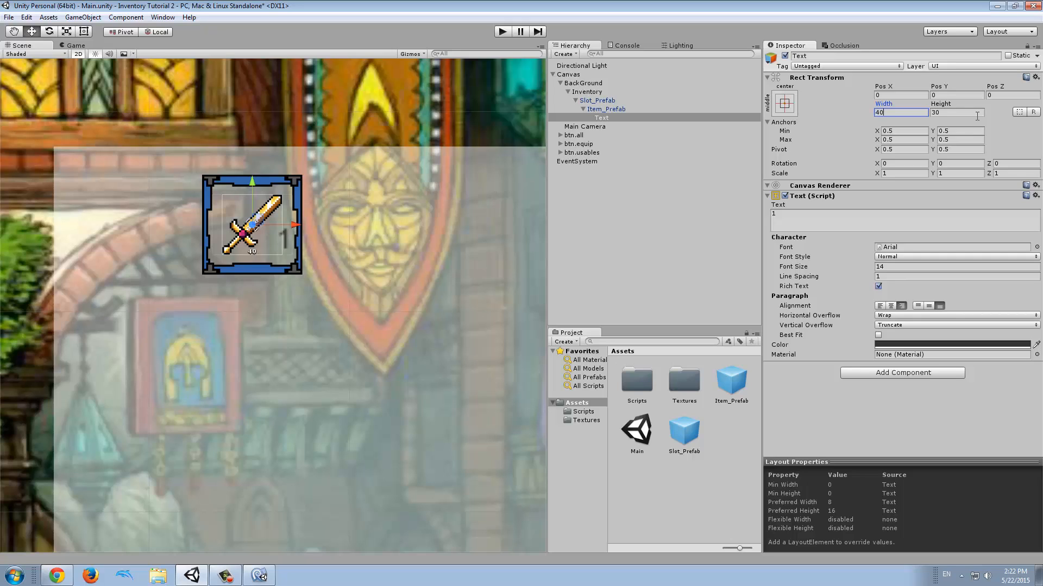
type("40")
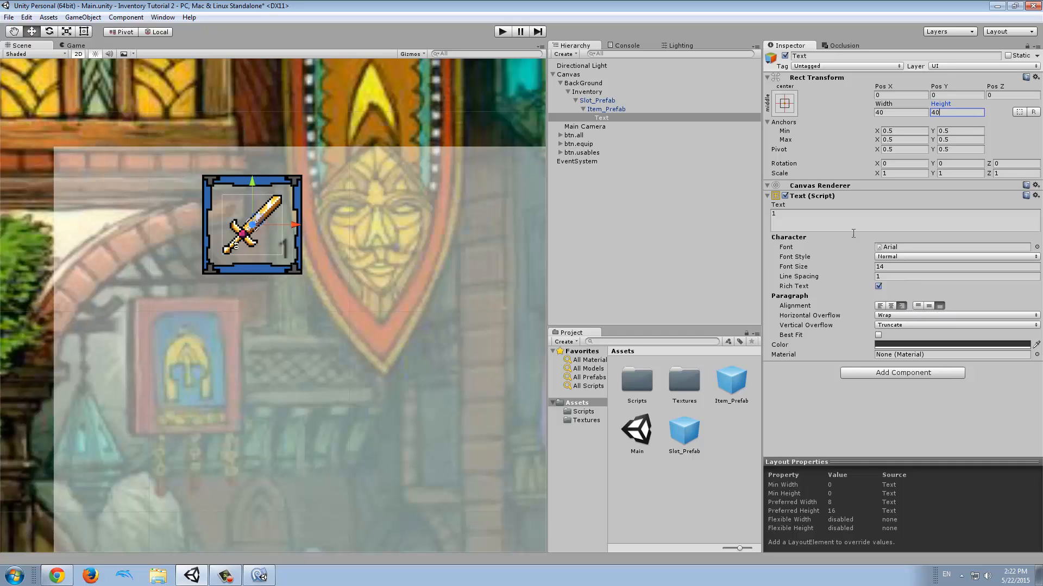
type("0")
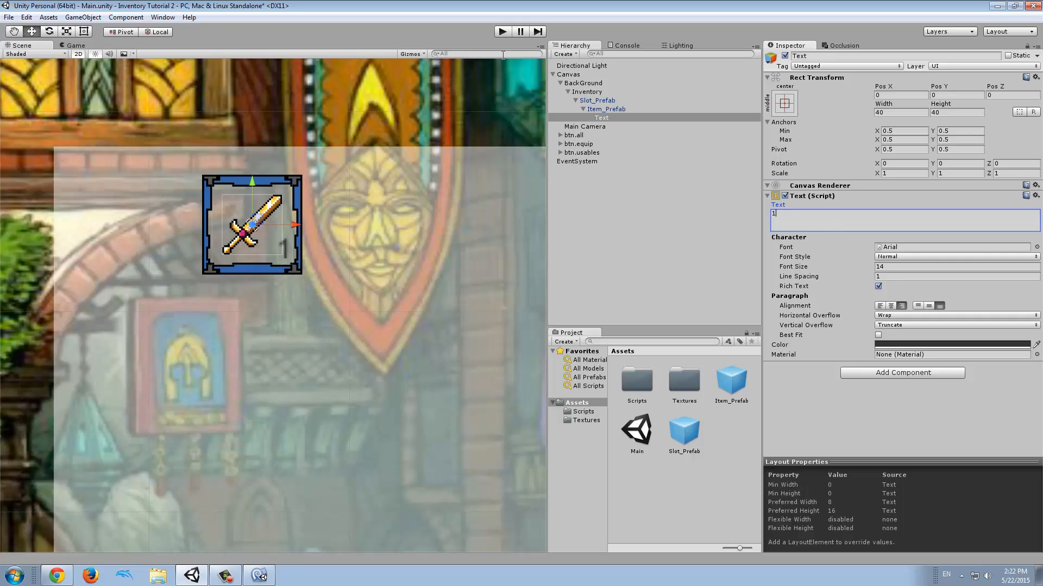
Rename the Text object under Item_Prefab to count.text.
left_click(601, 118)
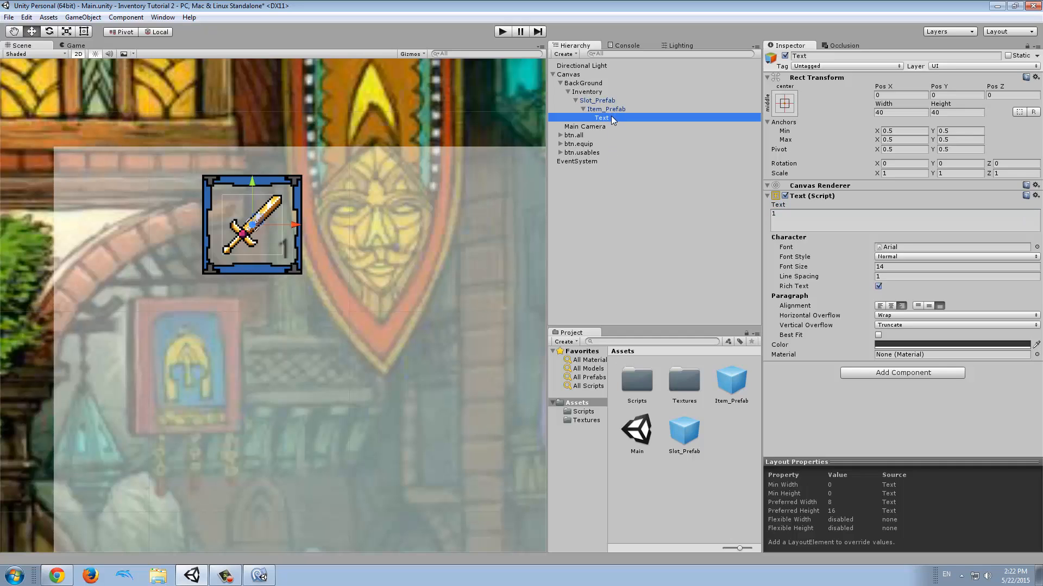
double_click(600, 117)
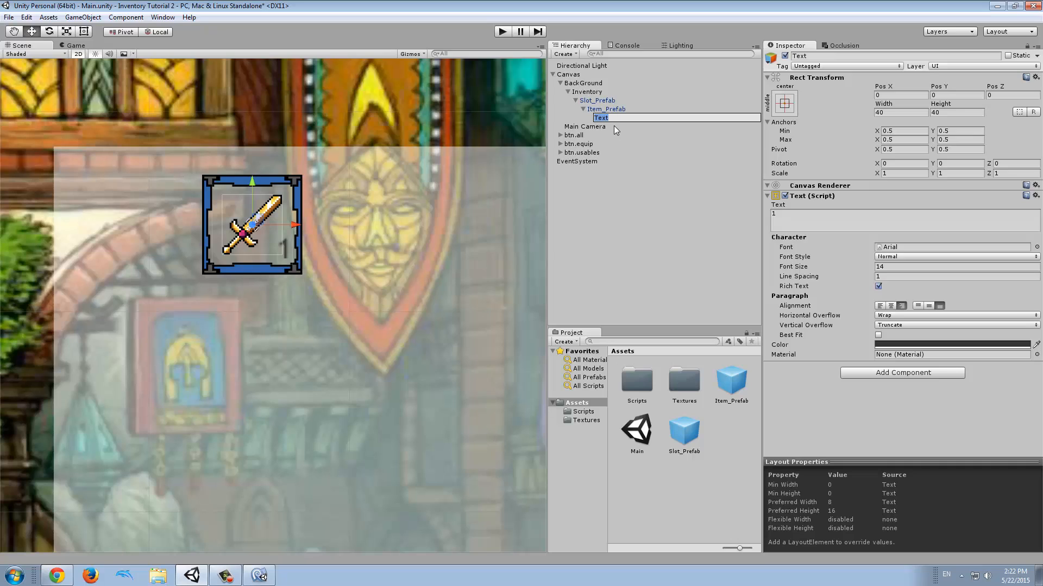
type("count.")
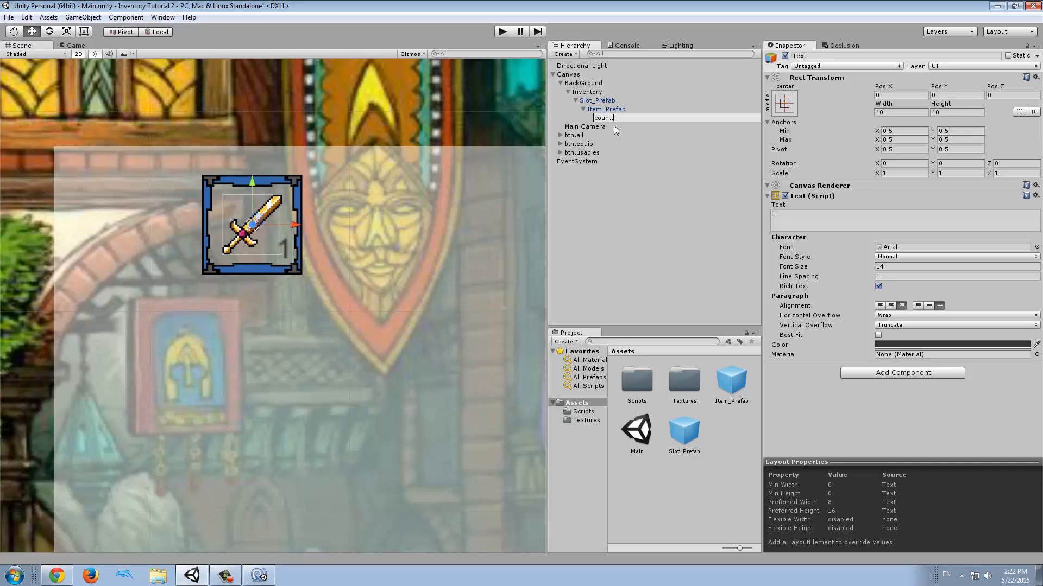
type("text")
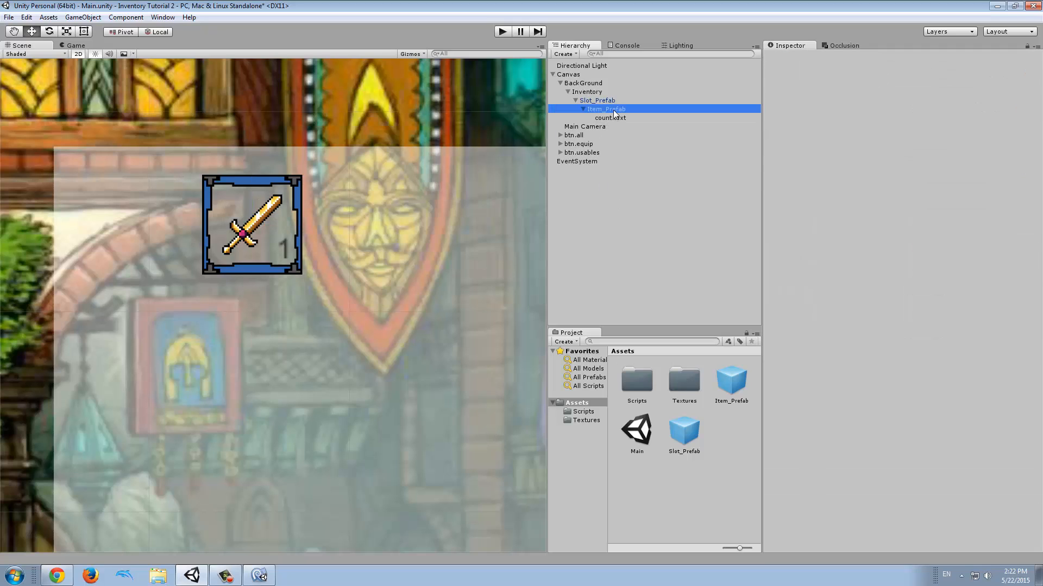
left_click(605, 109)
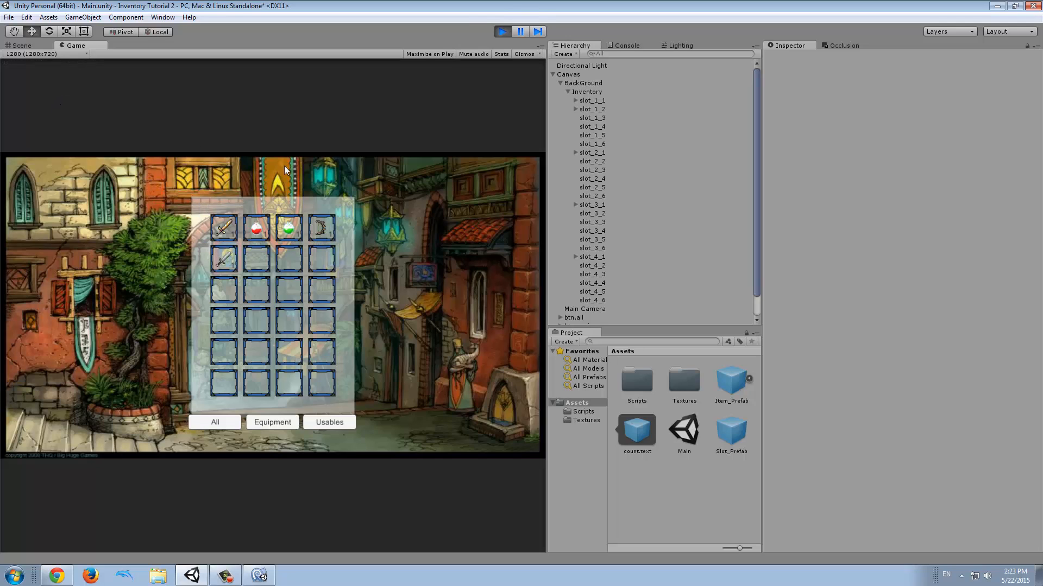
mouse_move(457, 158)
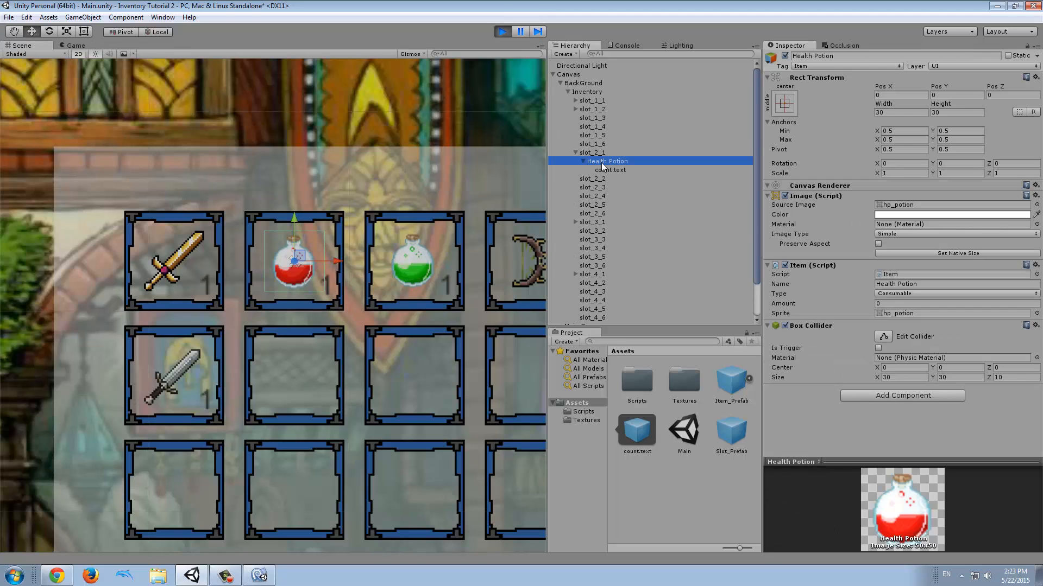
mouse_move(617, 175)
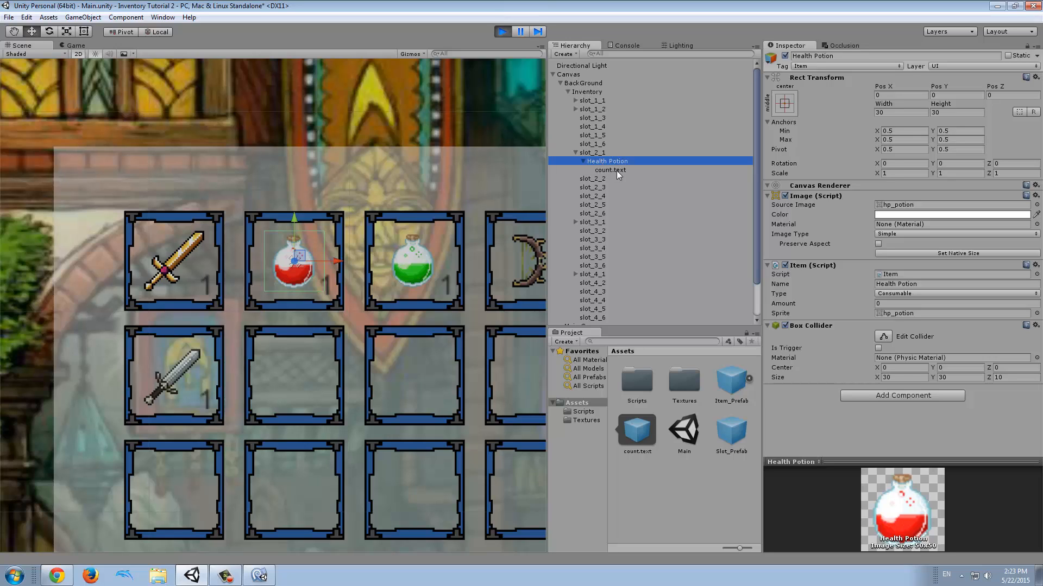
Select the running Health Potion's count.text label to inspect its Item component.
left_click(609, 170)
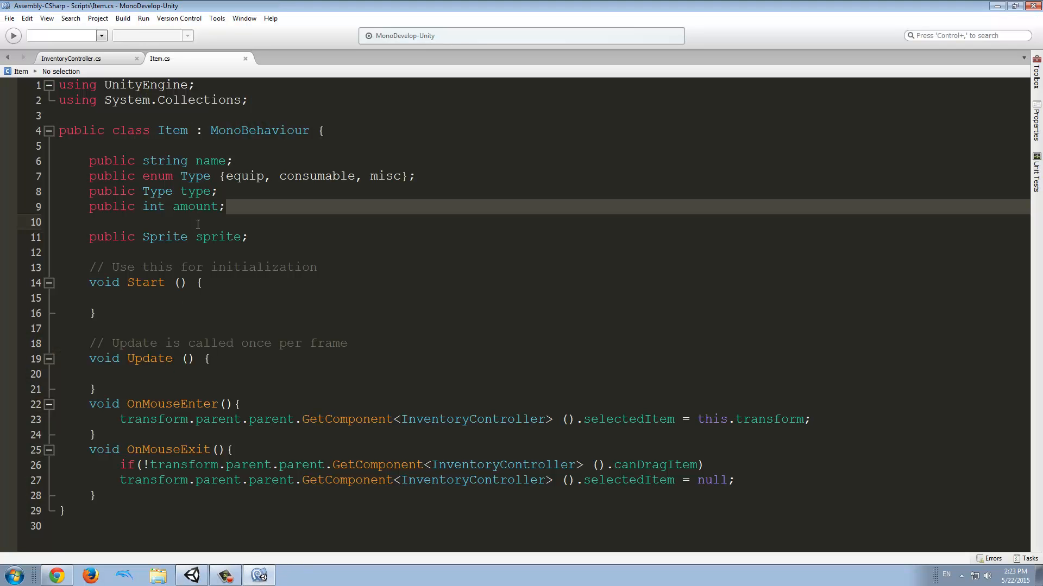
Highlight Item's amount field, then scroll InventoryController to the Click Released block.
double_click(195, 207)
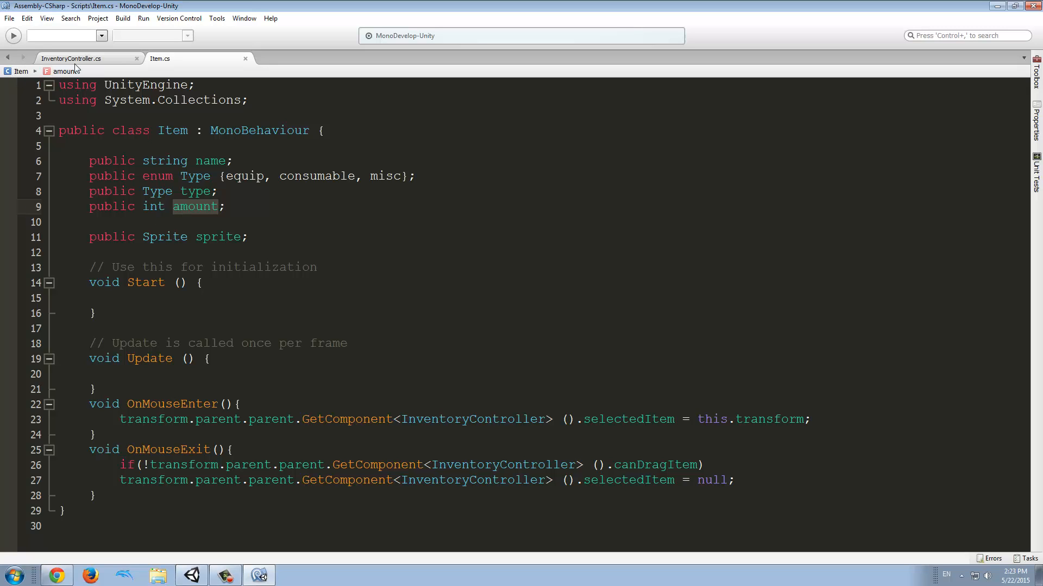
left_click(71, 59)
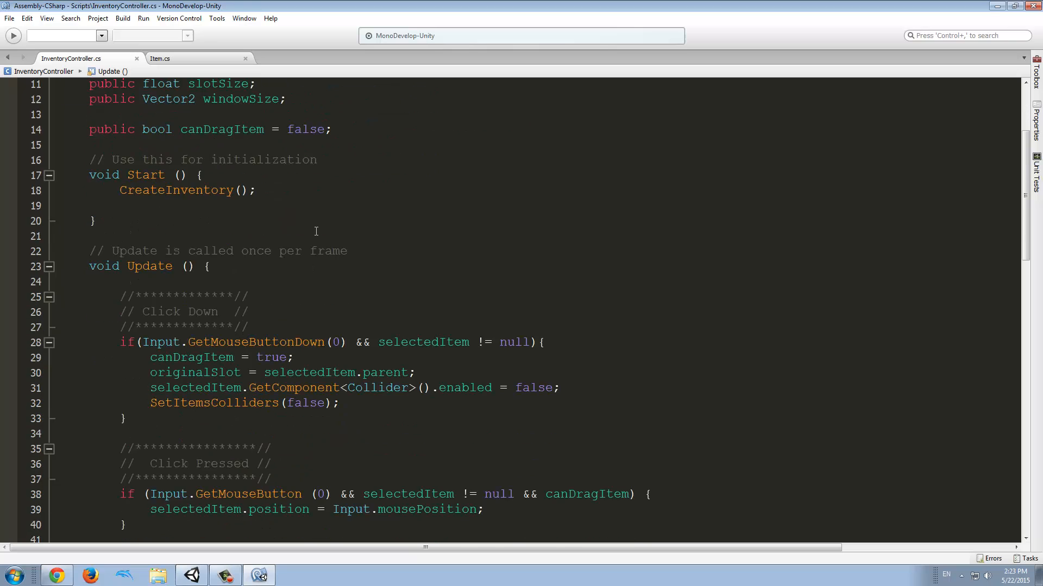
scroll("down", 3)
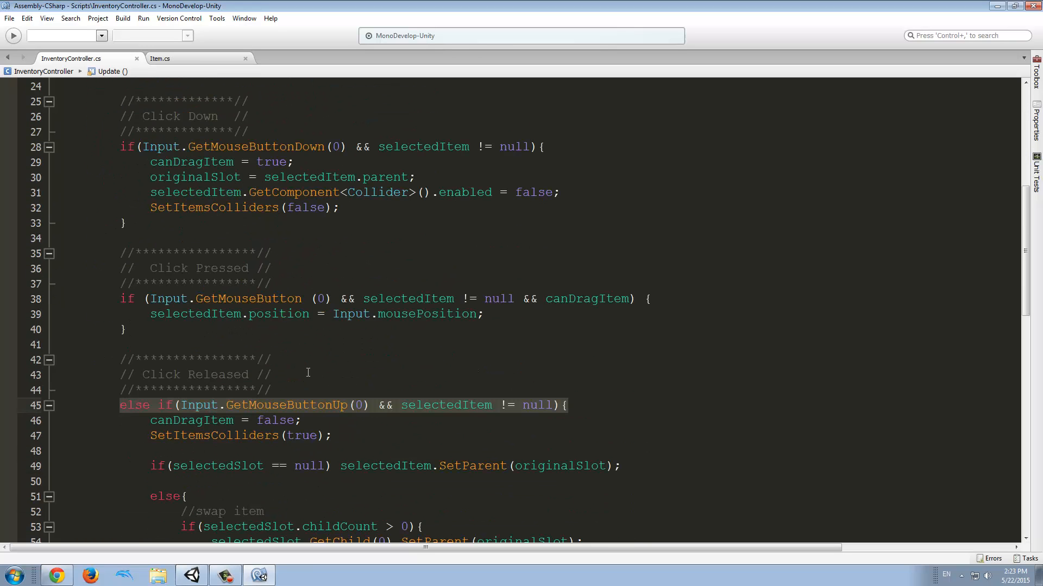
scroll("down", 3)
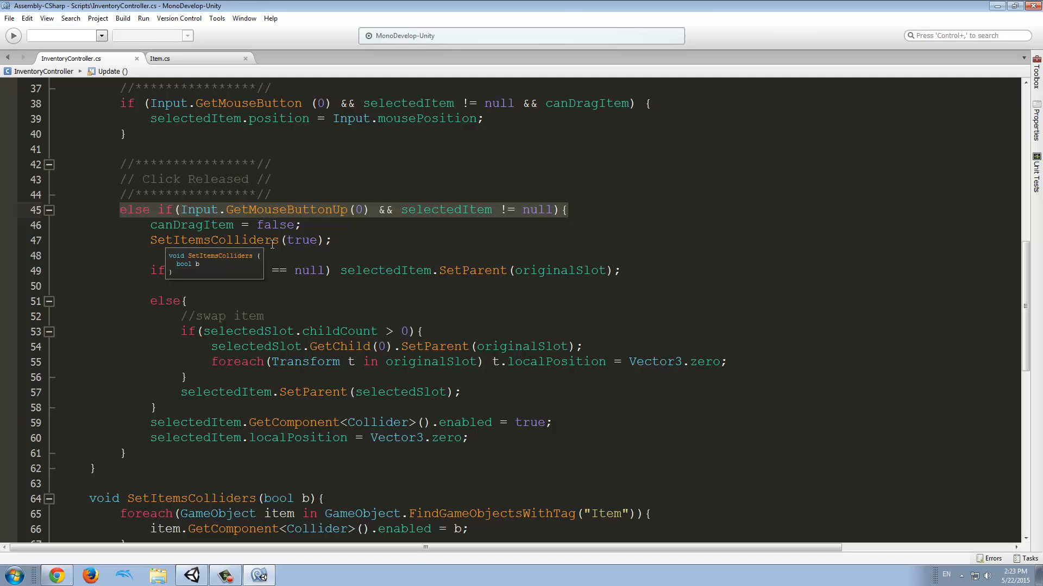
Write if(selectedItem.name == selectedSlot.GetChild(0).name) inside the childCount > 0 swap block.
scroll("down", 3)
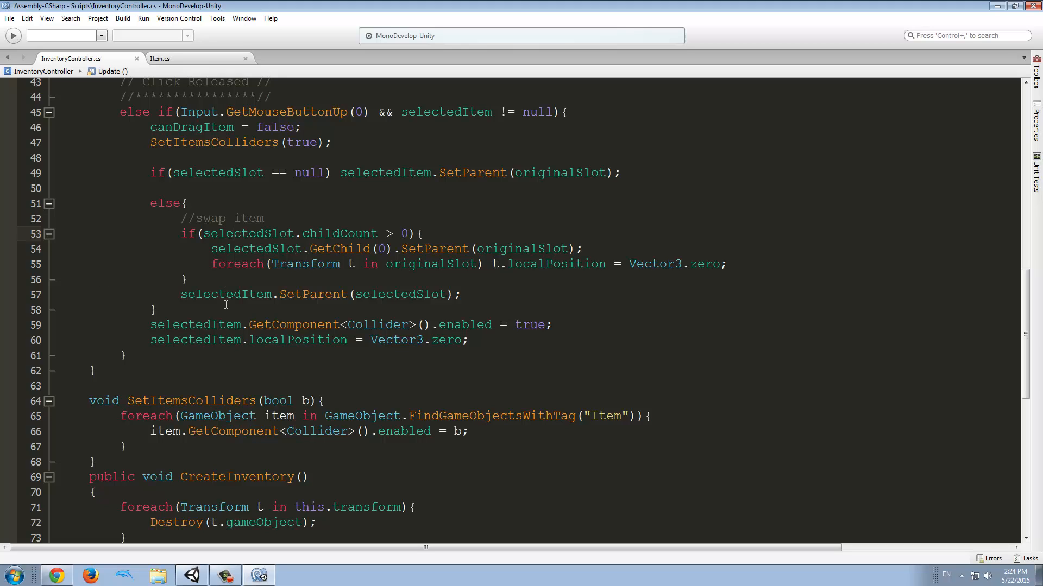
mouse_move(629, 298)
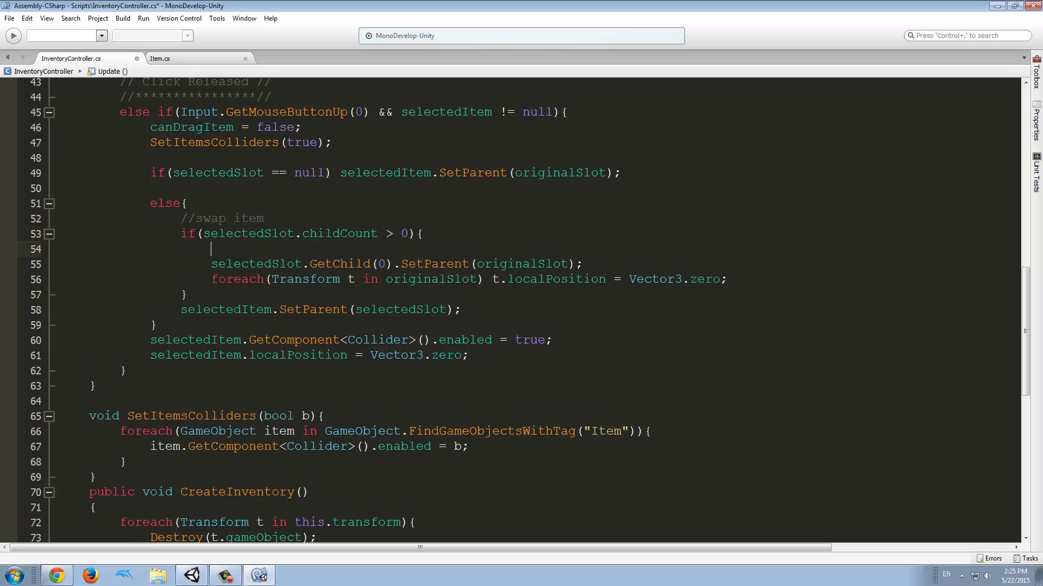
type("if(")
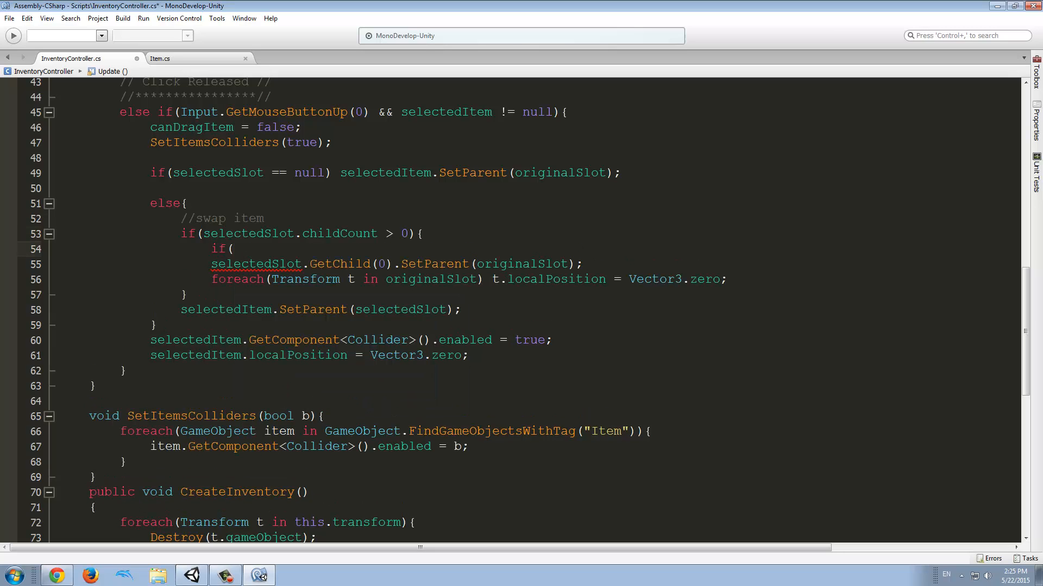
type("sle")
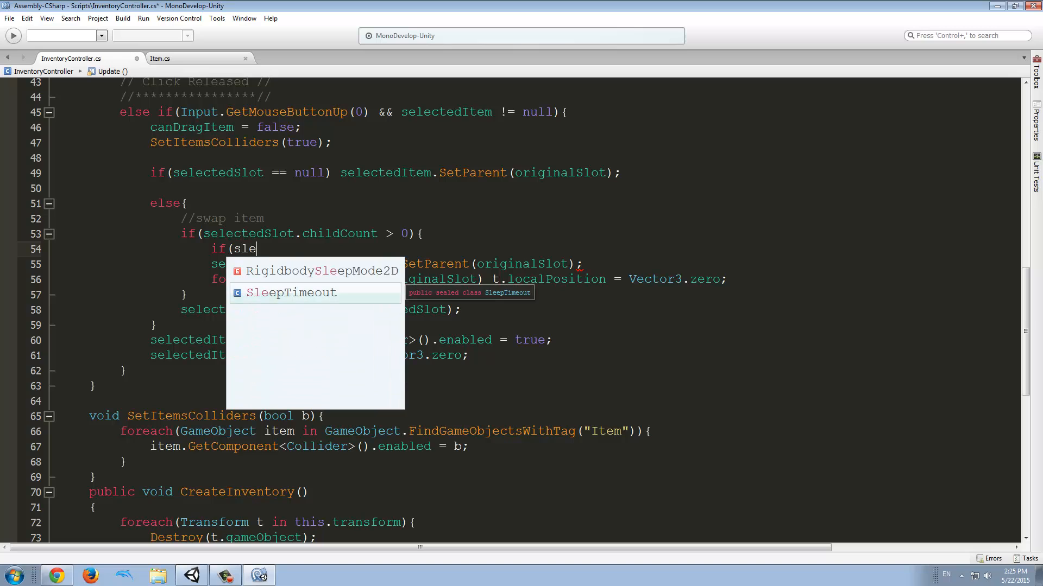
type("e")
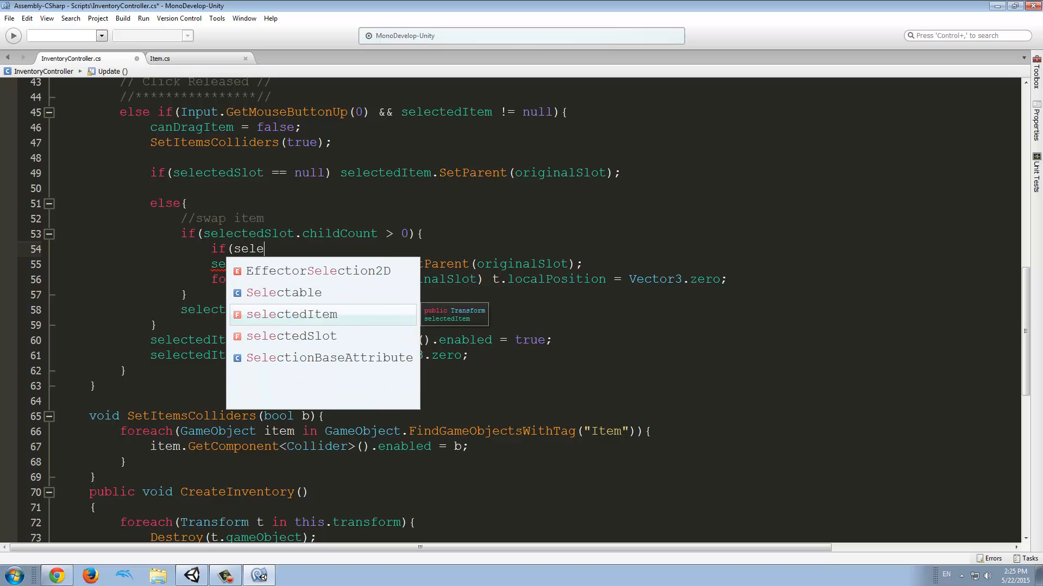
type("ctedItem.name")
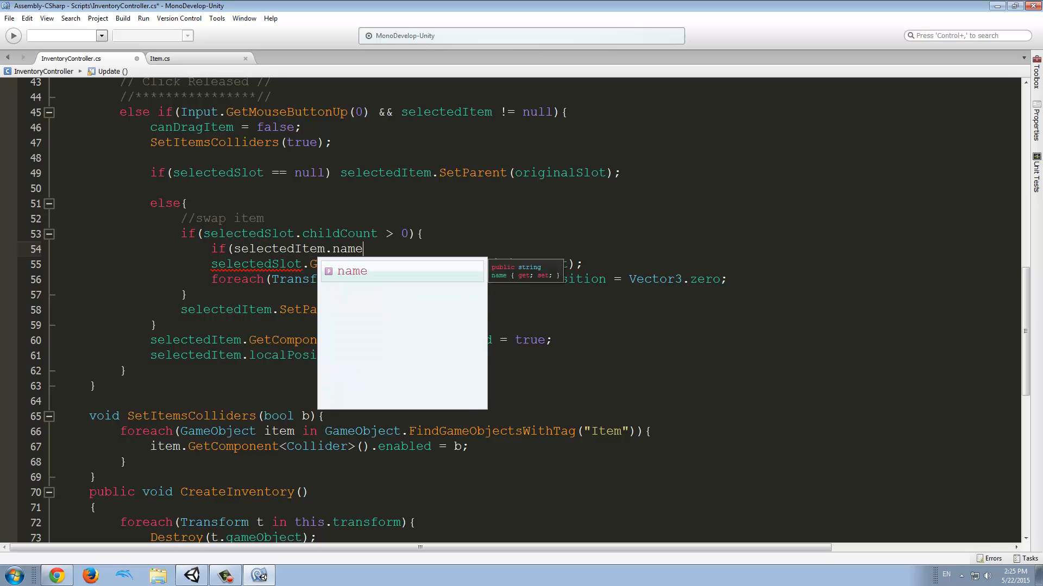
type("==")
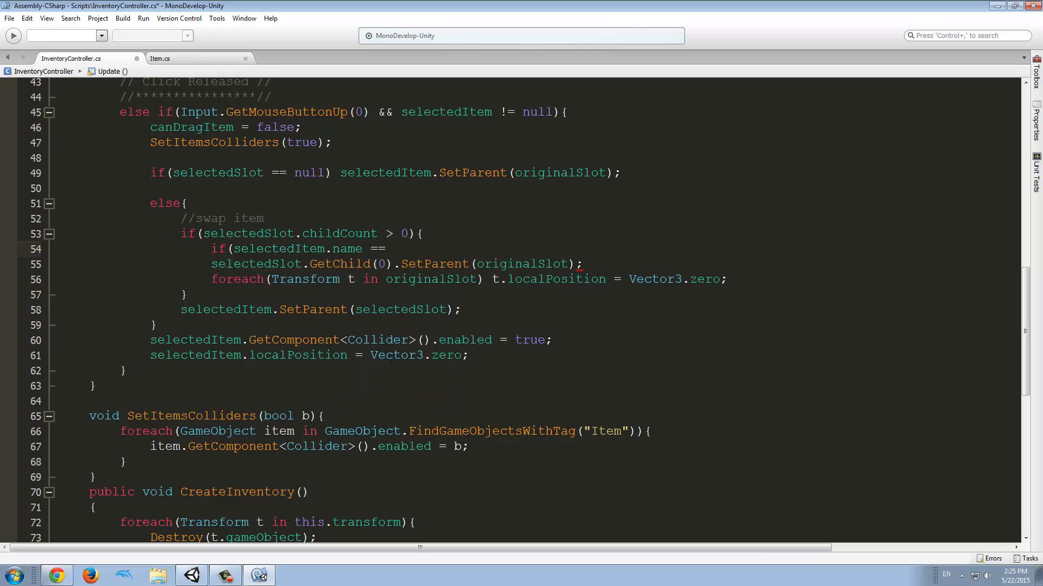
left_click(392, 249)
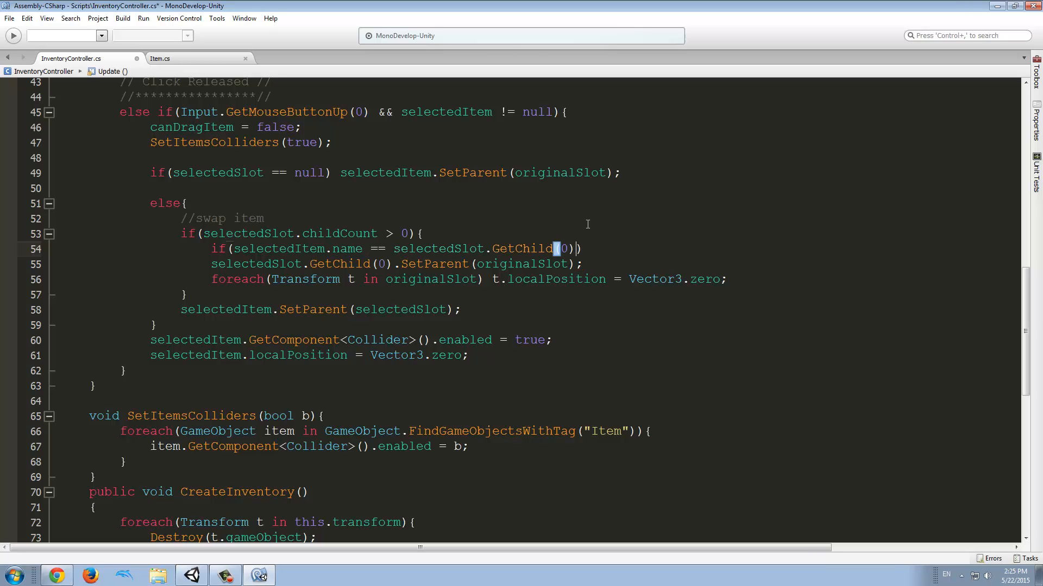
type(".name")
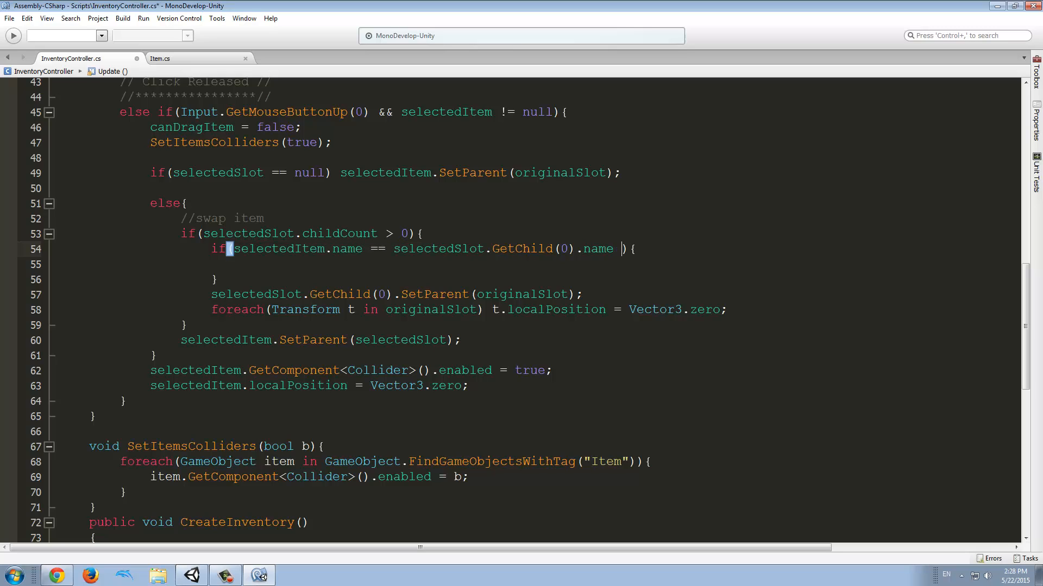
Add && selectedItem.GetComponent<Item>().type == Item.Type.consumable to the name condition.
type("&& sl")
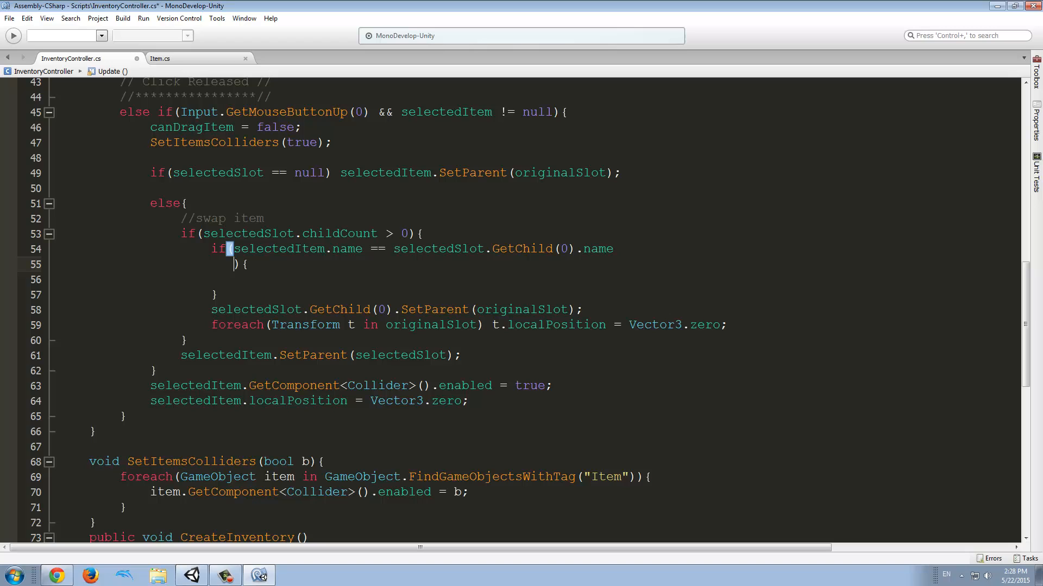
type("&& selectedItem.")
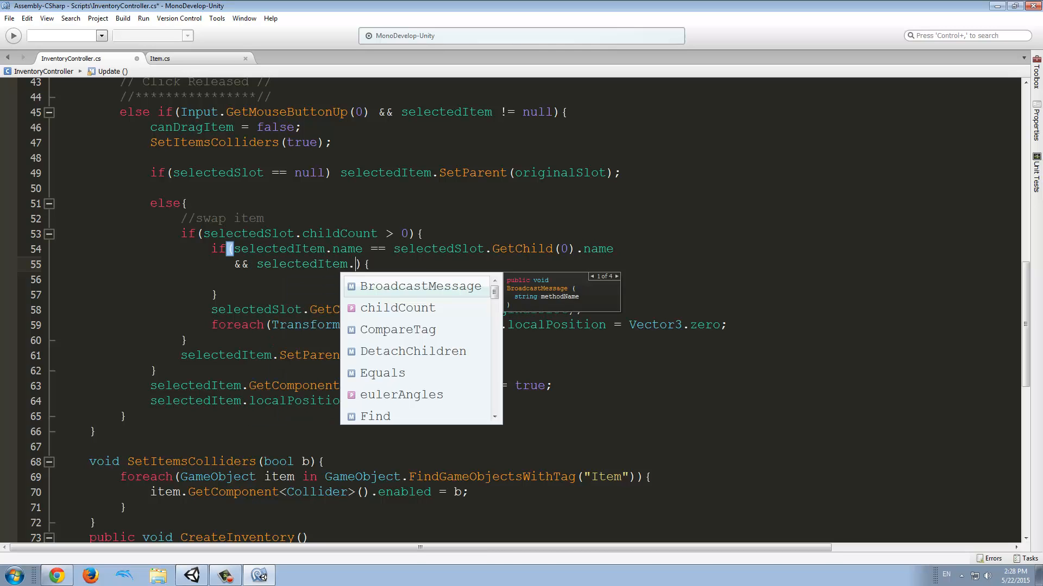
type("getcom")
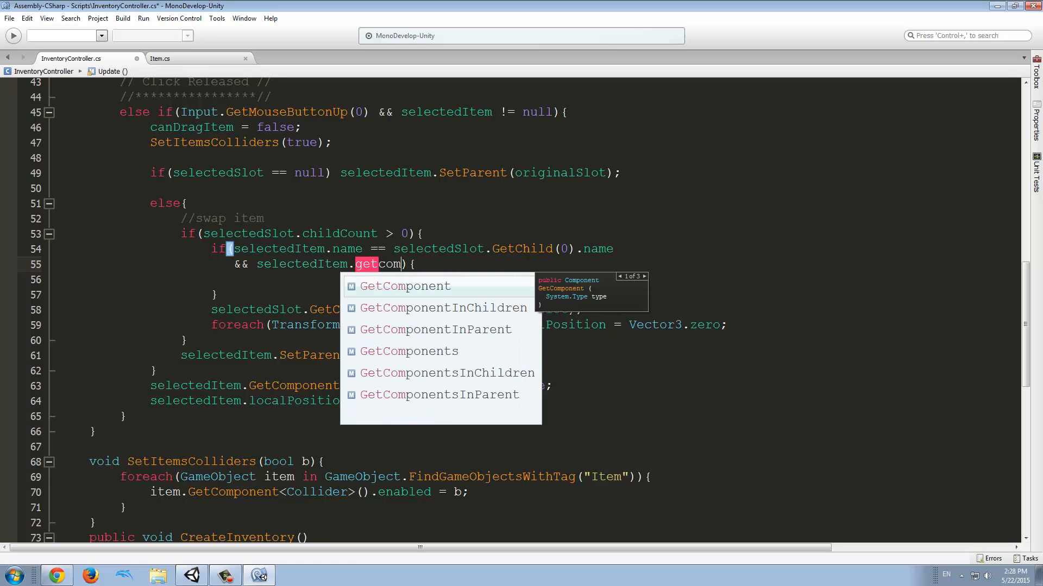
type("<Item>")
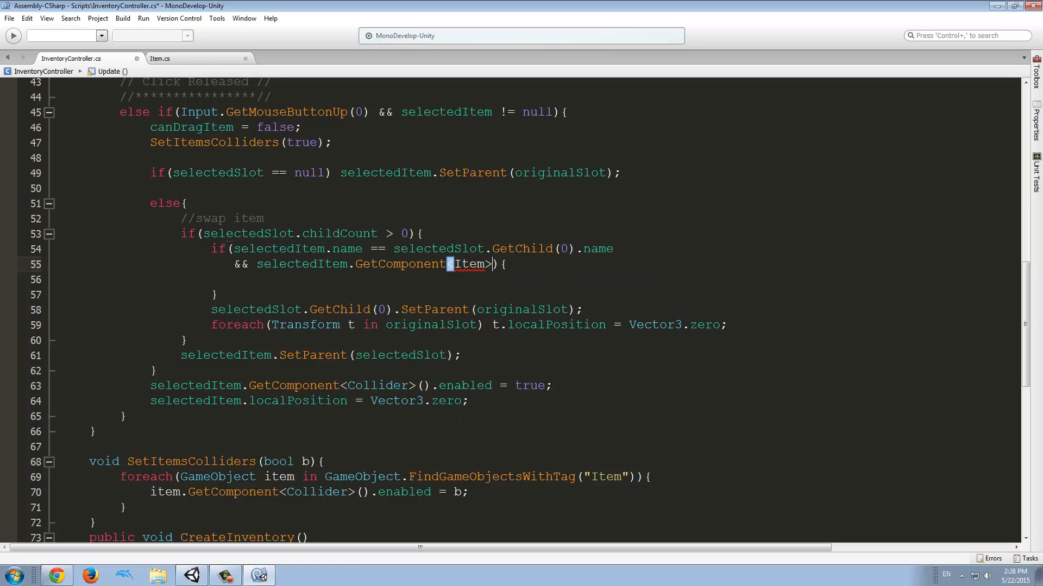
type("().type")
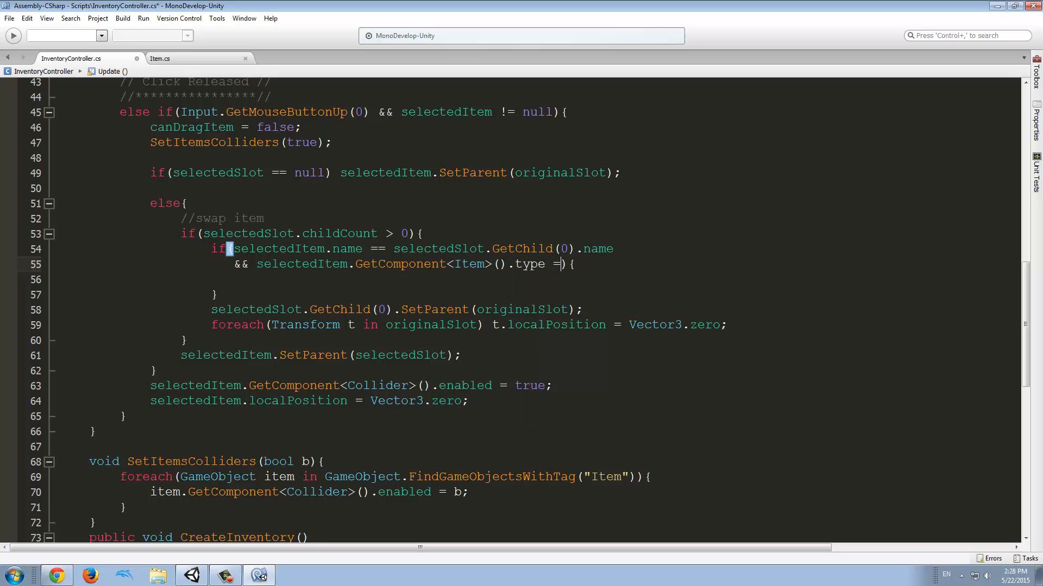
type("= Item.Type.consumable)")
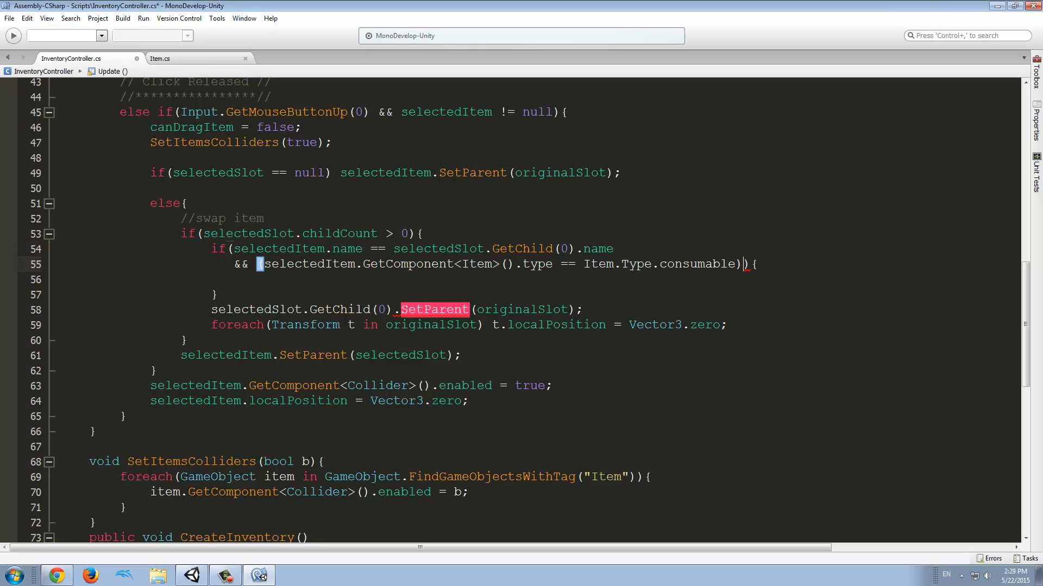
Add an || type == Item.Type.misc check and wrap both type checks in parentheses.
type("|| selectedItem.")
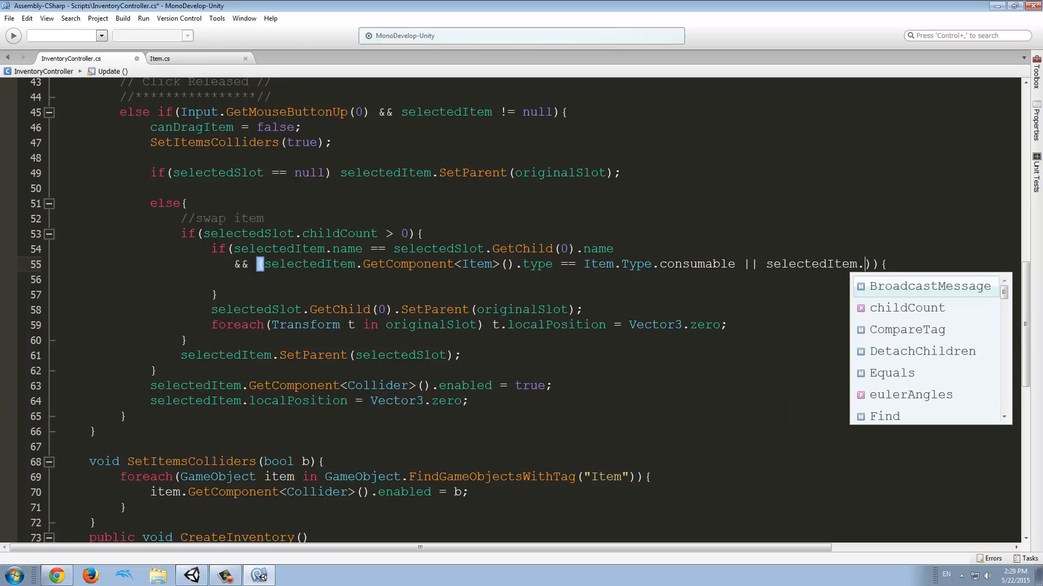
type("getc")
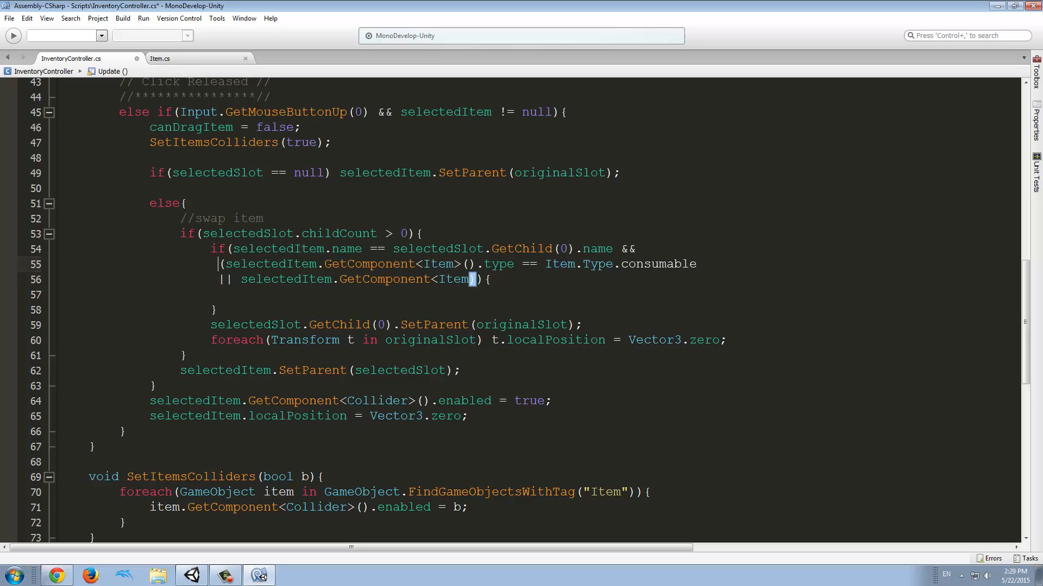
left_click(506, 273)
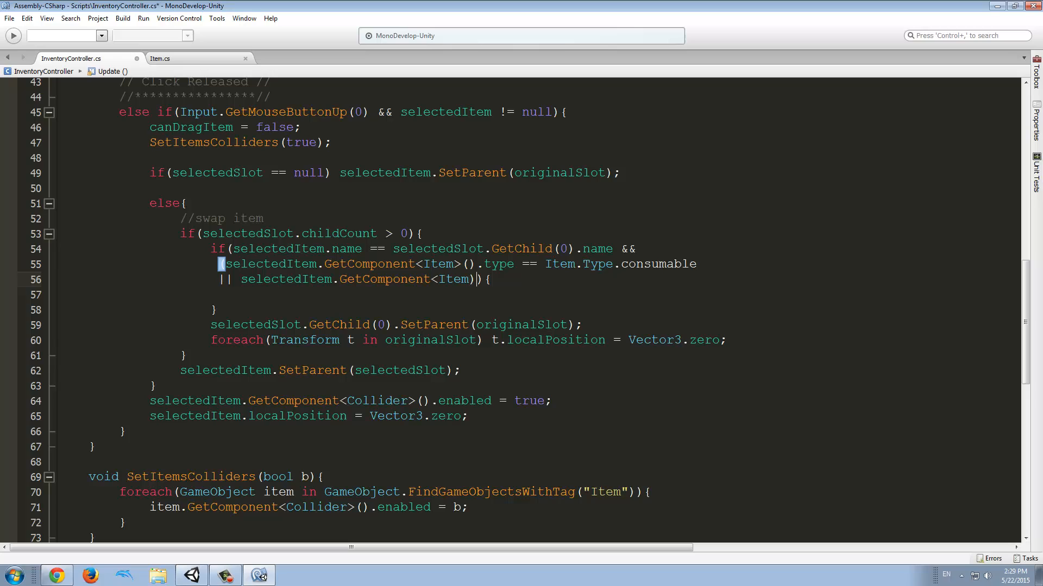
double_click(433, 325)
type(">")
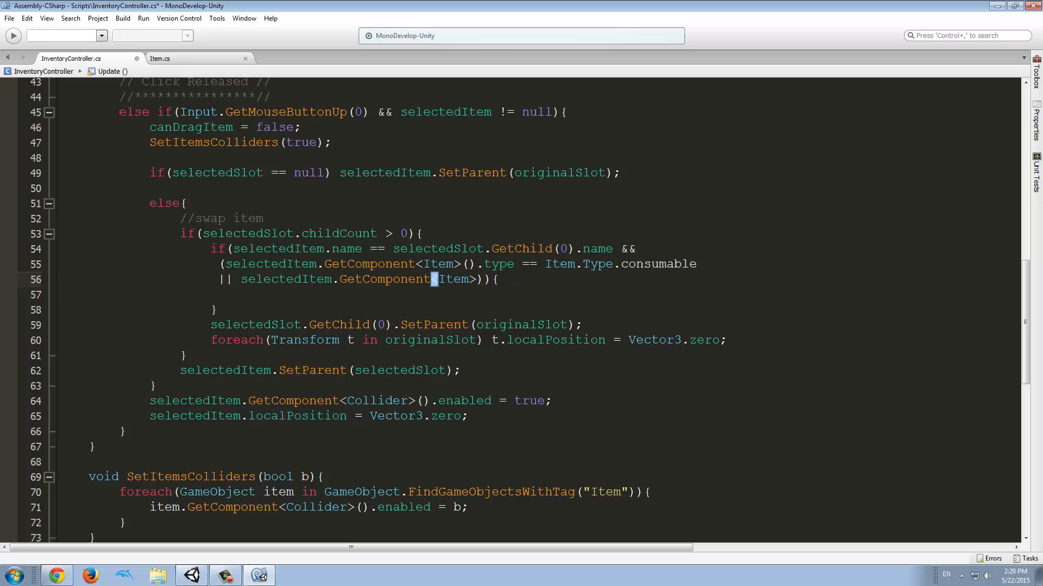
type(".")
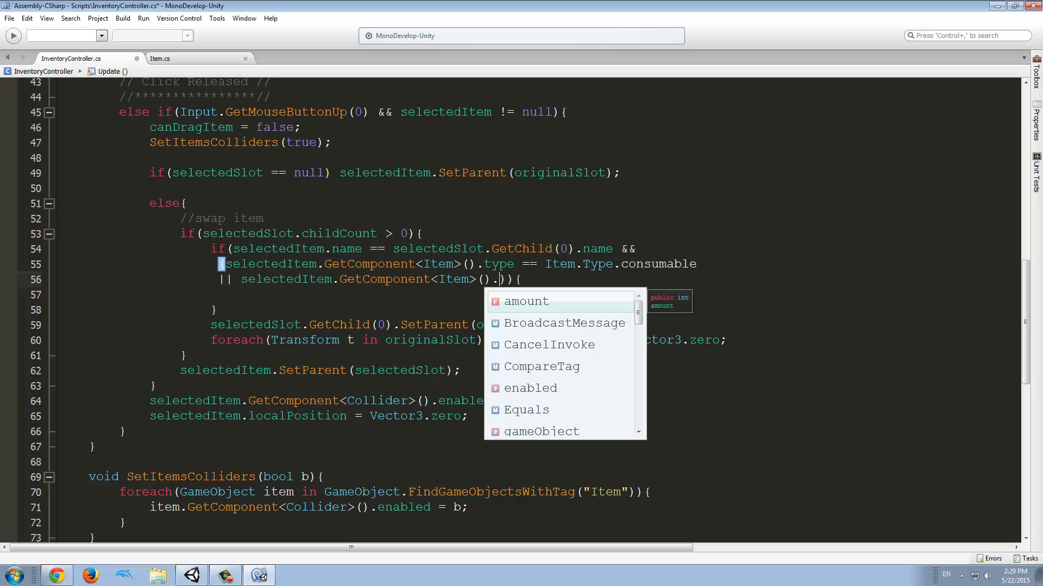
type("type ==")
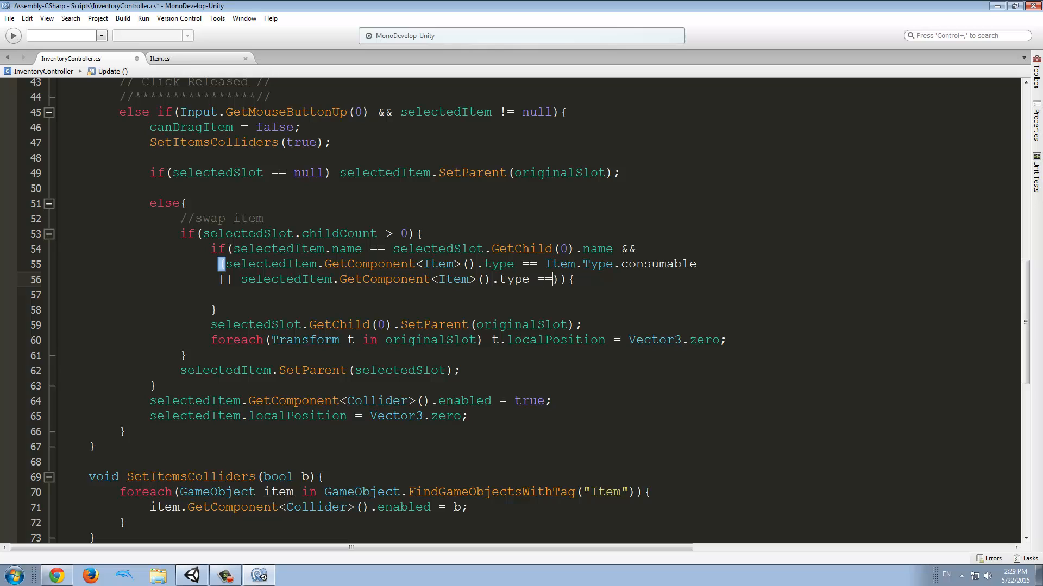
type("ite")
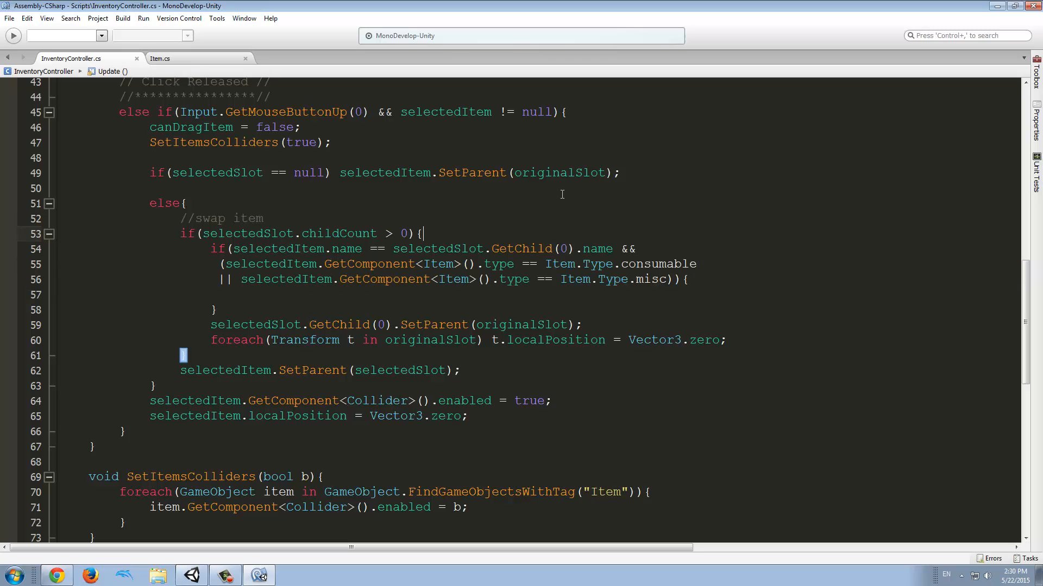
Add //STACK ITEMS and //SWAP ITEMS comments above the stacking and swapping code.
key("Return")
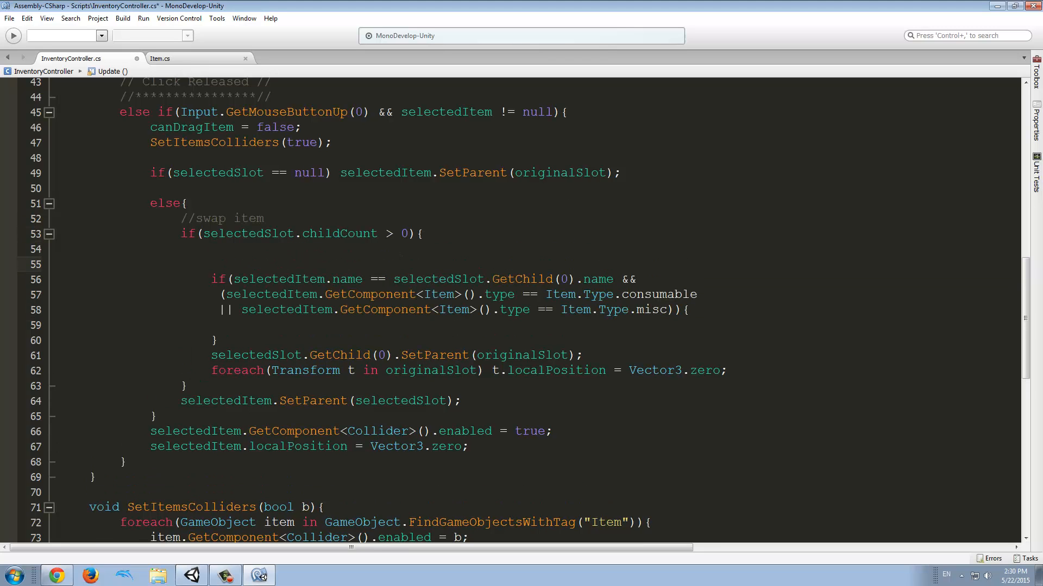
type("//STA")
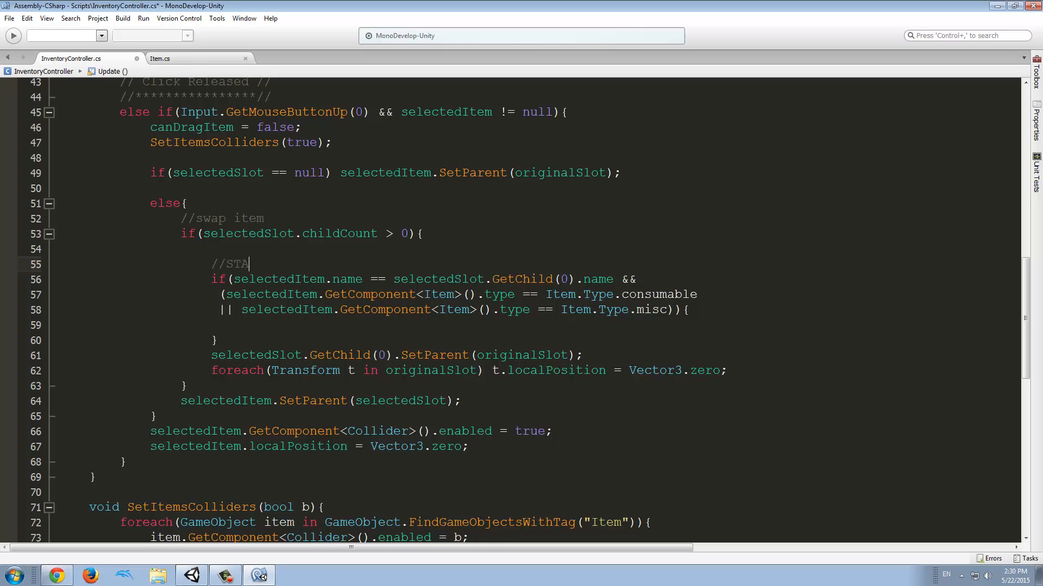
type("CK ITEMS")
type("//")
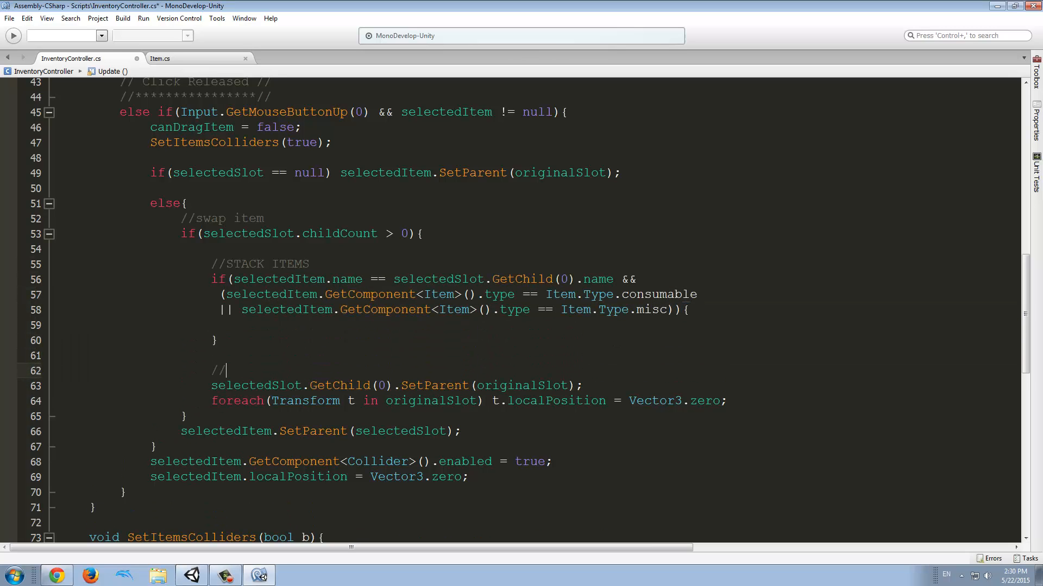
type("SWAP I")
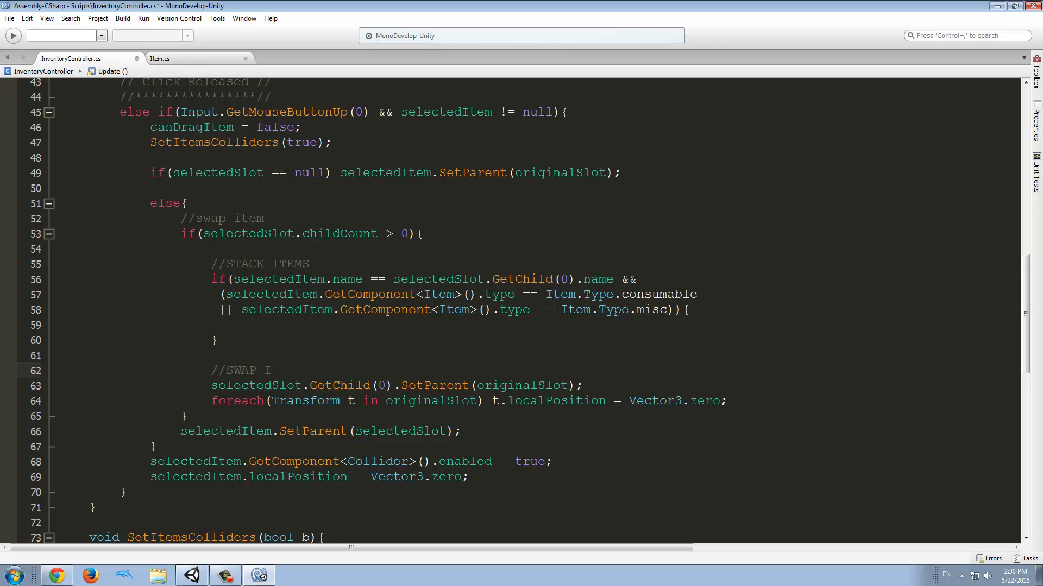
type("TEMS")
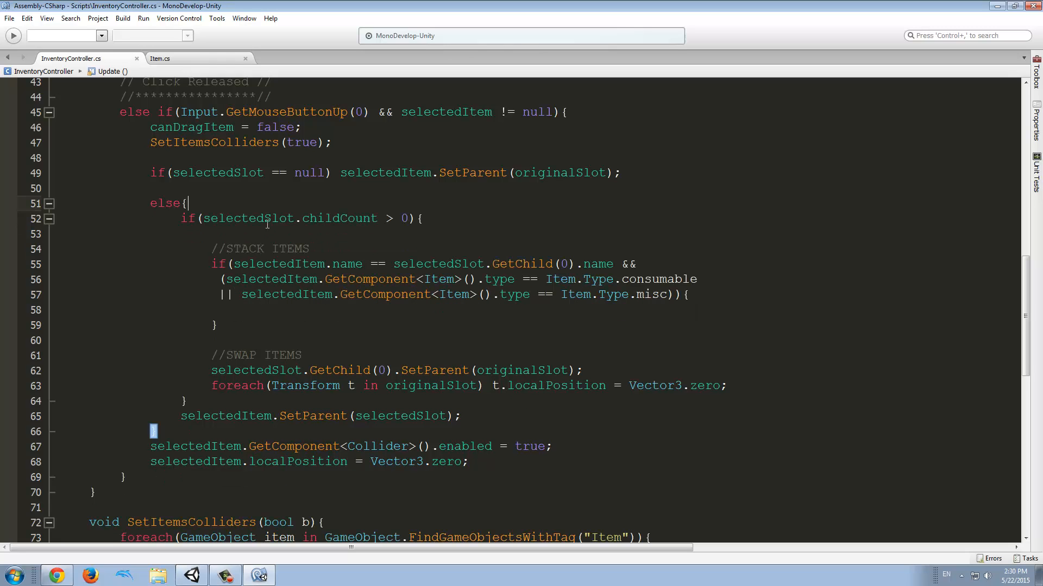
Remove the old //swap item comment and wrap the swap lines in an else block.
left_click_drag(211, 264, 408, 294)
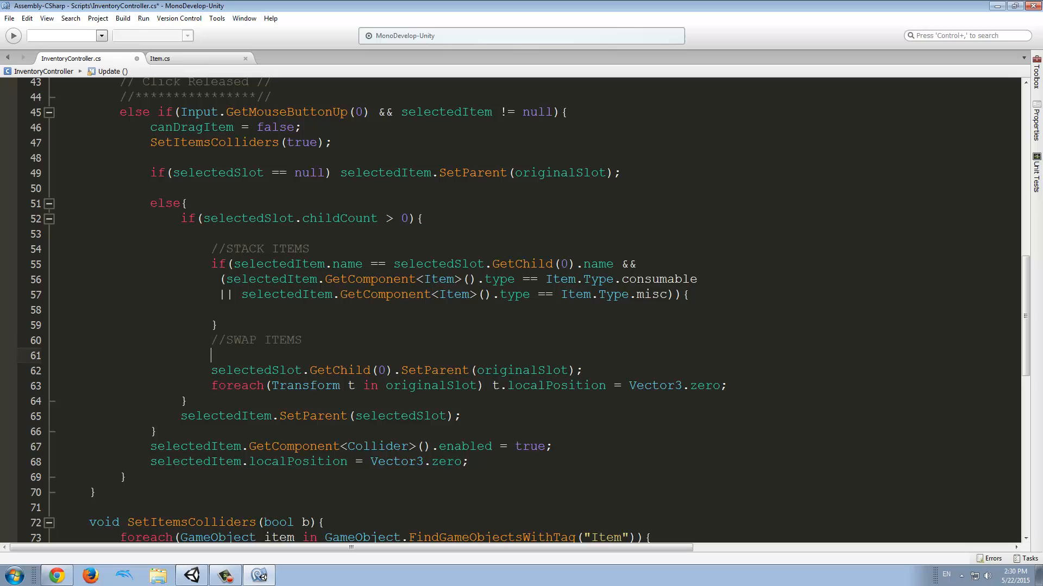
type("else")
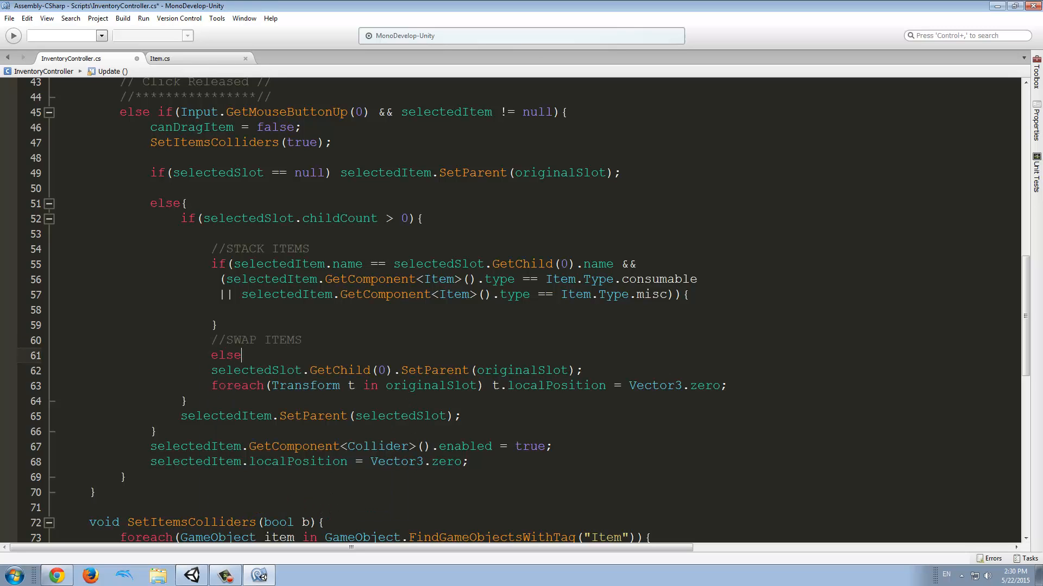
type("}")
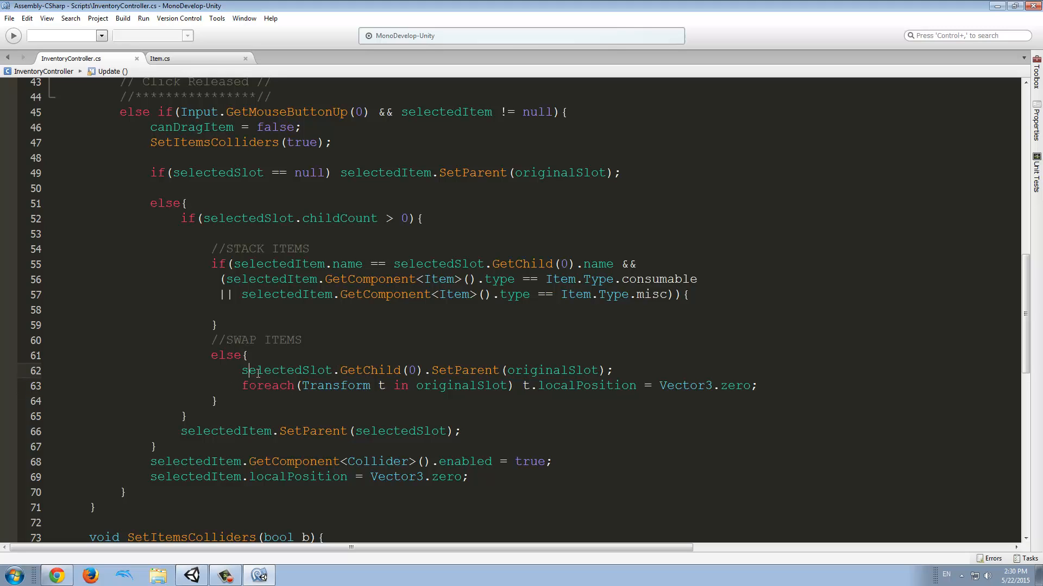
left_click_drag(241, 370, 445, 370)
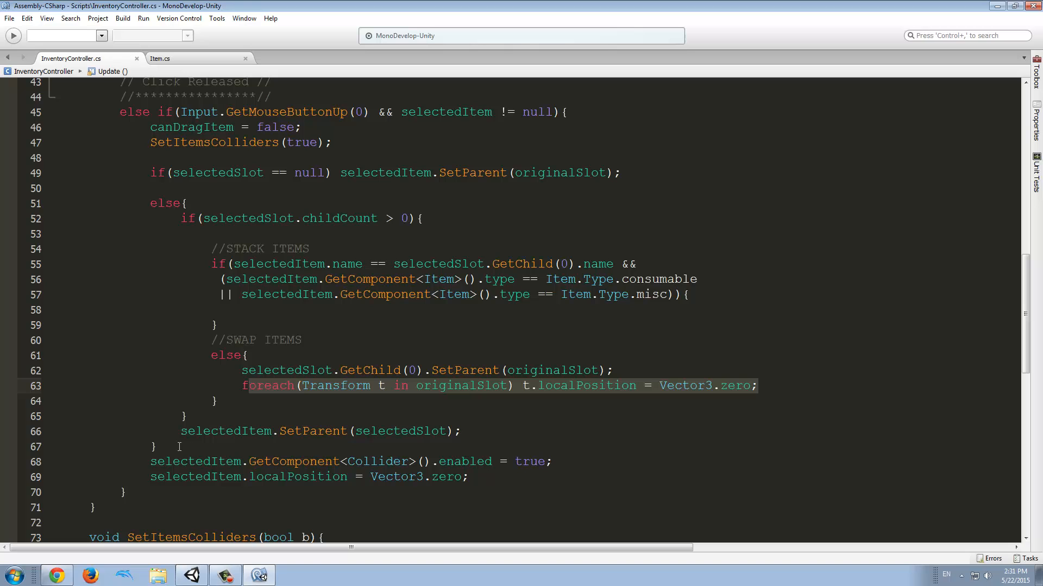
scroll("down", 3)
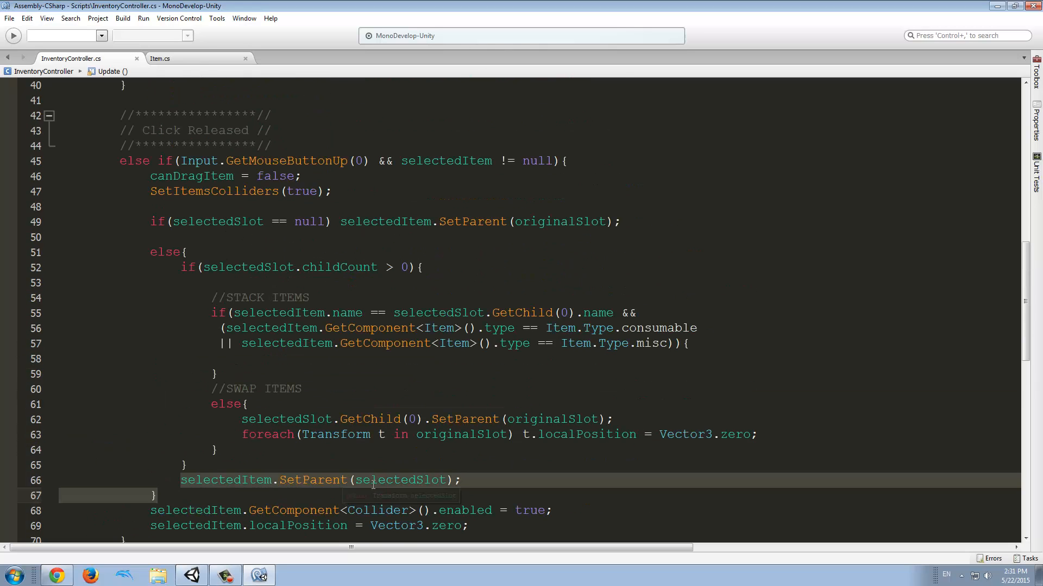
Add Debug.Log("WE STACKED 2 ITEMS"); inside the stacking if-block.
type("Debug.l")
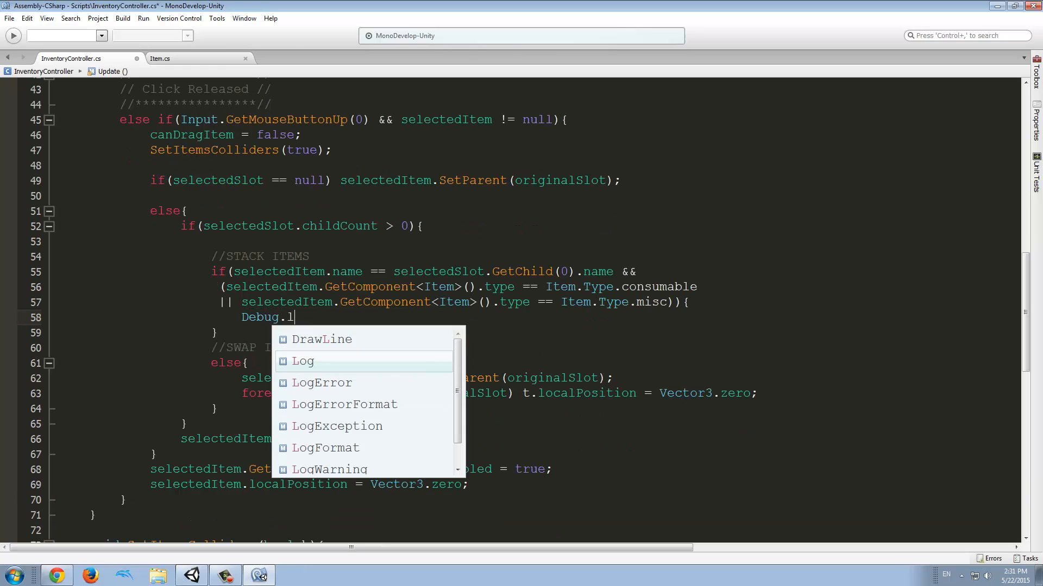
type("og(\"WE")
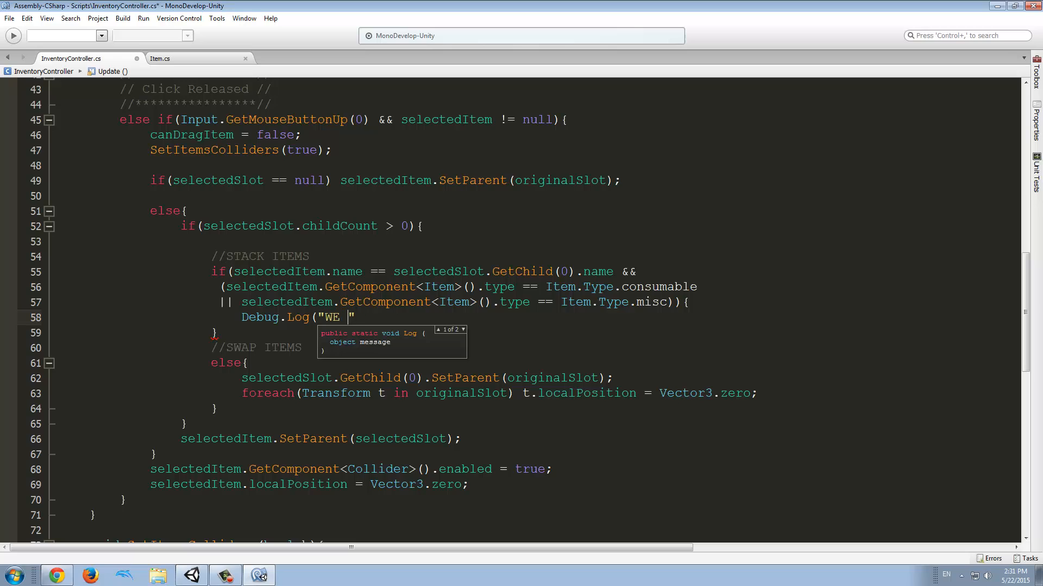
type("STACKED 2")
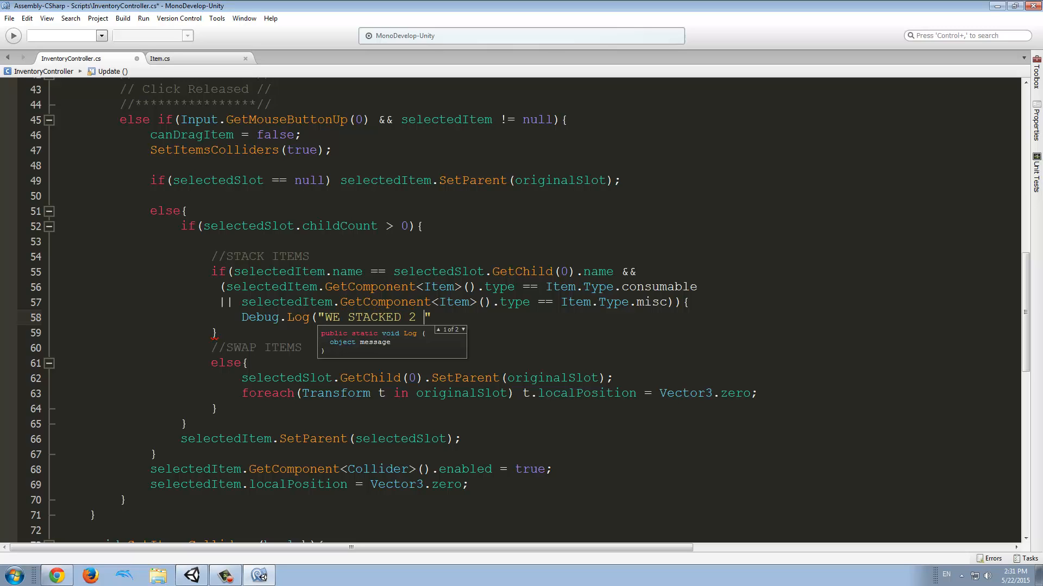
type("ITEMS\");")
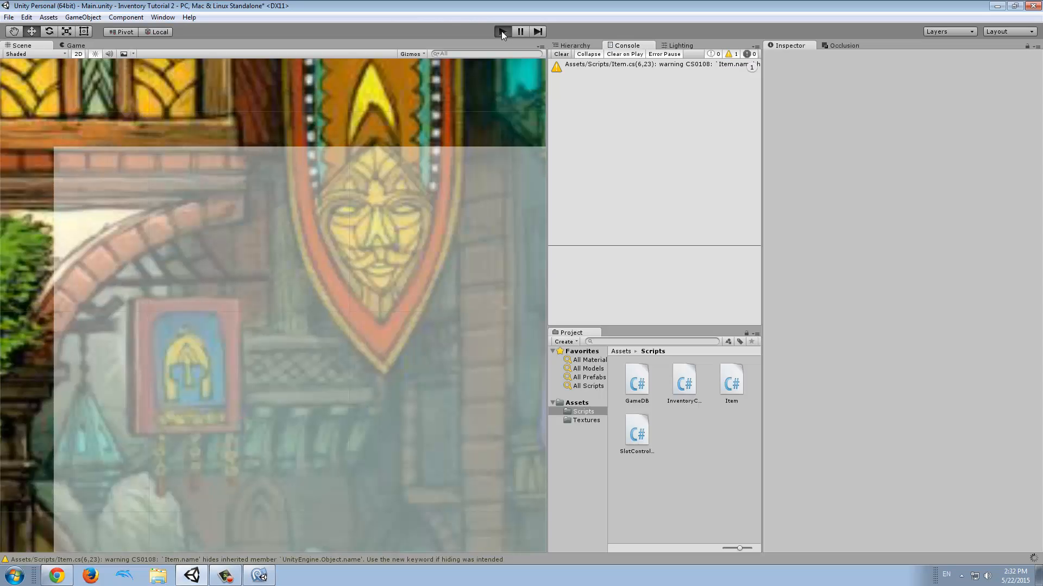
In Play mode, drop one Health Potion onto the other's slot and confirm the stacking log.
left_click(502, 32)
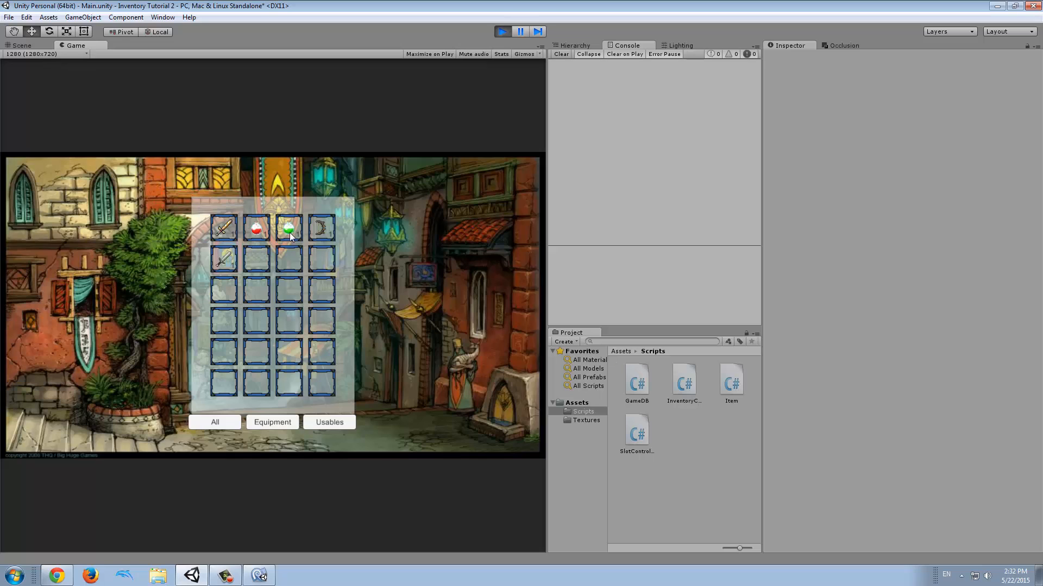
mouse_move(264, 238)
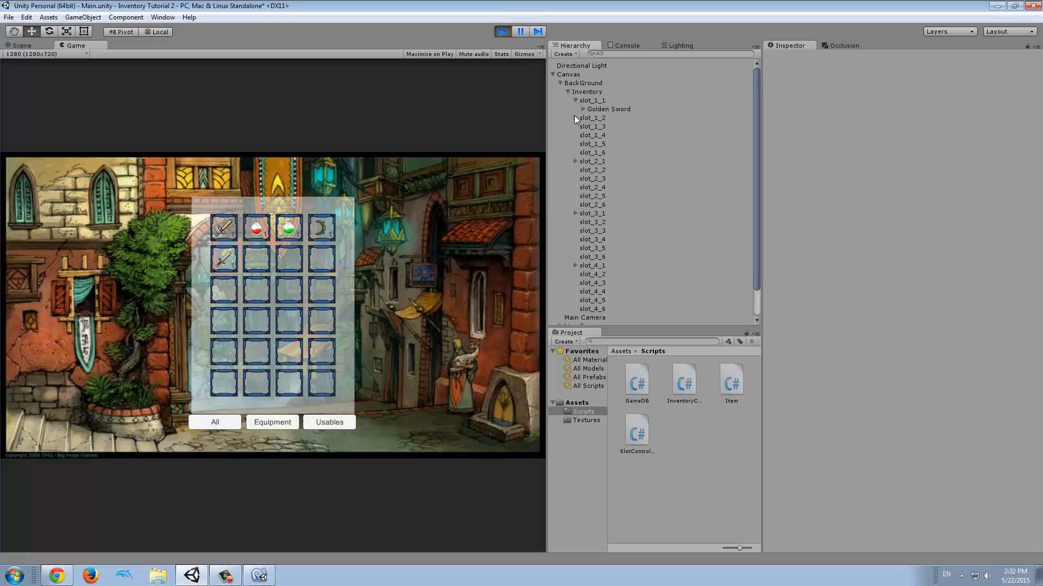
left_click(575, 169)
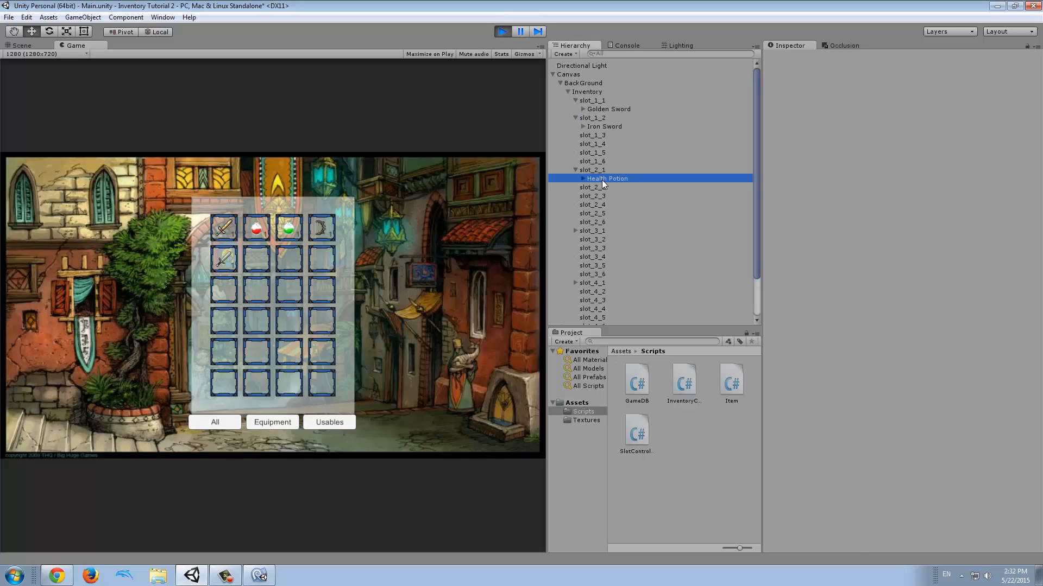
left_click(610, 186)
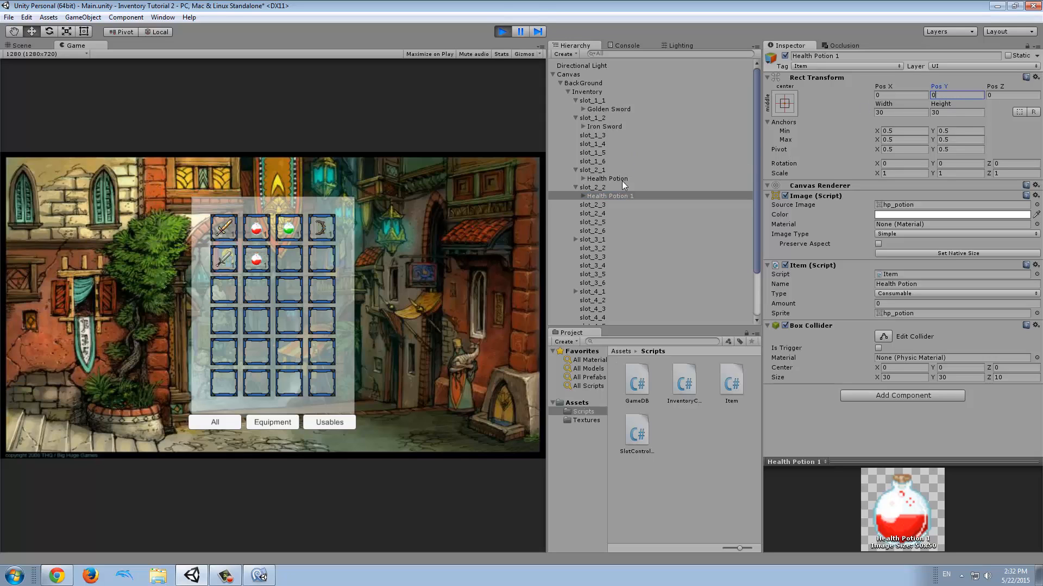
left_click(610, 196)
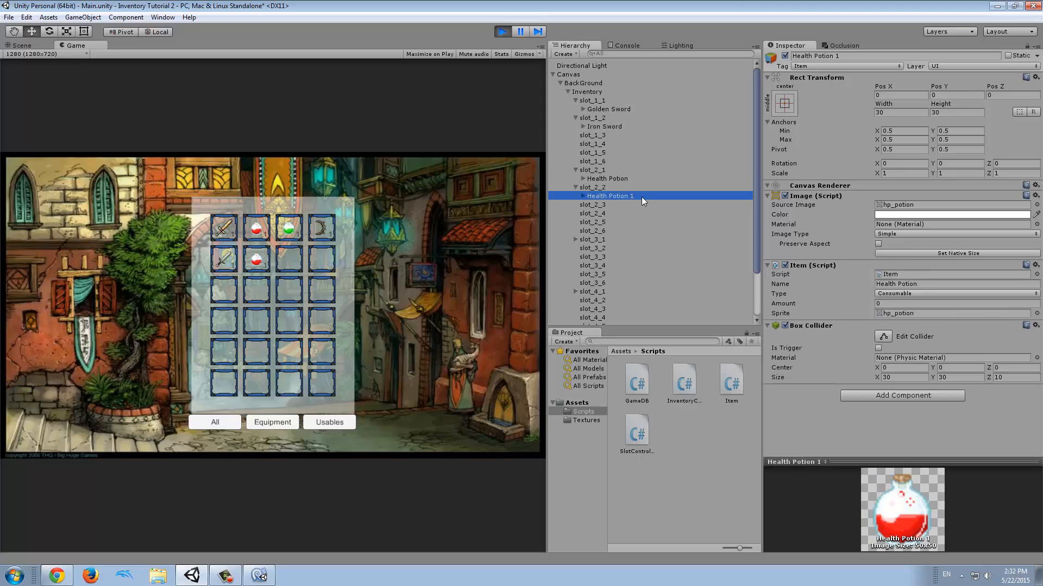
double_click(609, 195)
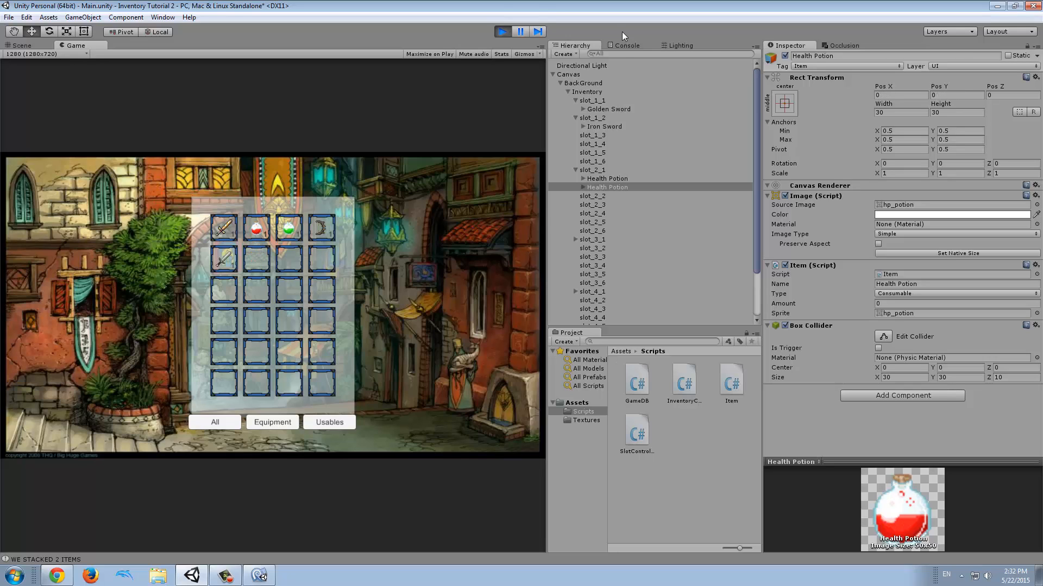
left_click(625, 46)
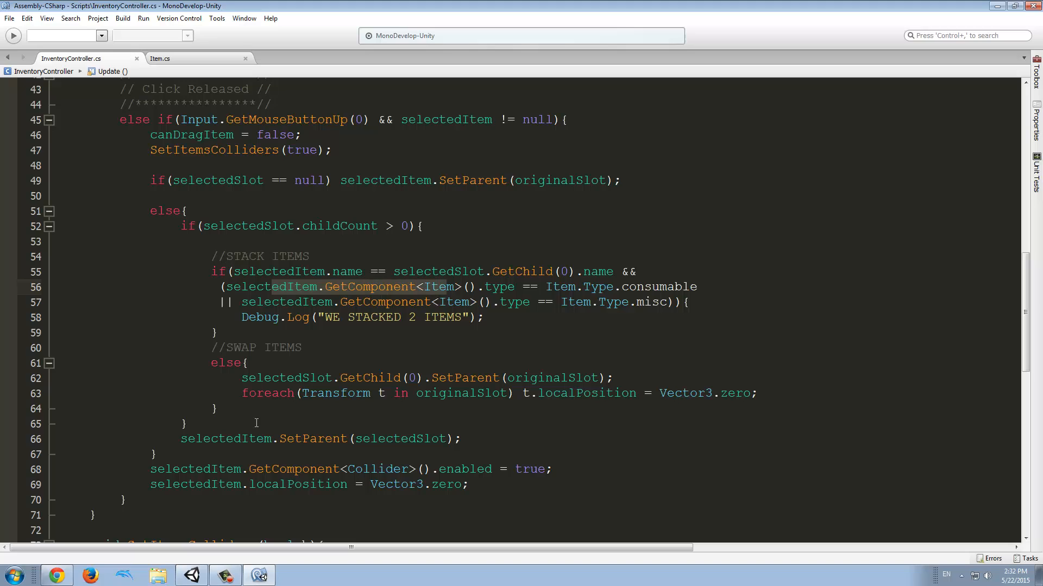
Below the stacking log, begin typing selectedItem.GetComponent<Item>( in InventoryController.cs.
double_click(226, 438)
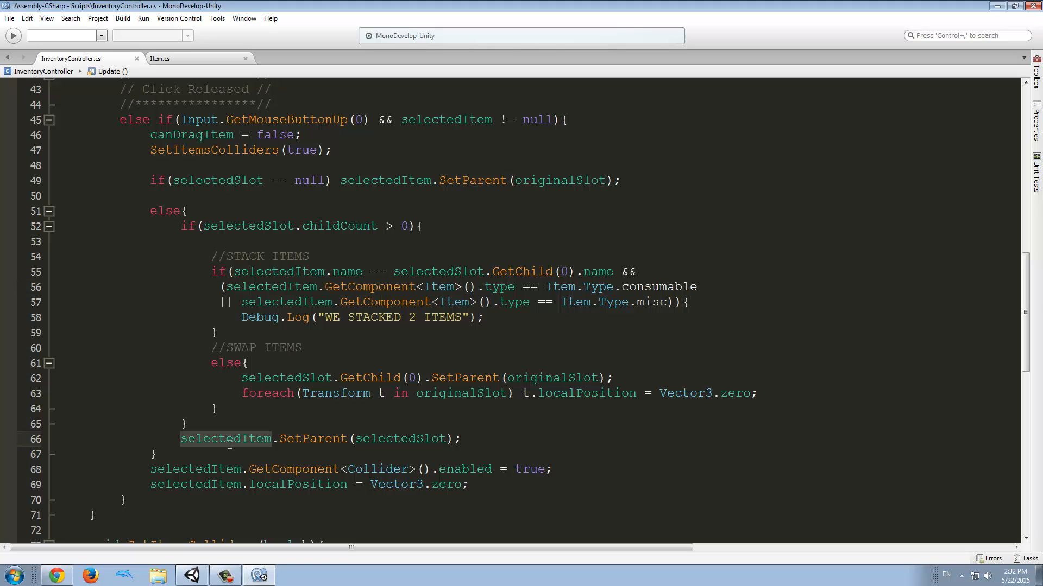
mouse_move(215, 476)
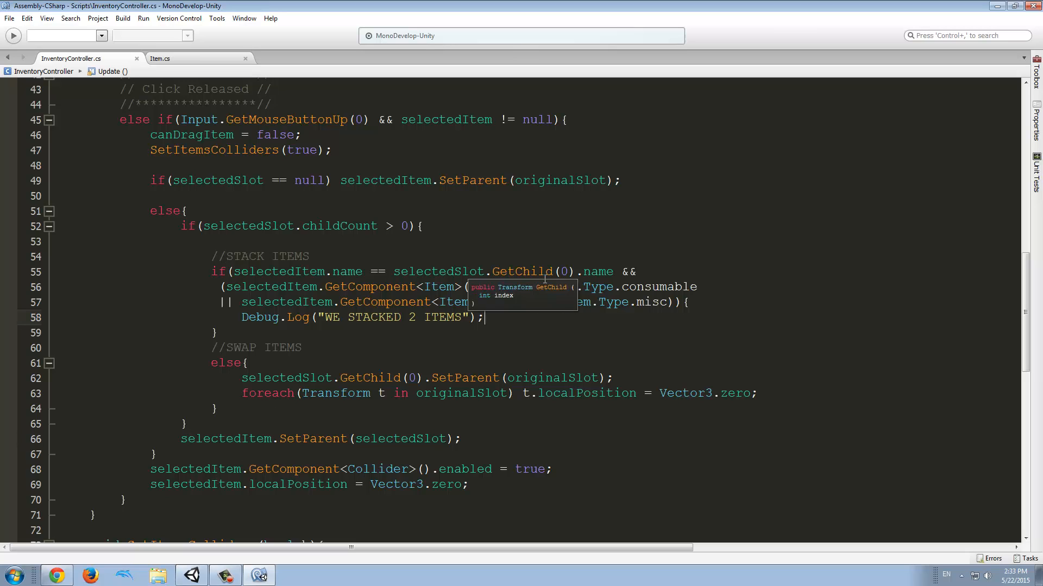
type("s")
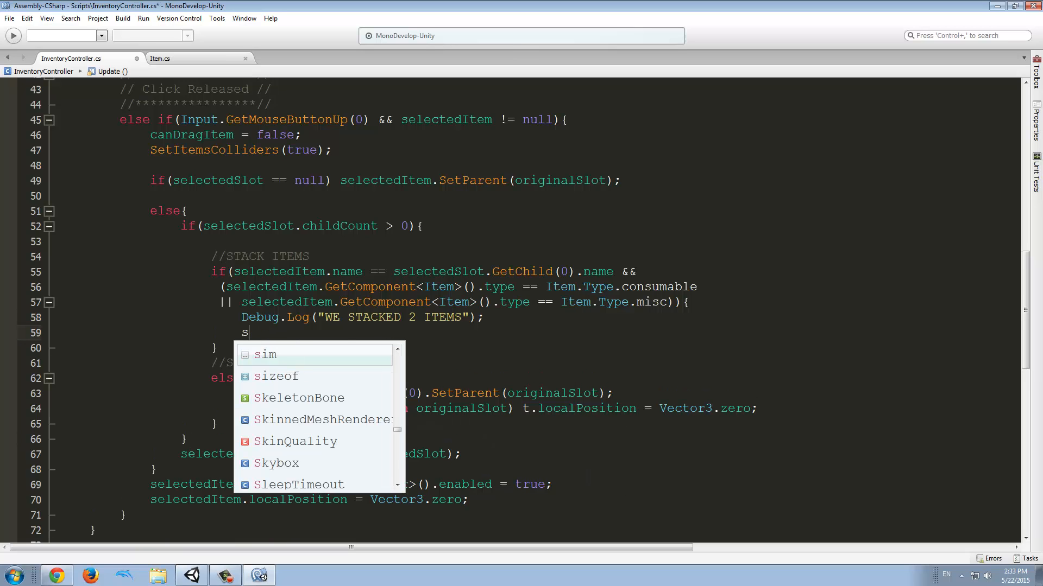
type("electedItem.")
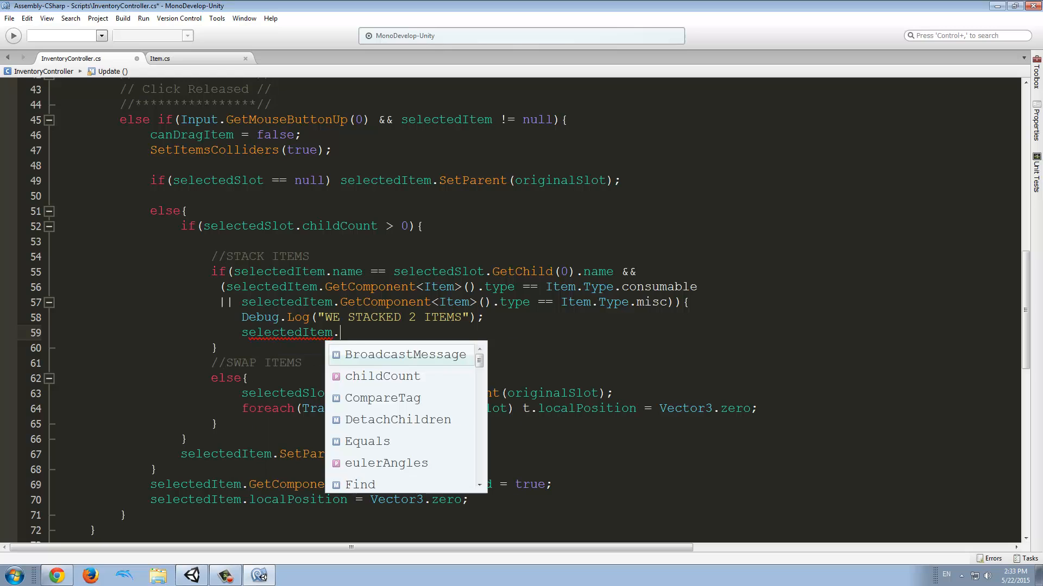
type("GetComponent<")
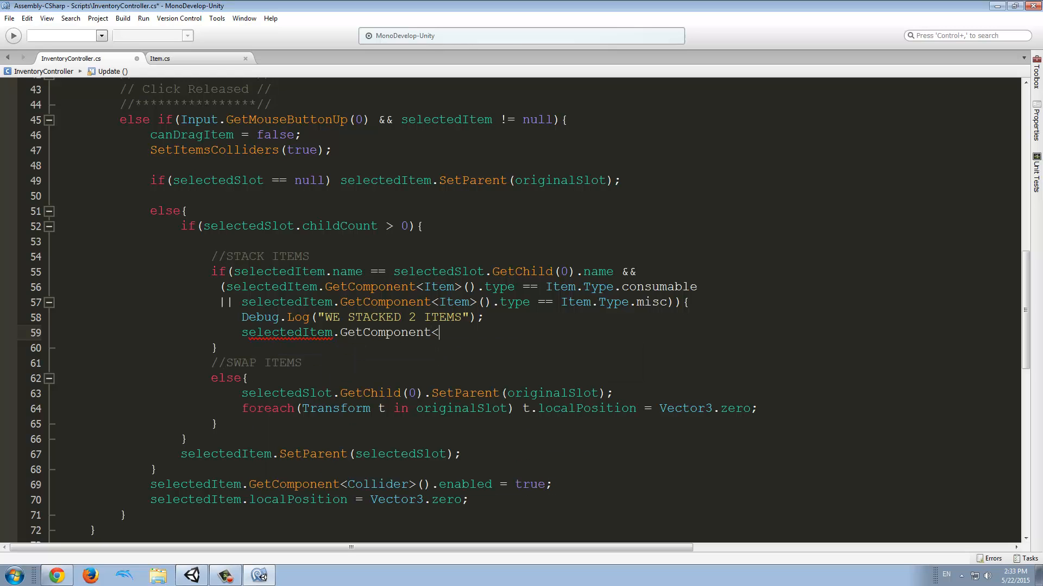
type("Item>")
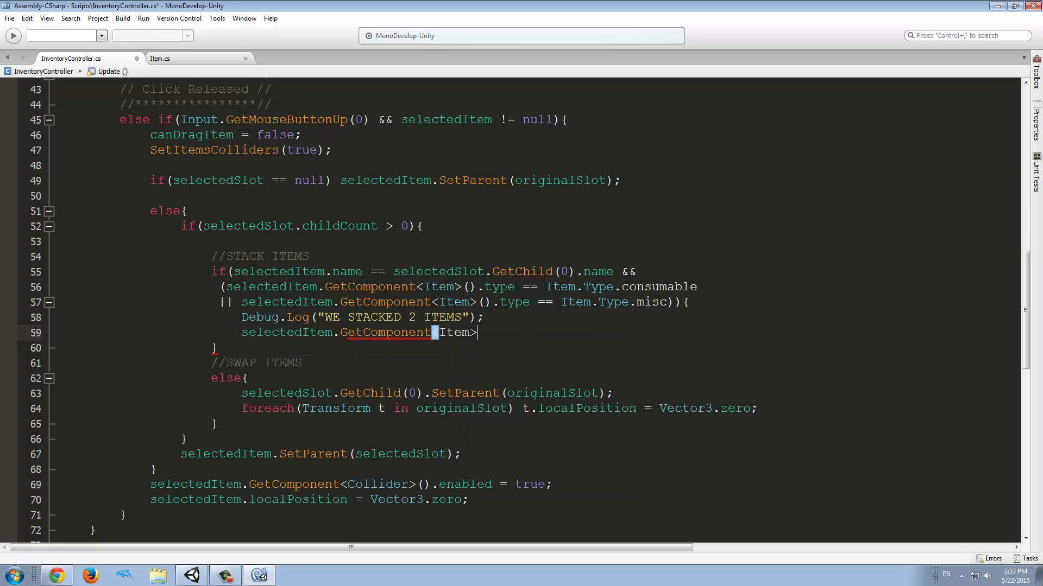
type("(")
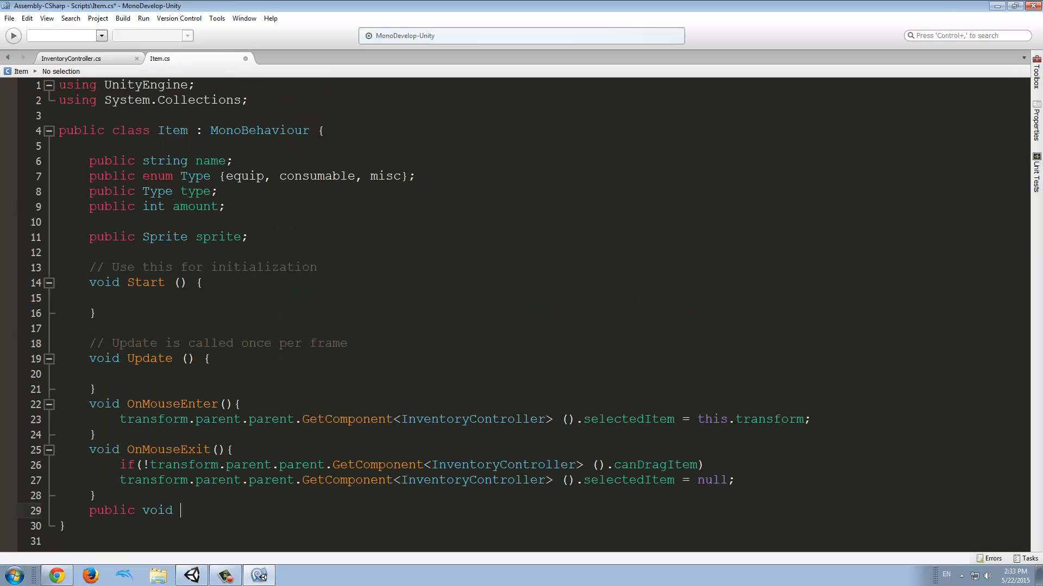
Declare public void IncreaseAmount(int a) in Item with amount += a.
type("I")
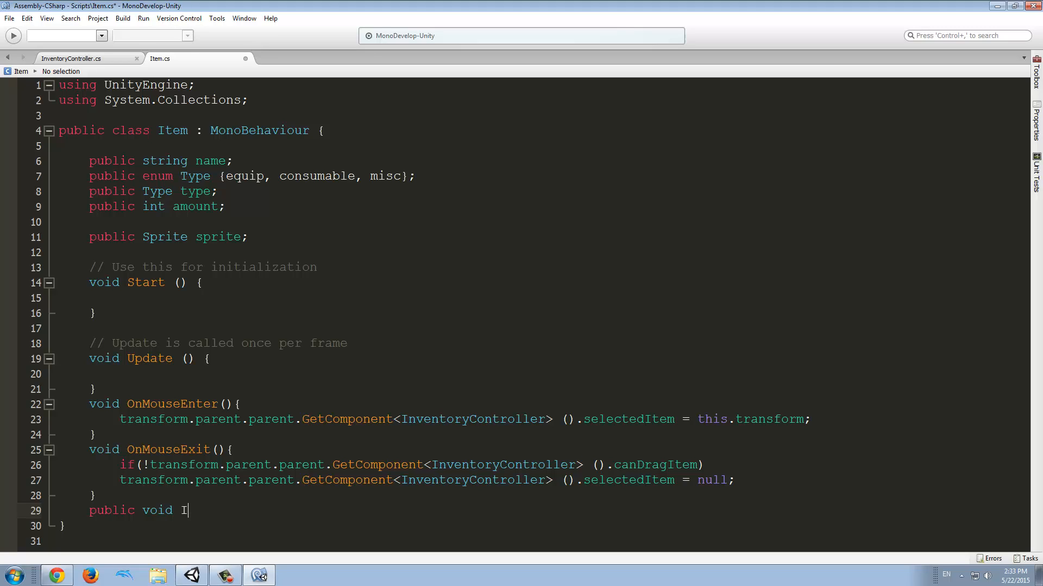
type("ncrease")
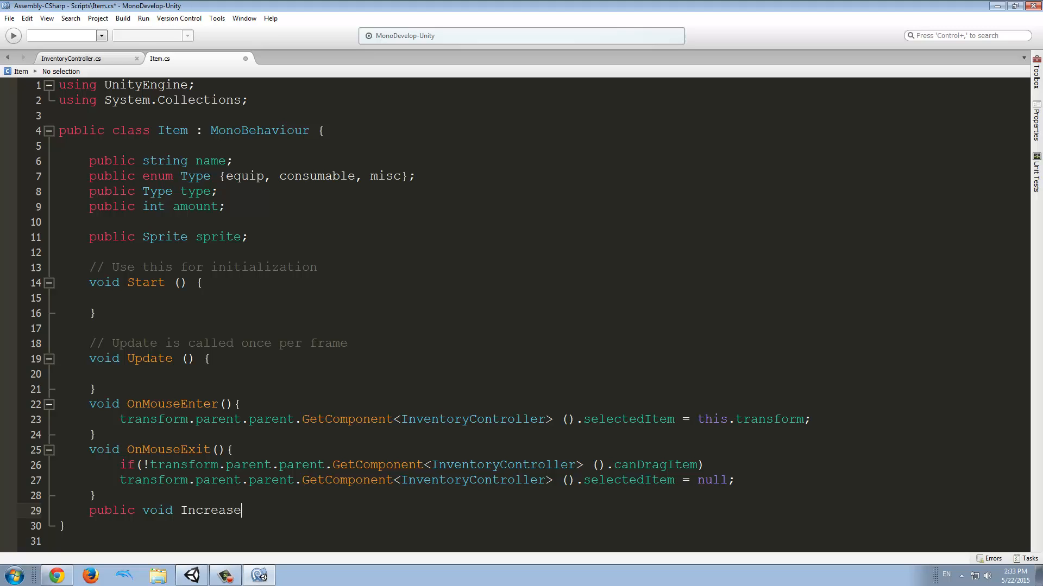
type("Amount")
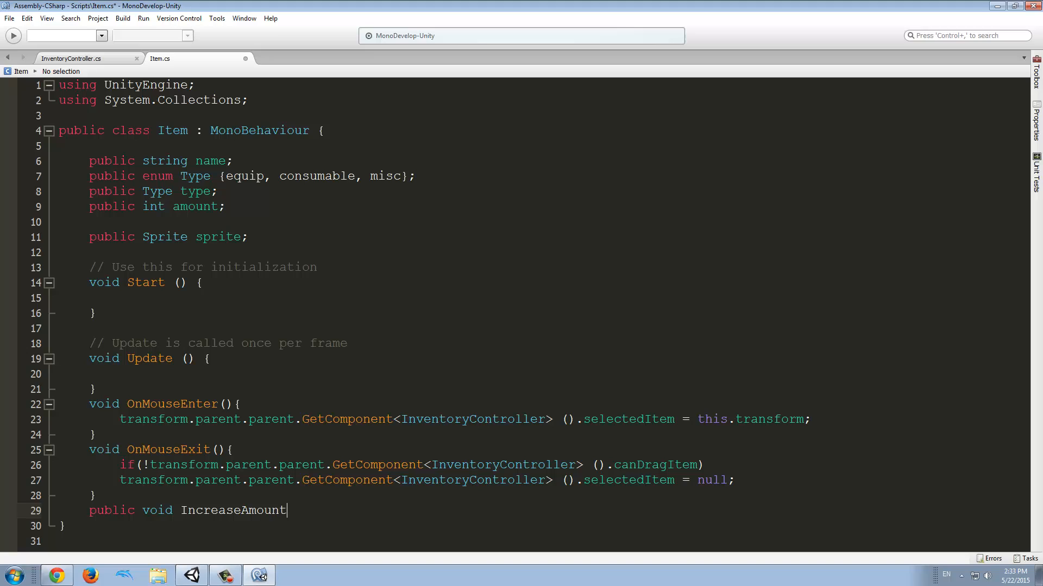
type("(){")
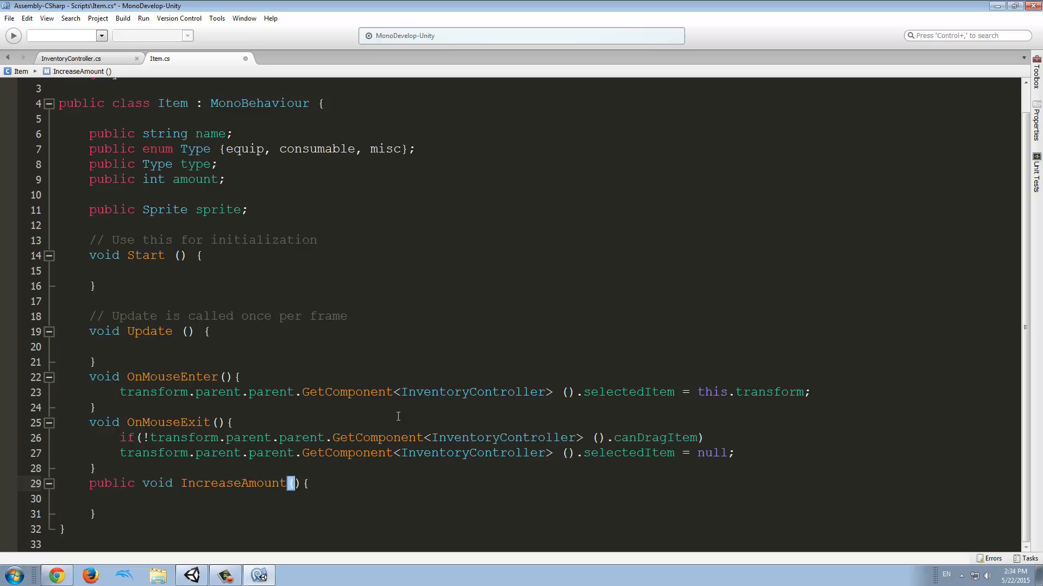
type("int")
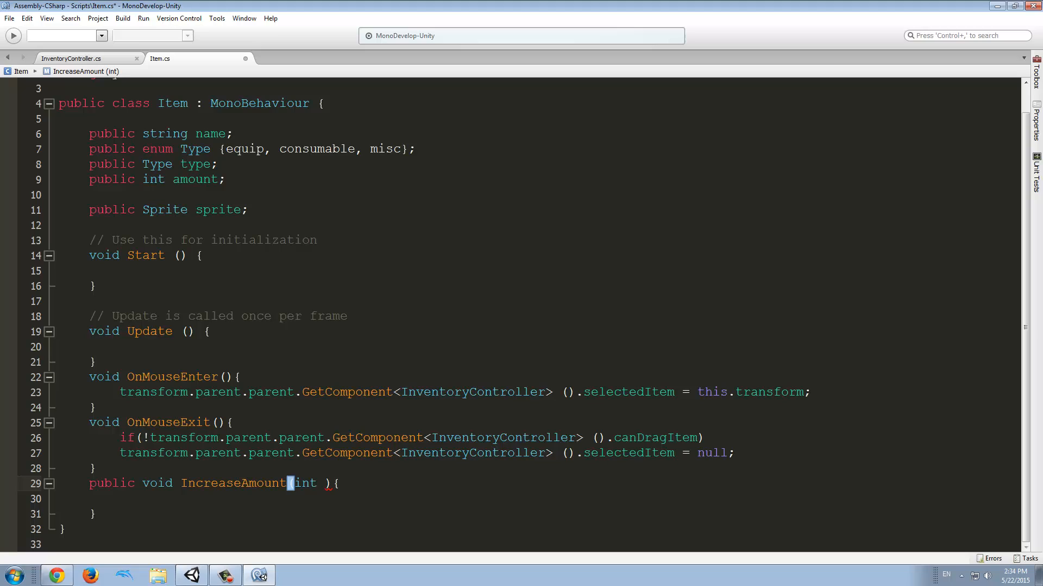
type("a")
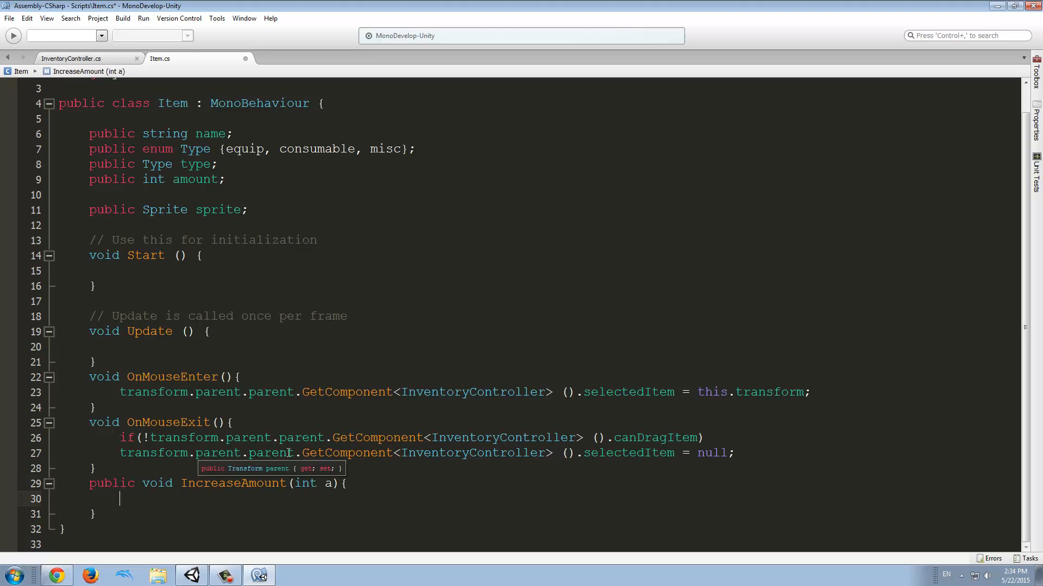
type("amount +=")
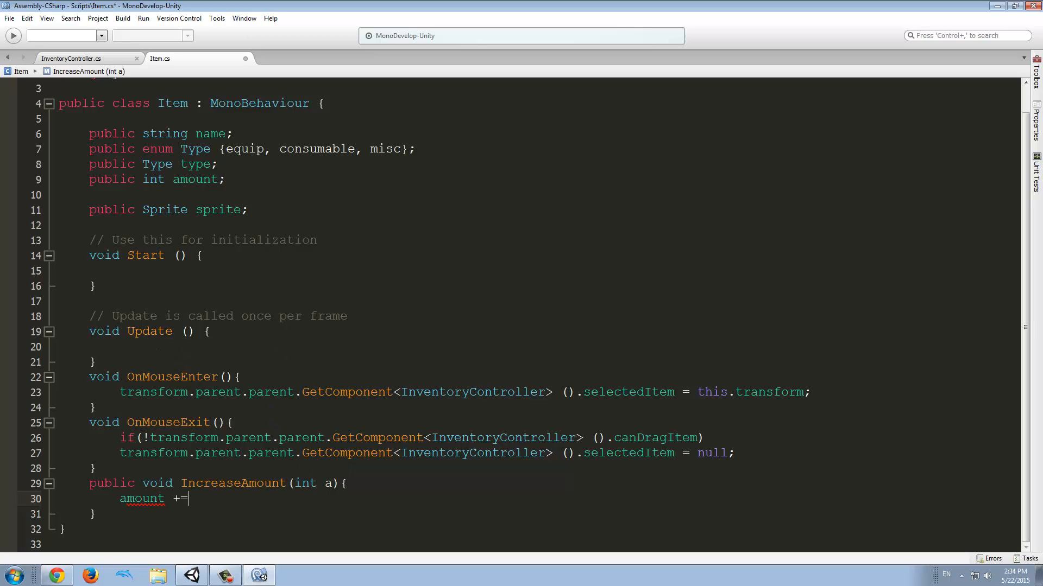
type("a;")
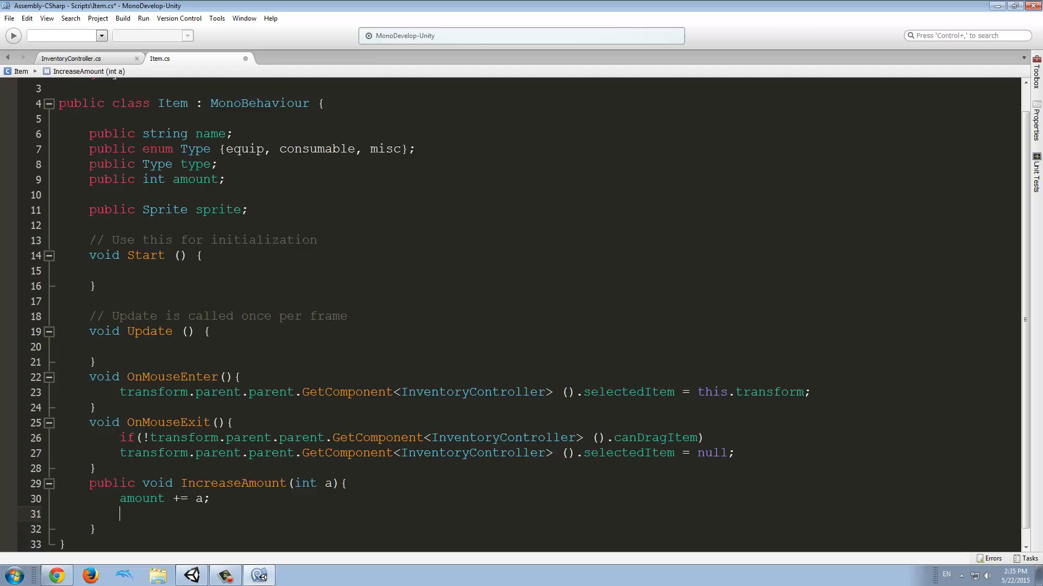
Add transform.Find("count.text") to the IncreaseAmount body.
type("transform.Find")
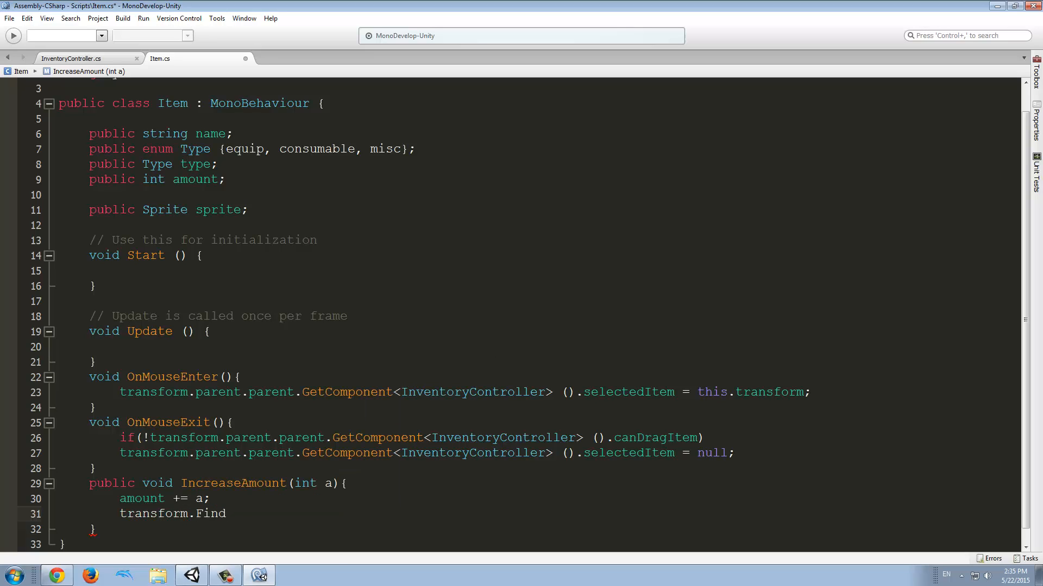
type("(\"c\");")
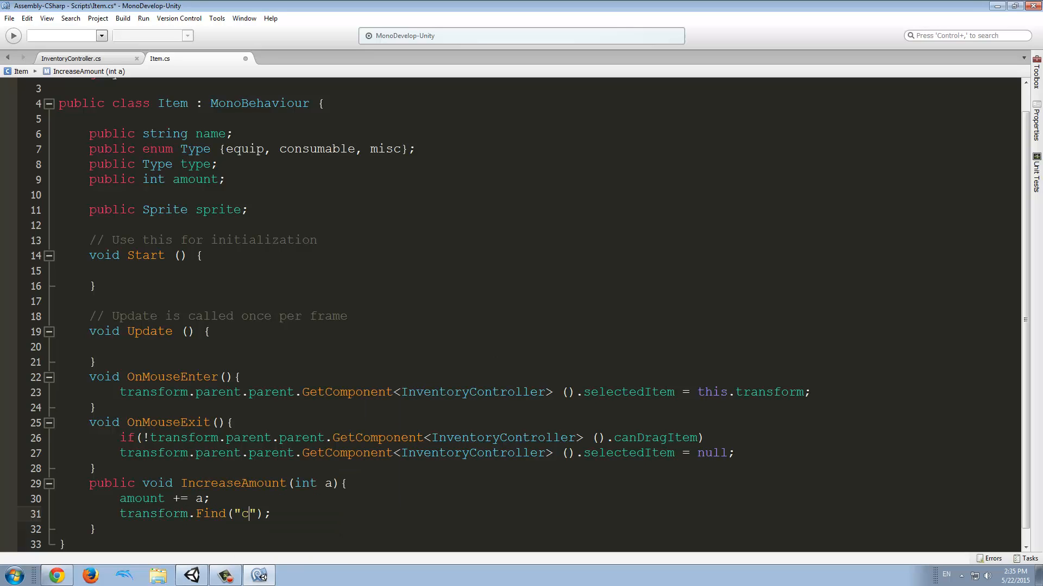
type("ount.t")
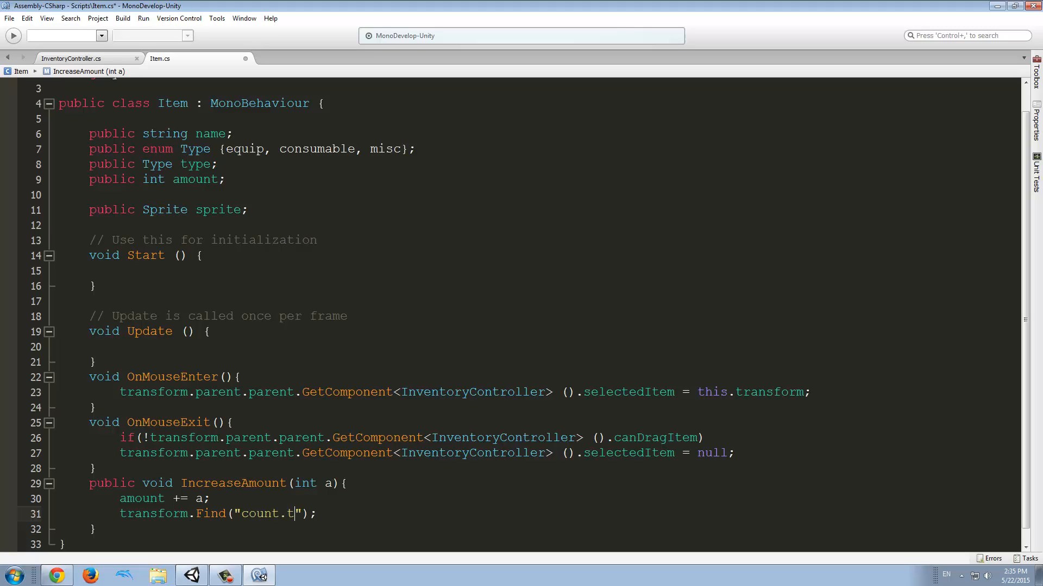
type("ext")
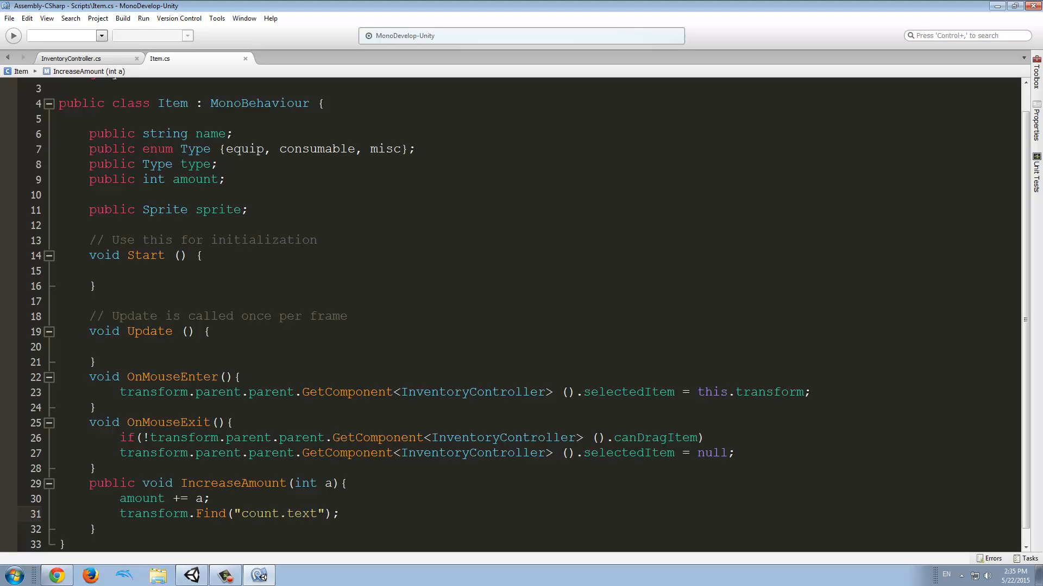
double_click(259, 514)
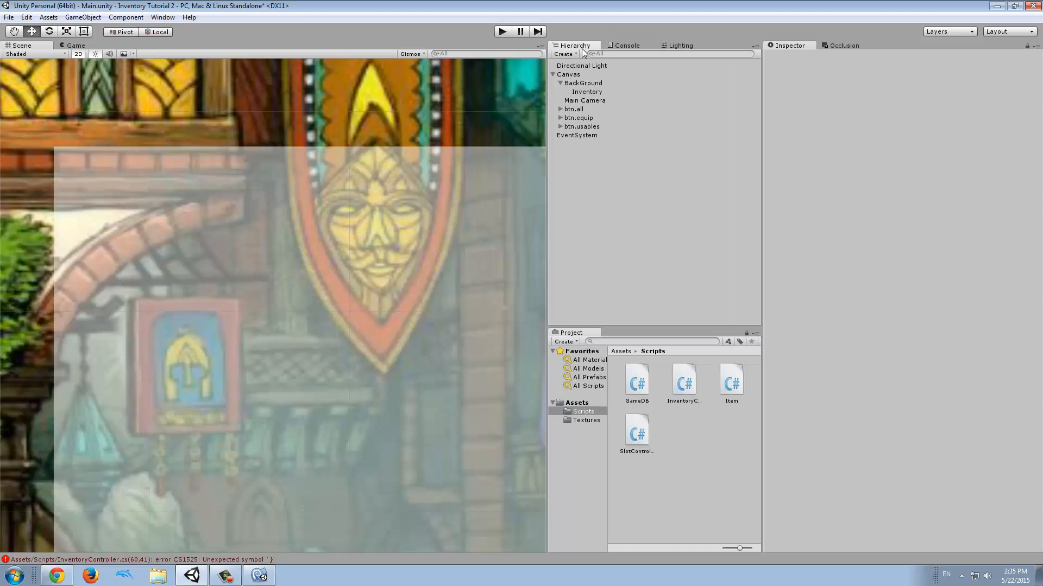
Place Item_Prefab from Assets in the Hierarchy and rename its count.text child to amount.text.
left_click(584, 420)
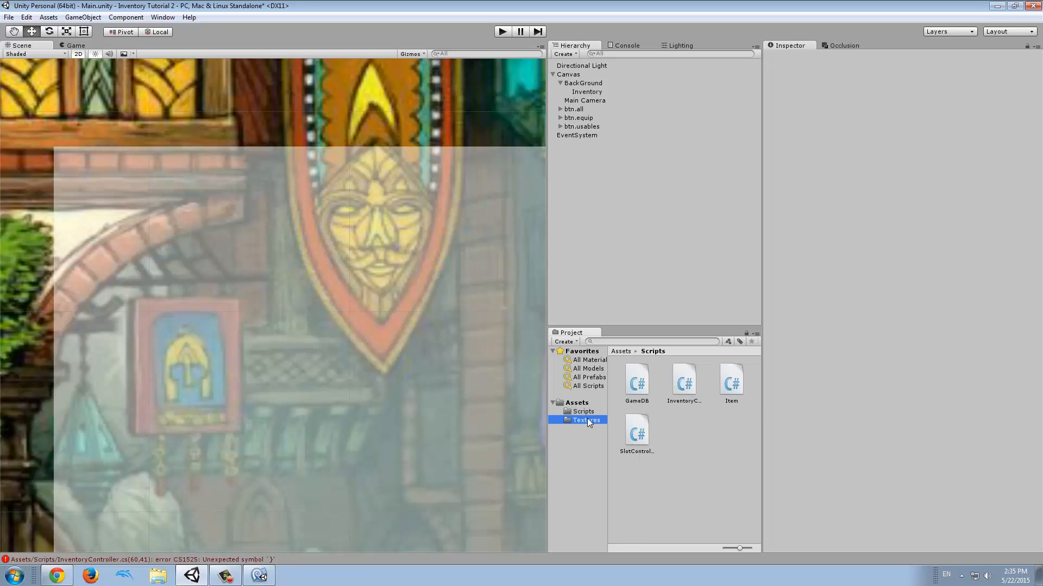
left_click(575, 403)
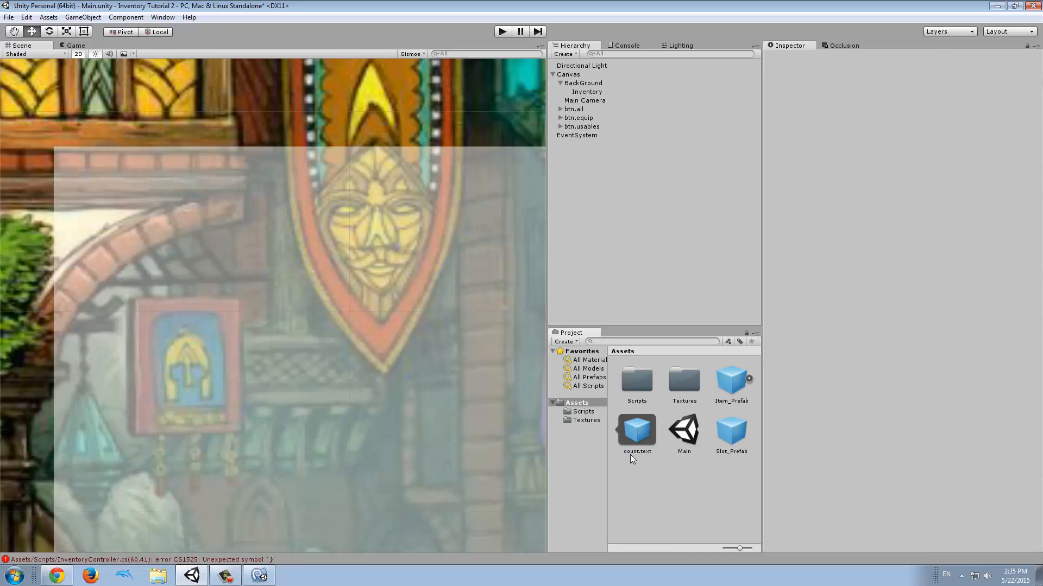
left_click(635, 430)
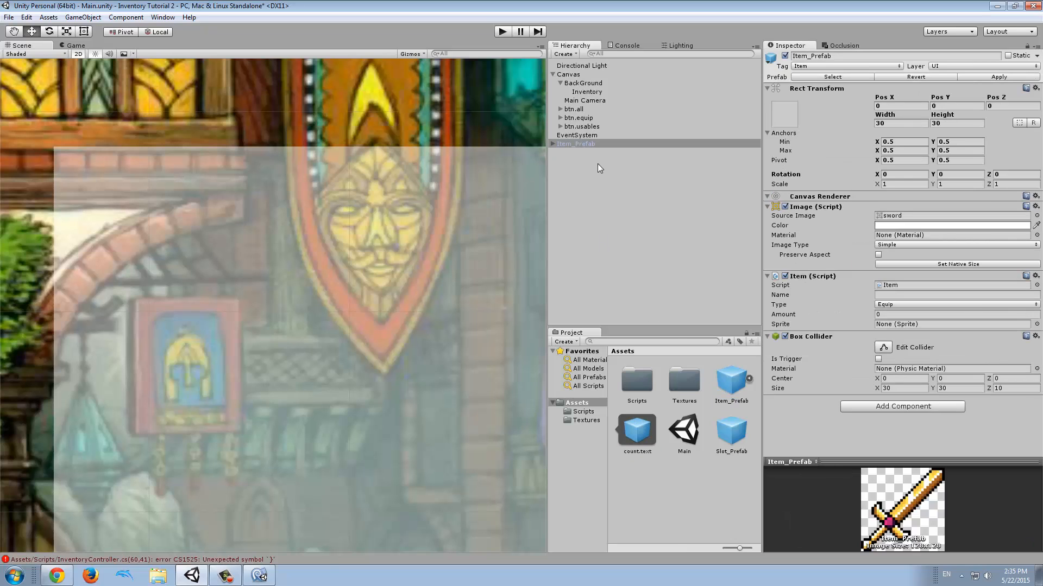
left_click(579, 152)
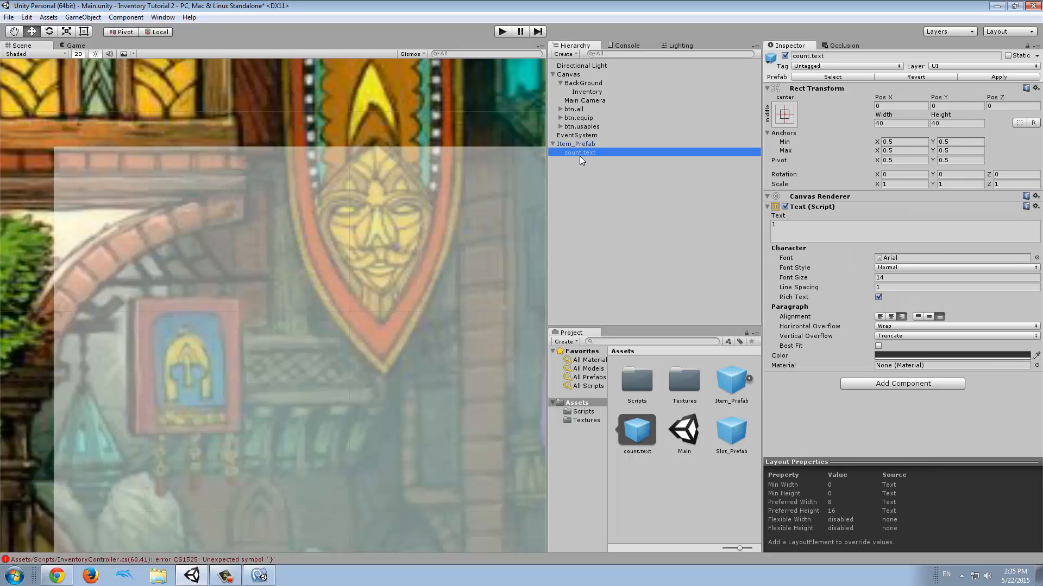
double_click(579, 152)
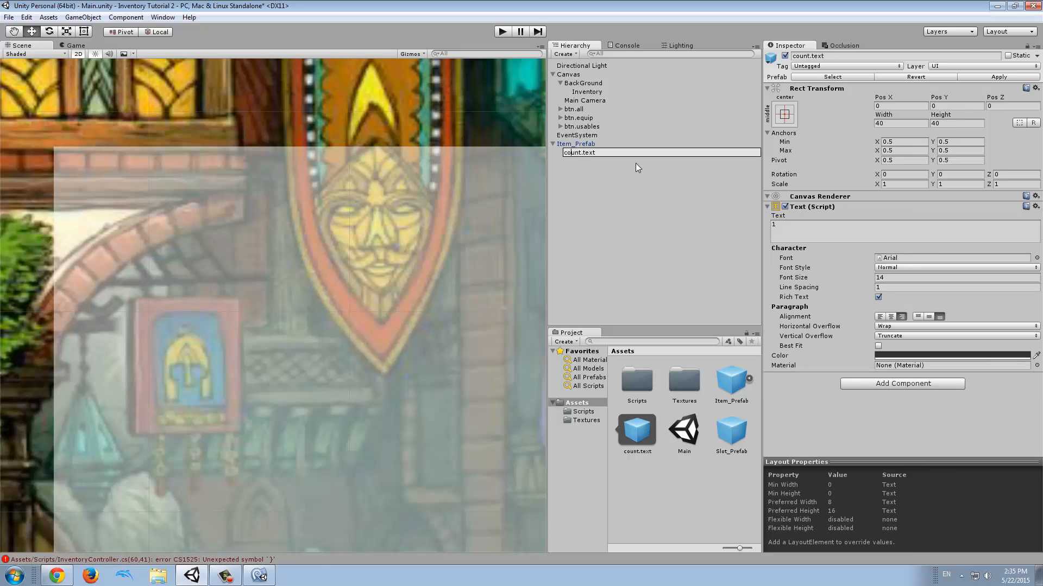
type("amount.text\");")
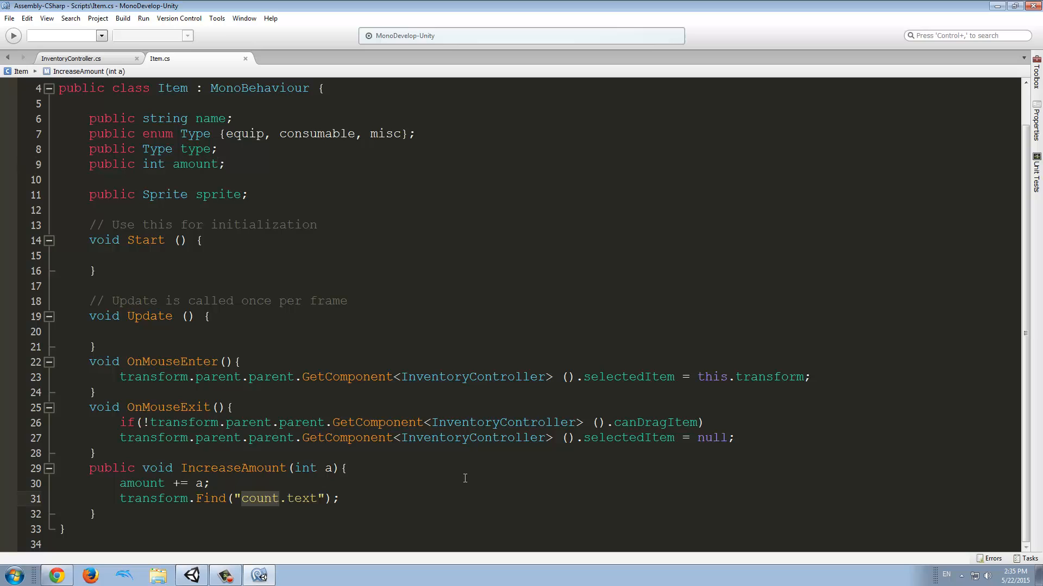
Change Find's argument to "amount.text" and start a .GetComponent<Text> call on it.
type("amount")
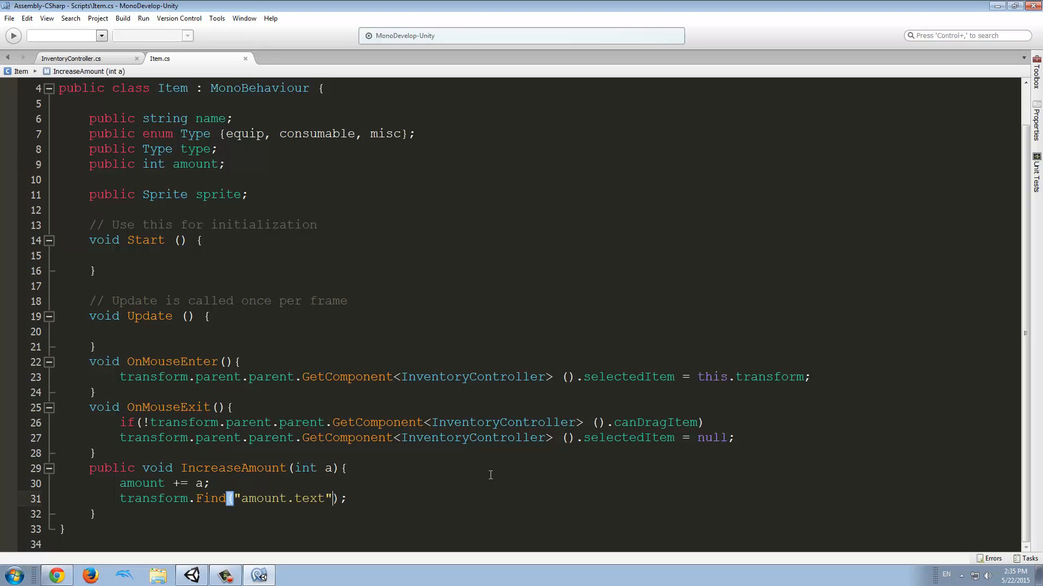
type(".getc")
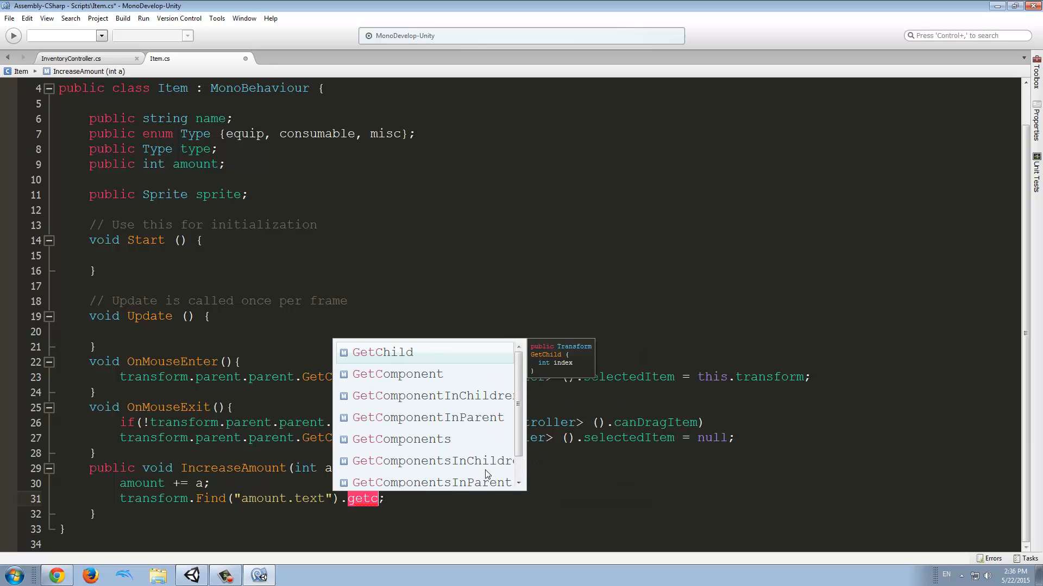
type("GetComponent<T")
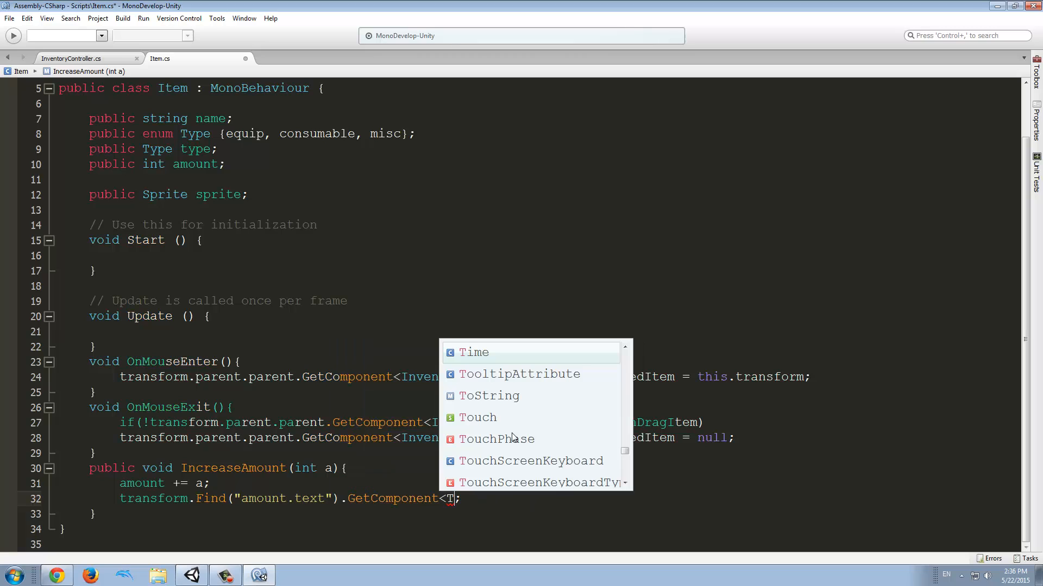
type("ex")
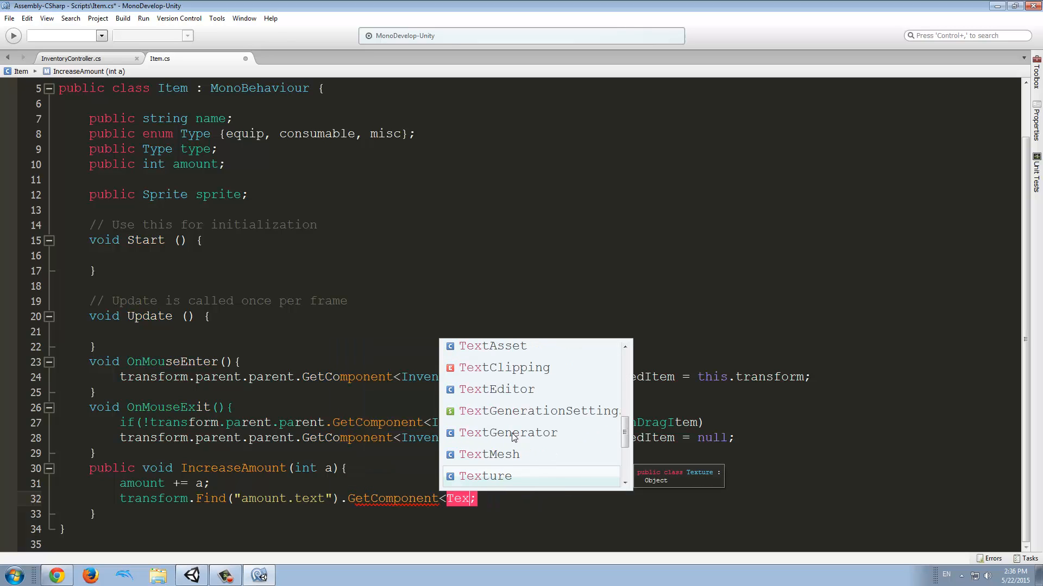
type("t")
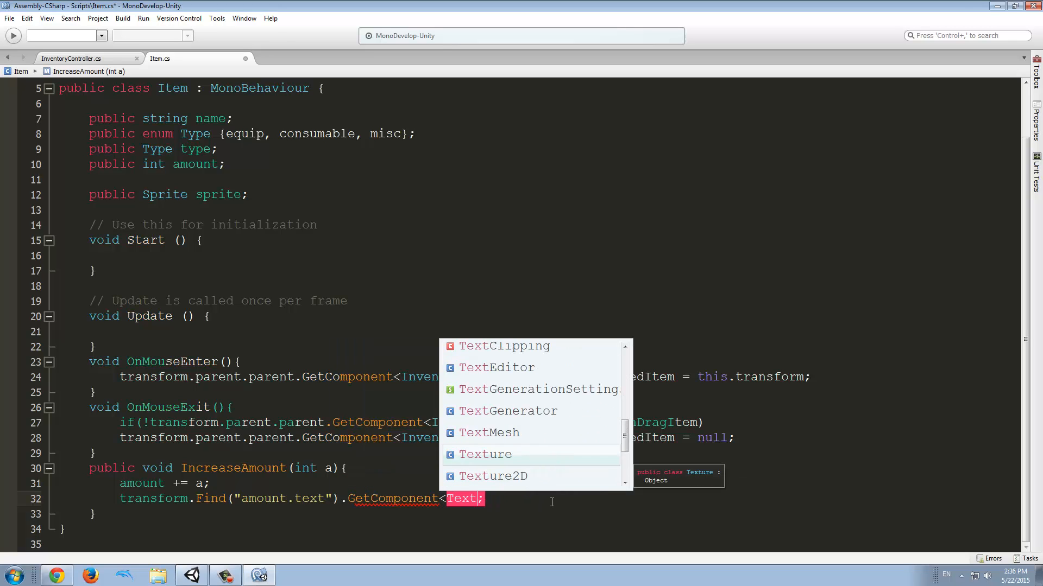
mouse_move(514, 427)
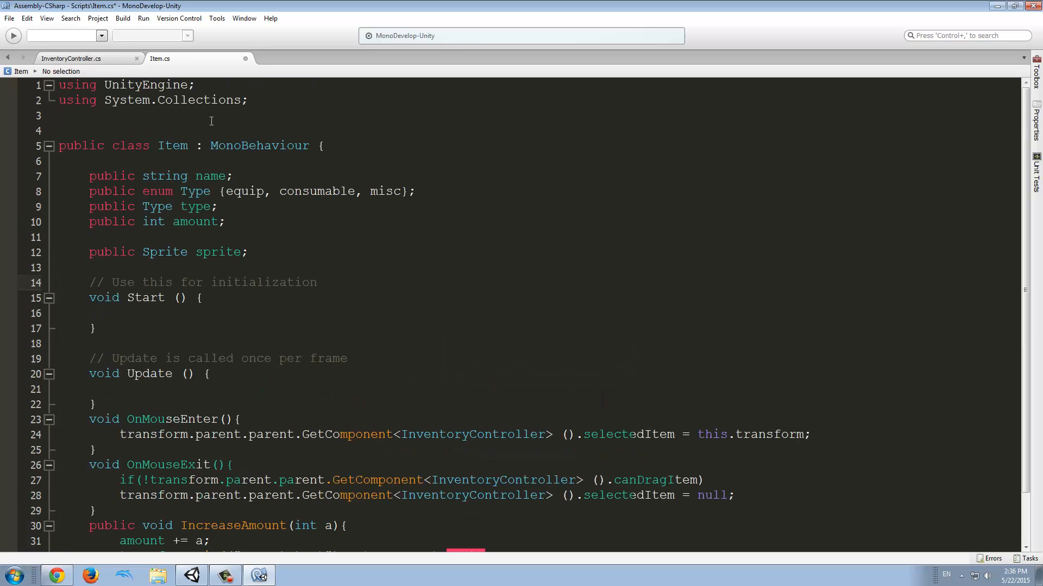
Add 'using UnityEngine.UI;' at the top of Item.cs.
type("using")
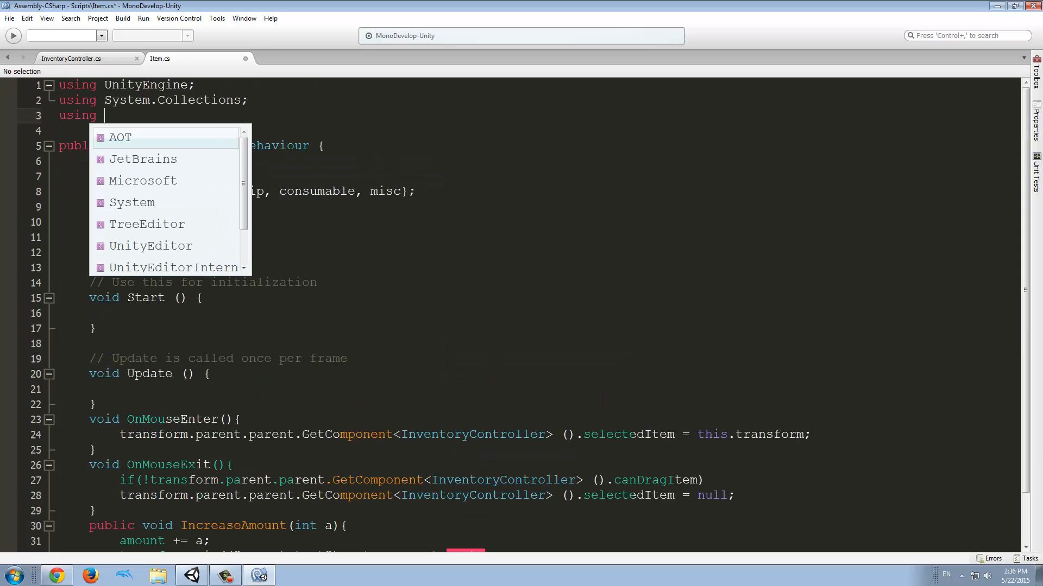
type("UnityEngine")
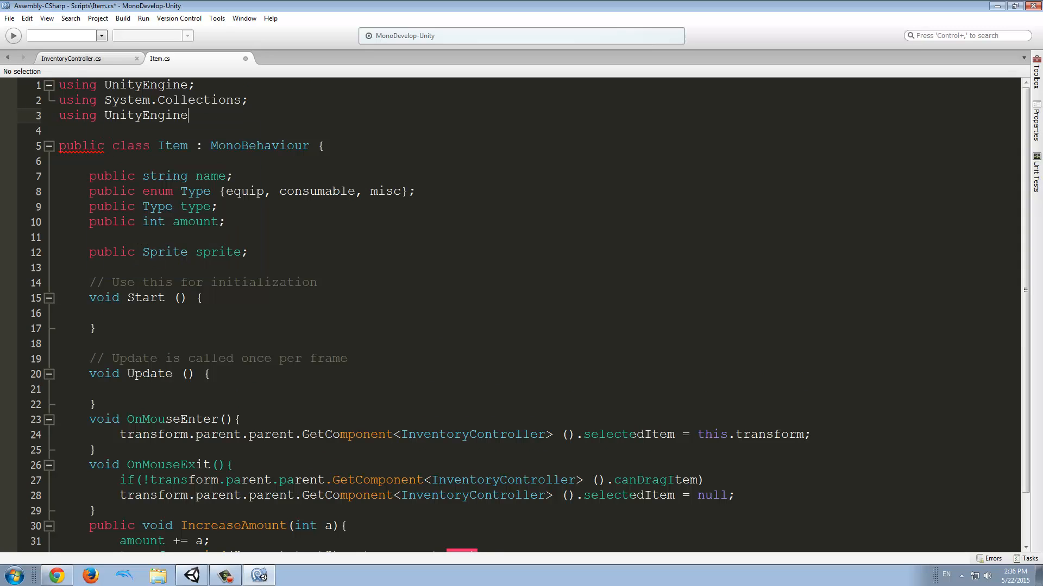
type(".UI")
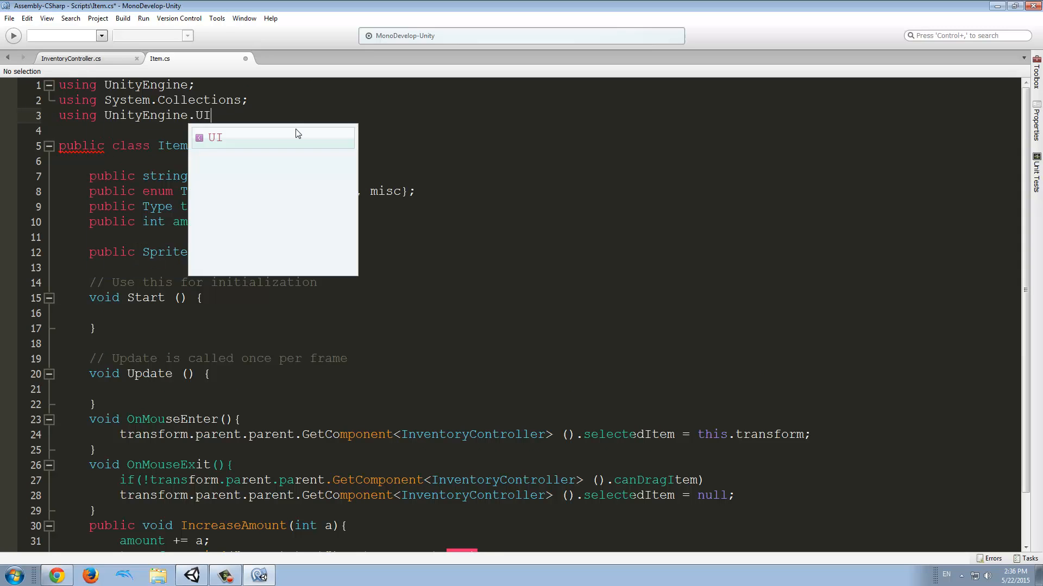
type(";")
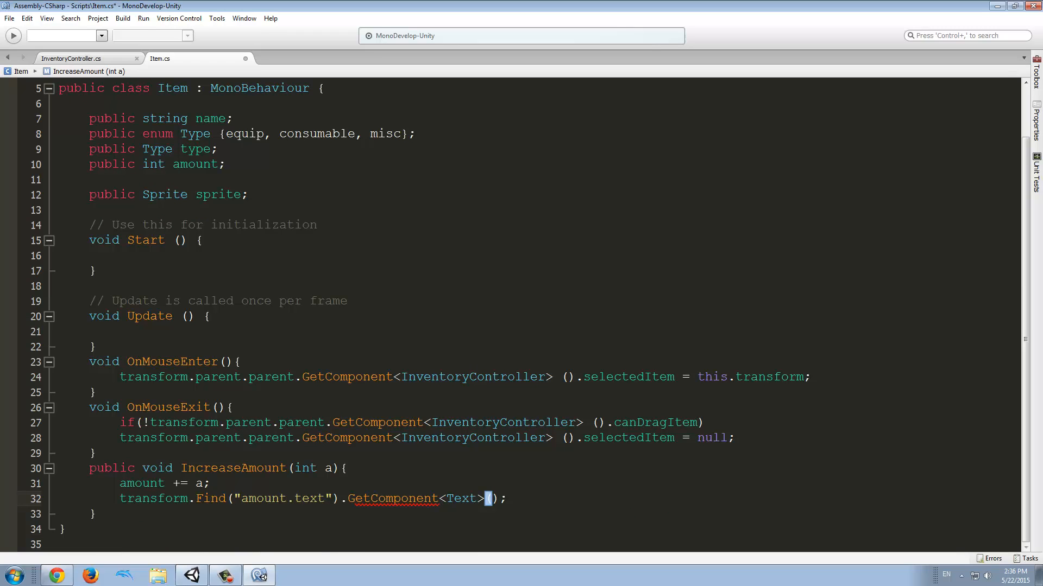
Finish line 32 so the amount.text Text is set to amount.ToString().
type(".")
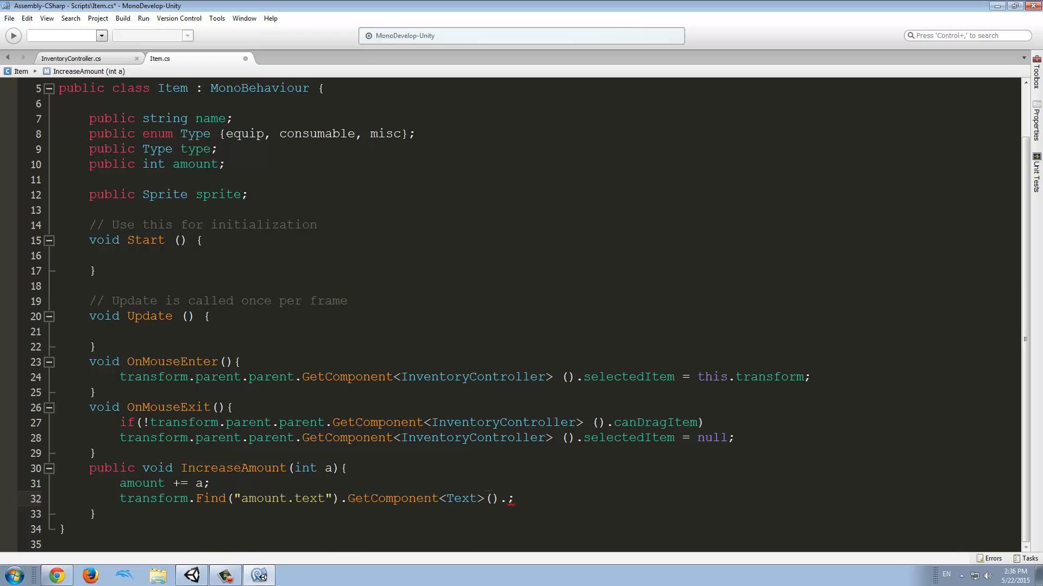
type("text")
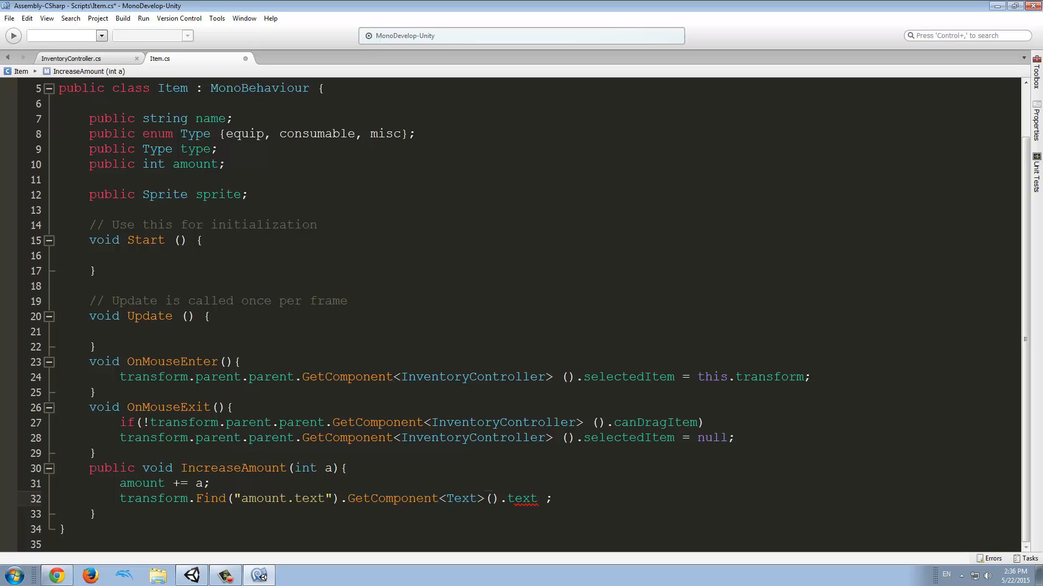
type("amo")
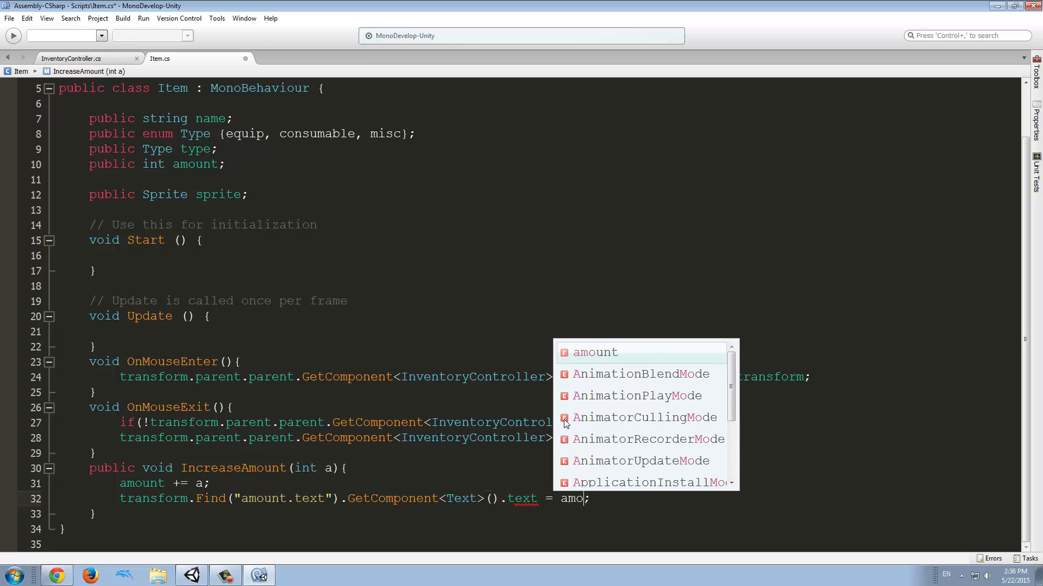
type(".ToString(")
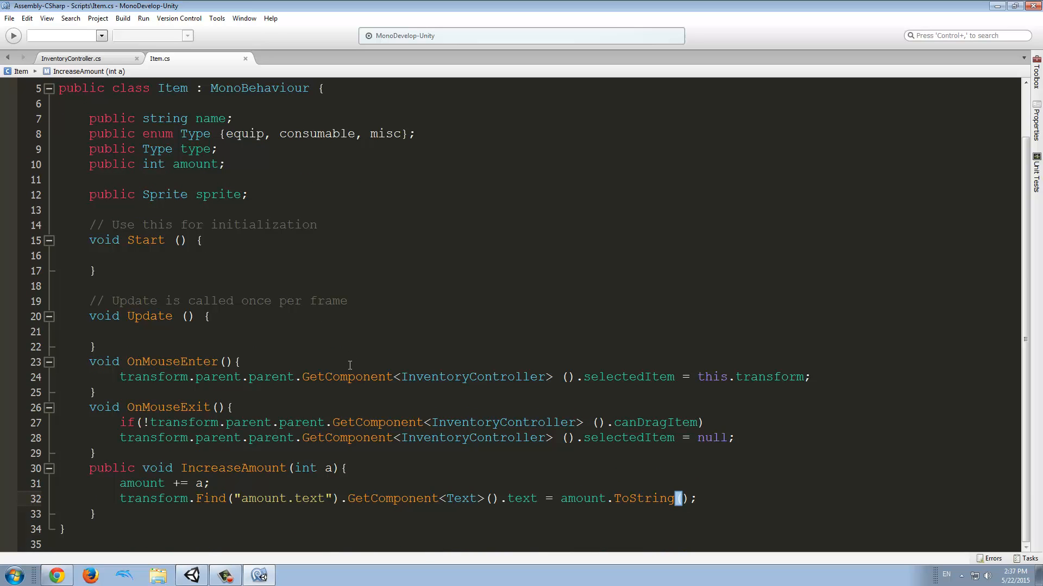
left_click(71, 58)
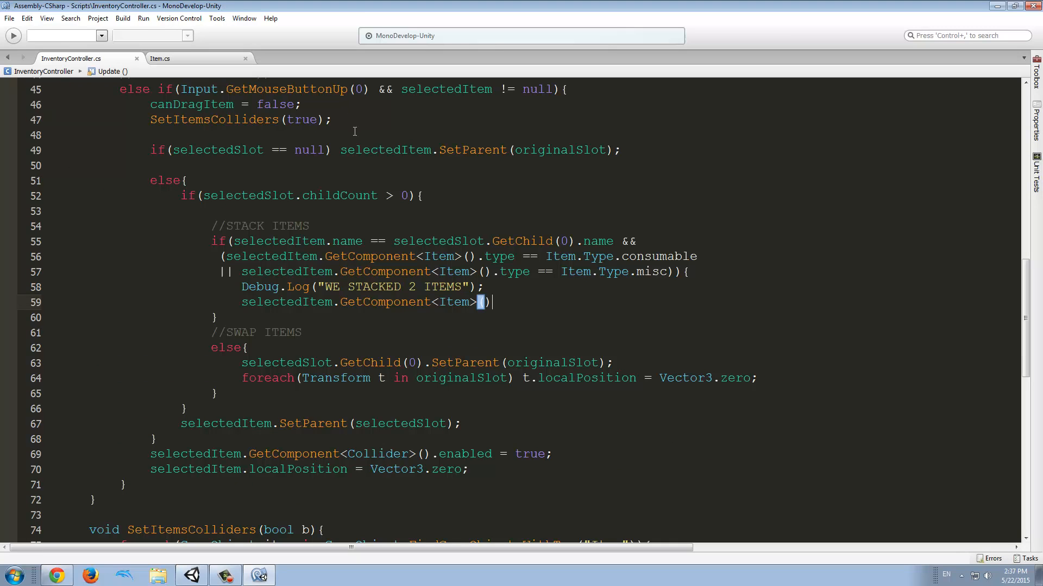
On line 59, call .IncreaseAmount(selectedSlot.GetChild(0).GetComponent<Item>().amount).
type(".")
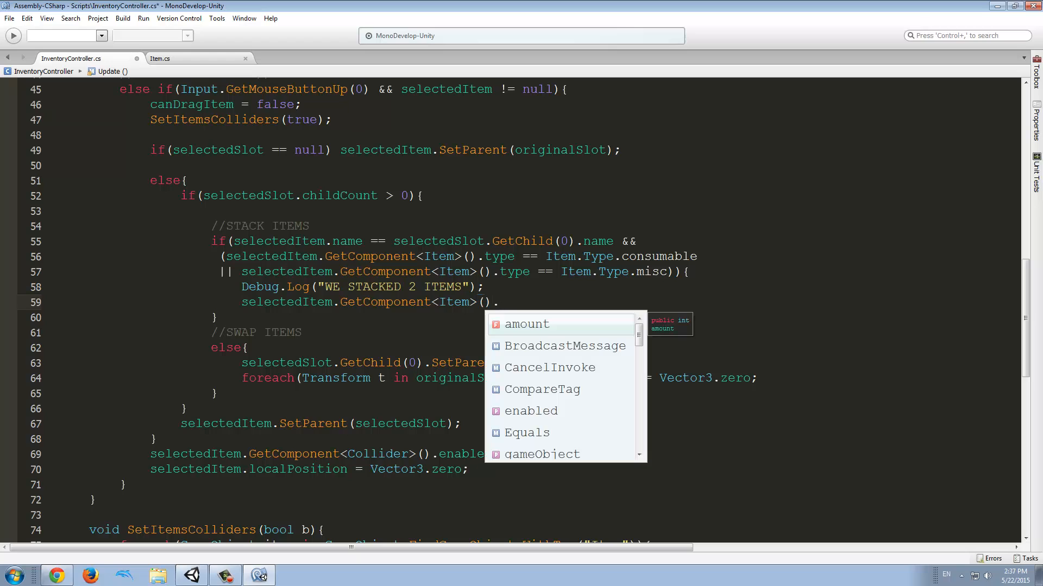
type("inc")
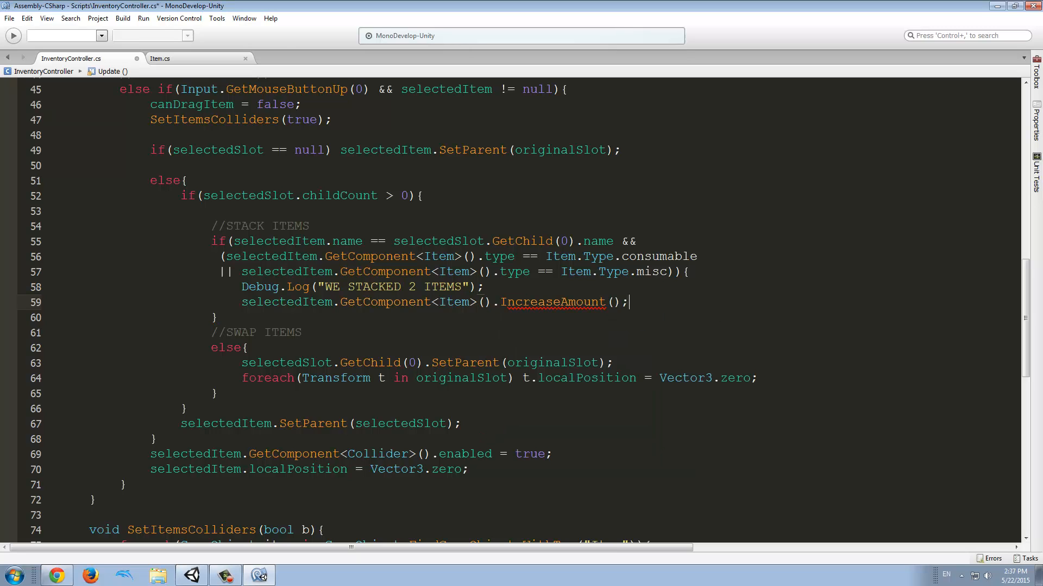
left_click(609, 302)
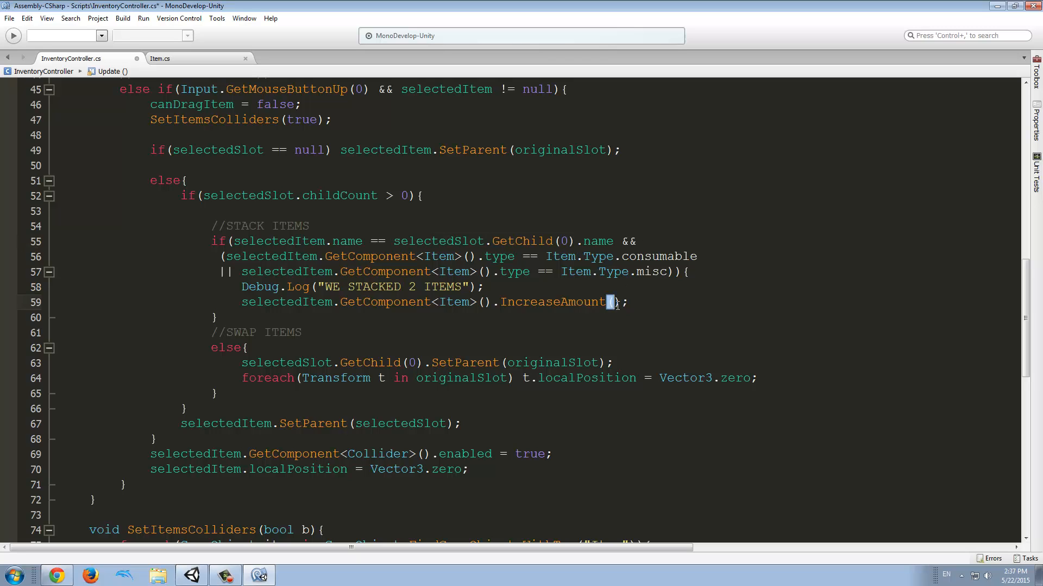
type("selectedSlot.GetChild(0).getco")
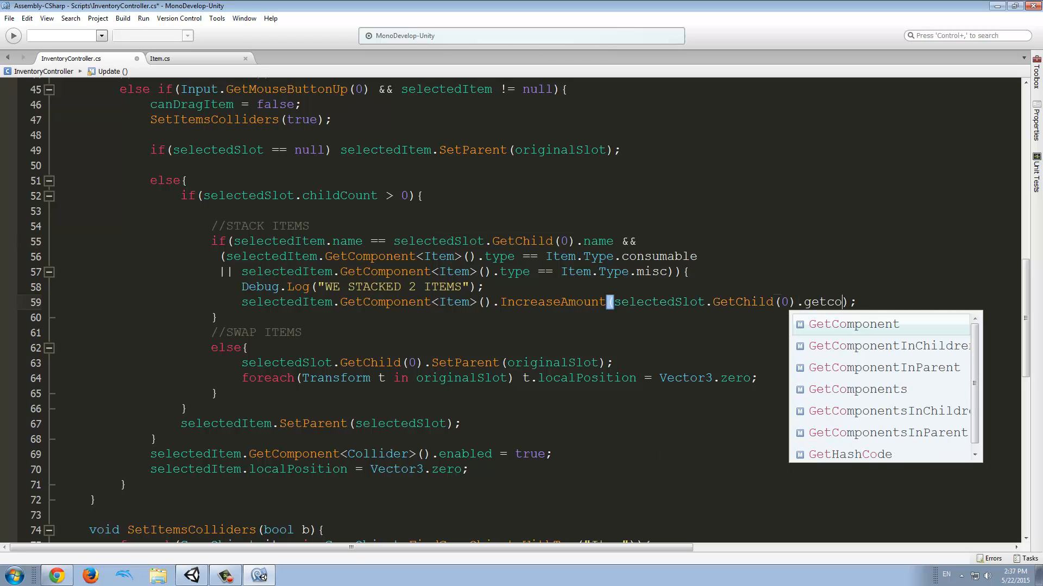
type("GetComponent<item>(")
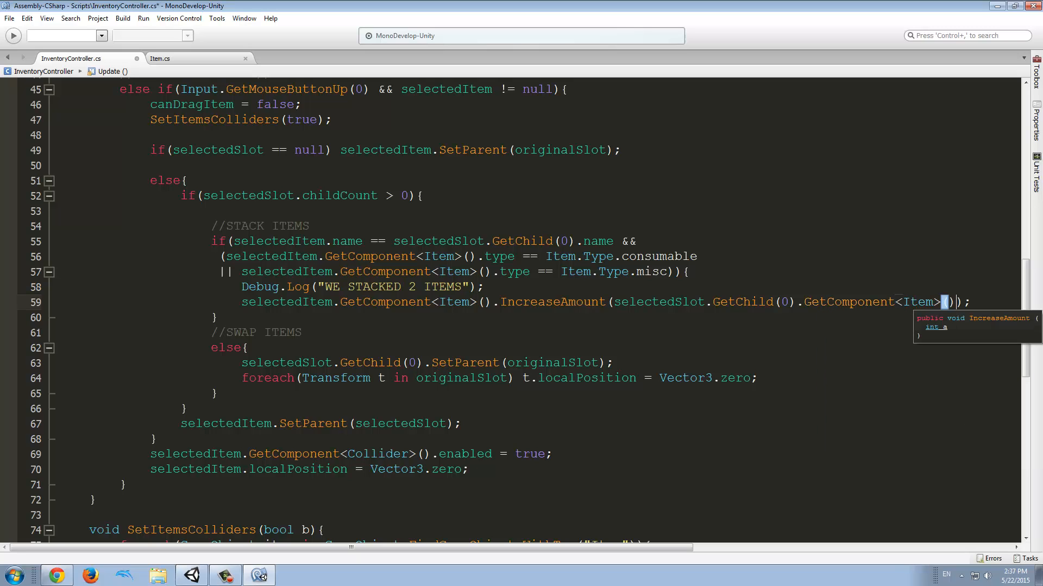
type(".amount")
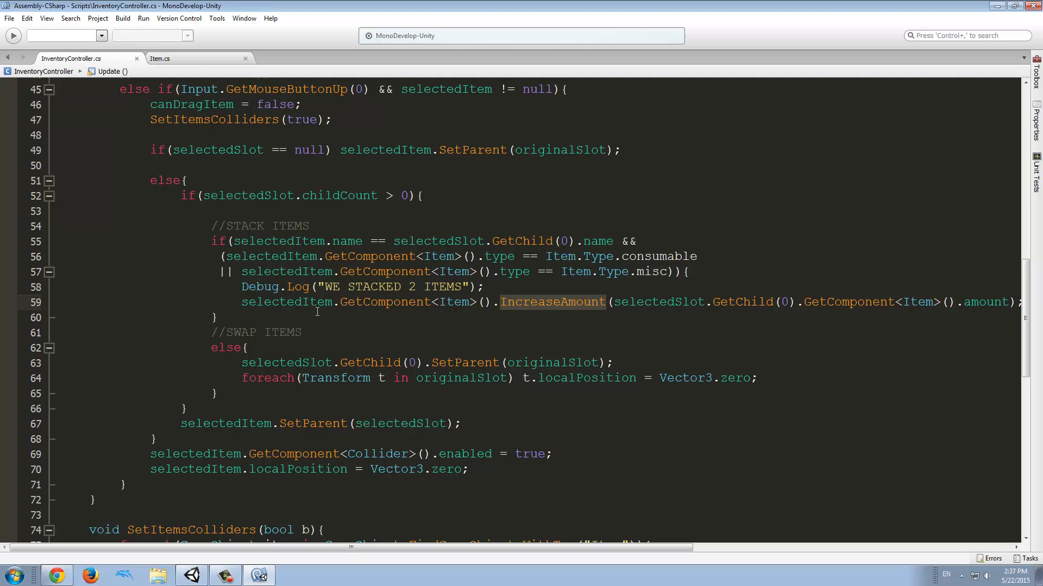
left_click(259, 575)
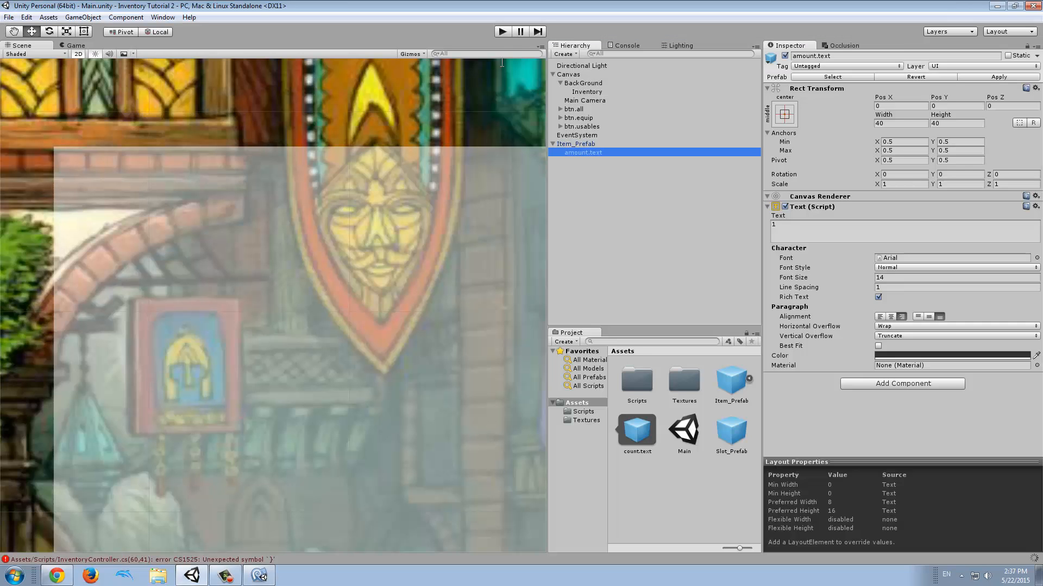
Play-test stacking Health Potions in slot_2_1, check both potions' count labels, then stop.
left_click(502, 31)
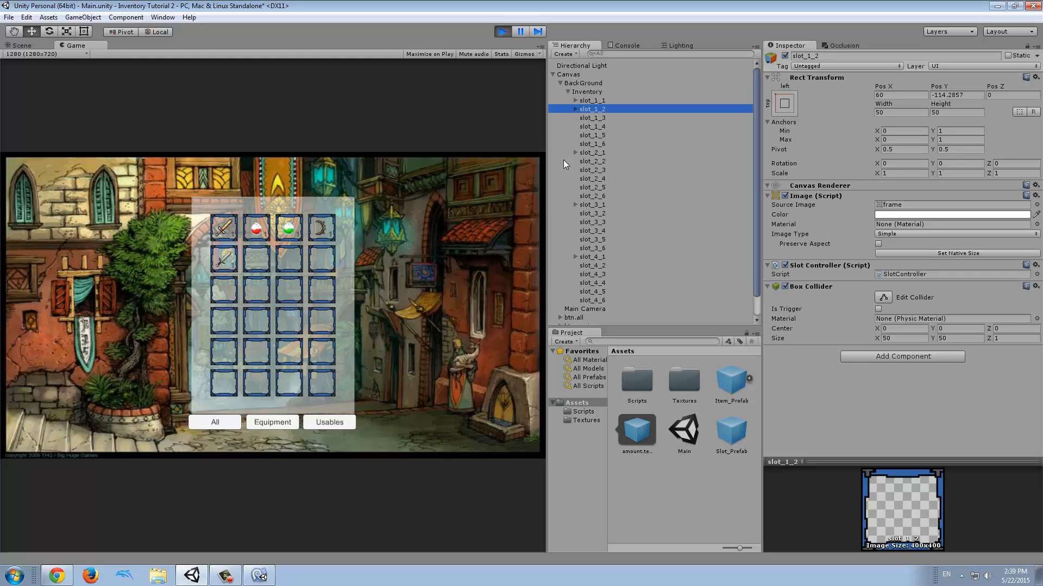
left_click(606, 161)
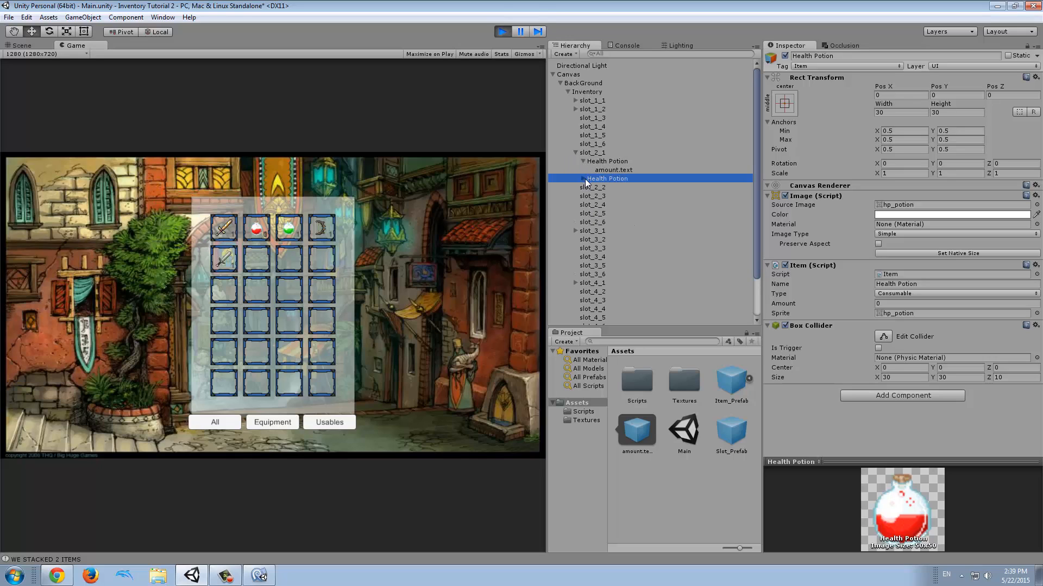
left_click(613, 169)
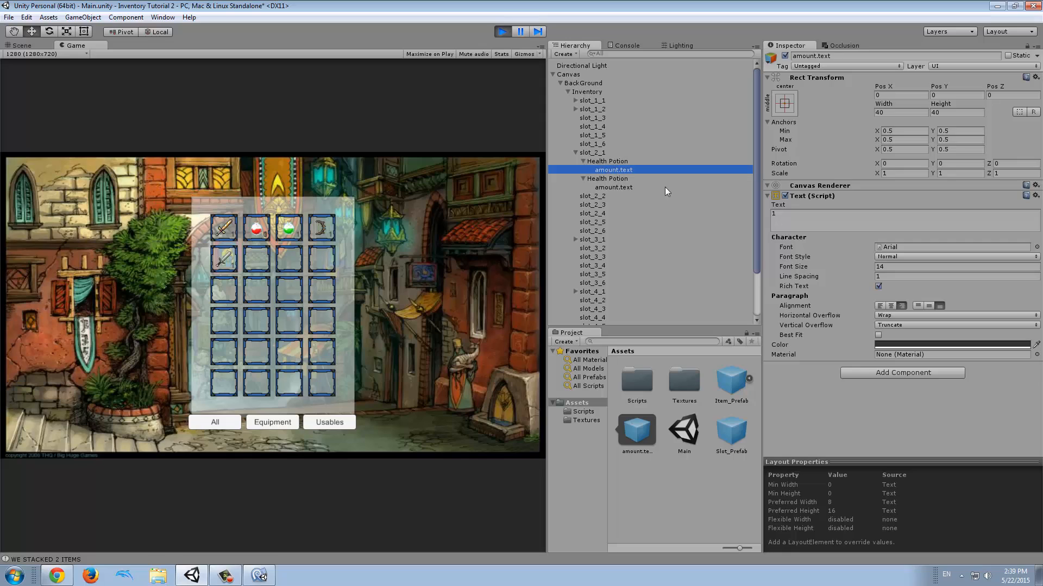
left_click(612, 187)
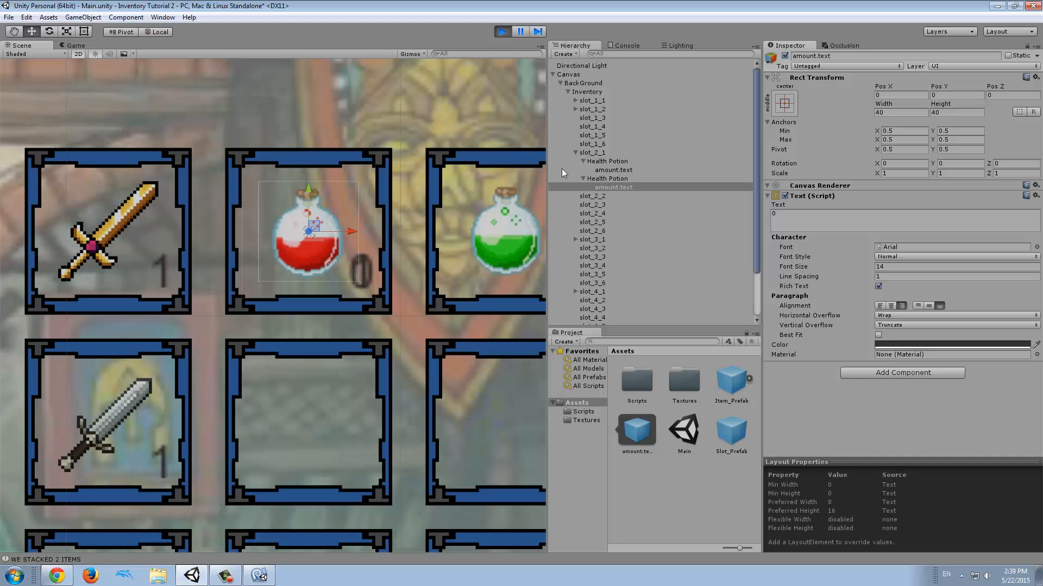
left_click(502, 32)
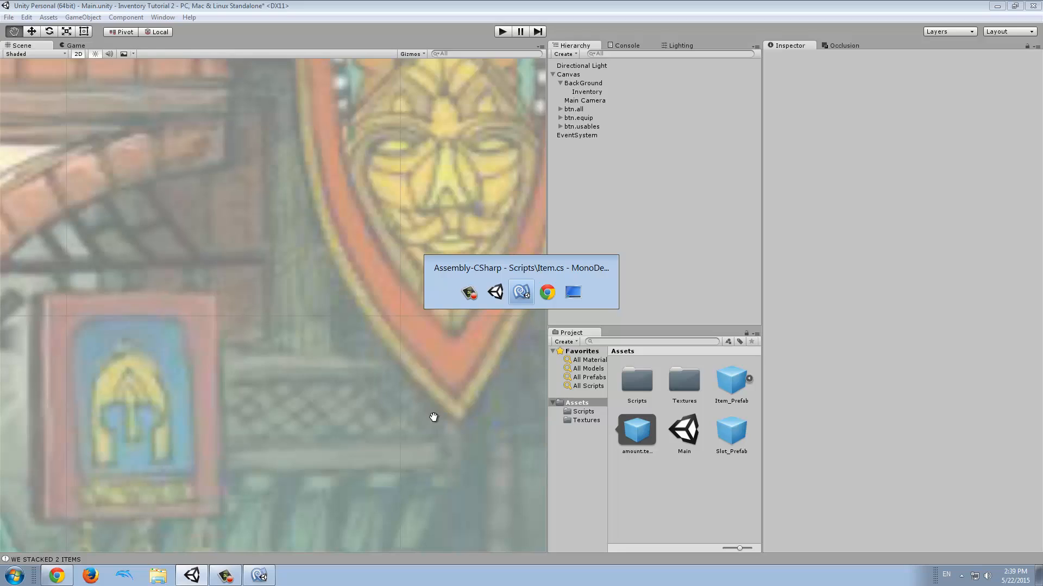
Default the Item script's amount field to 1 and return to Unity.
left_click(521, 293)
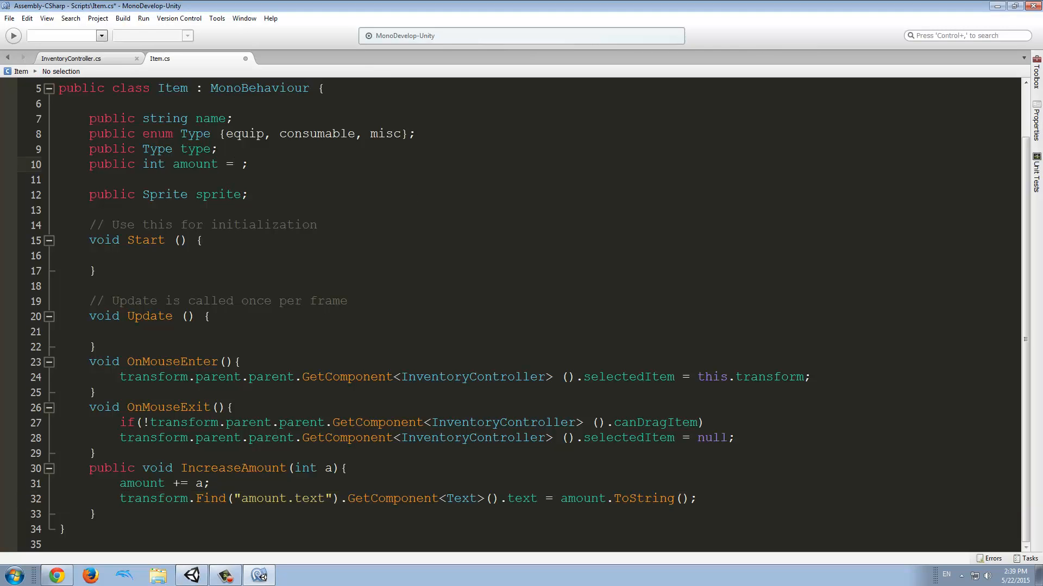
type("1")
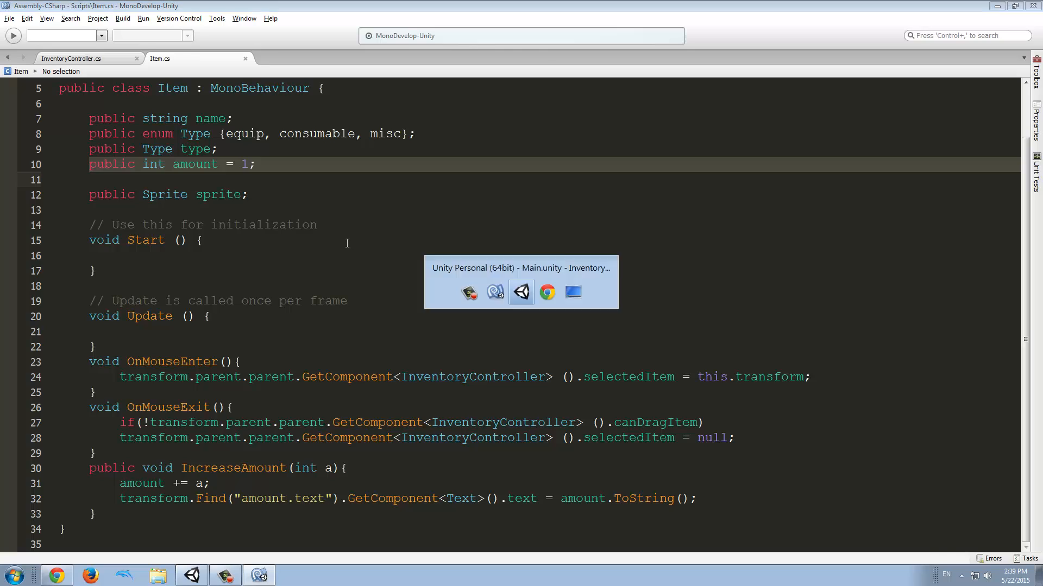
left_click(521, 292)
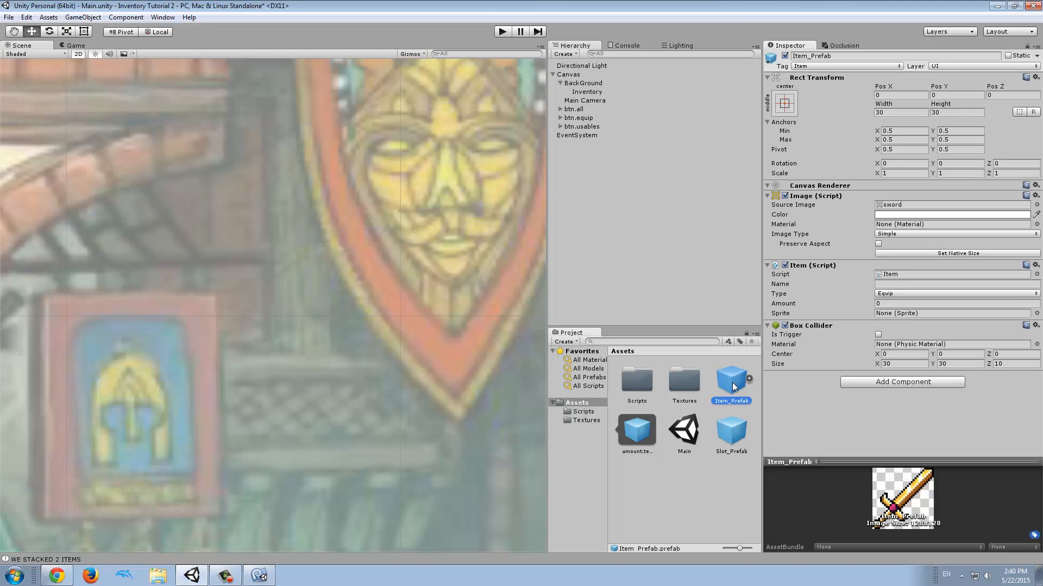
mouse_move(845, 316)
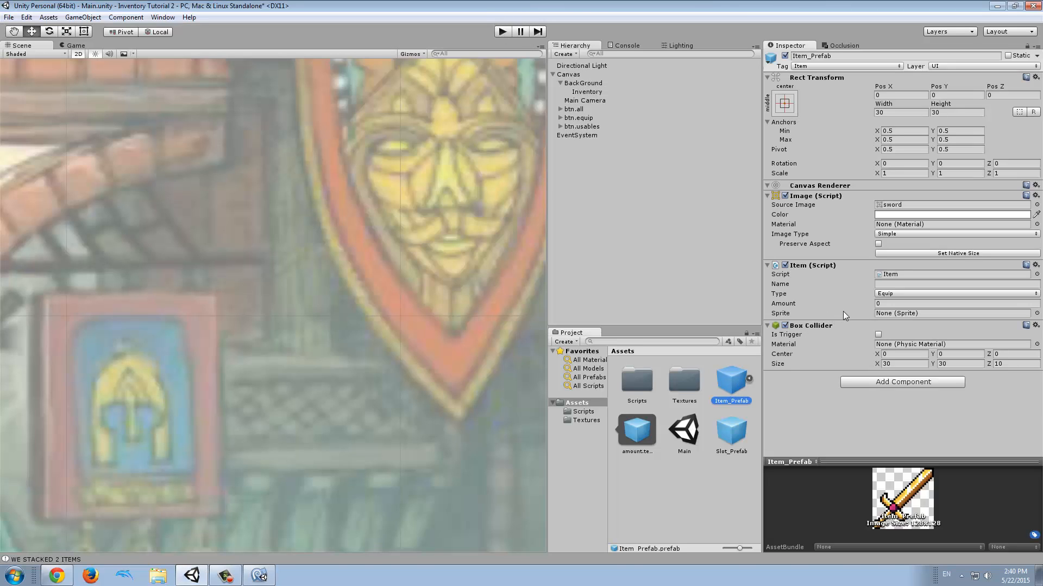
Enter 1 as Item_Prefab's Amount in the Inspector and enter Play mode.
left_click(954, 303)
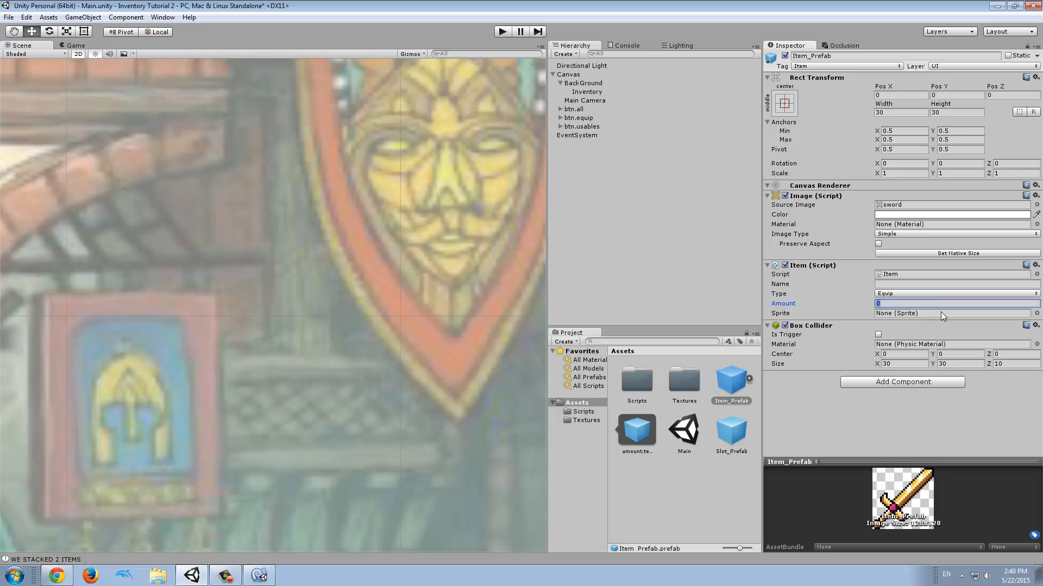
type("1")
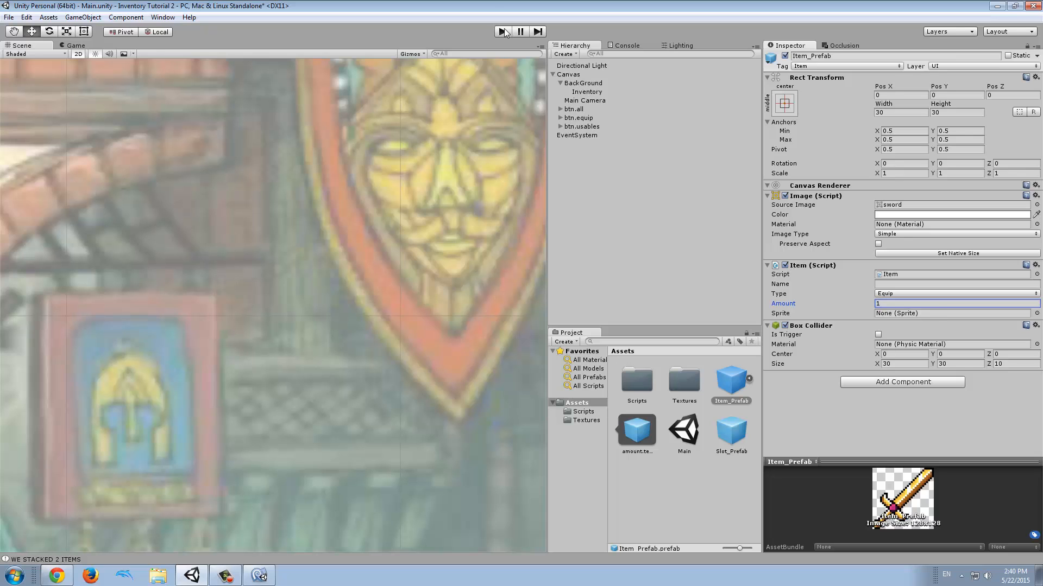
left_click(501, 32)
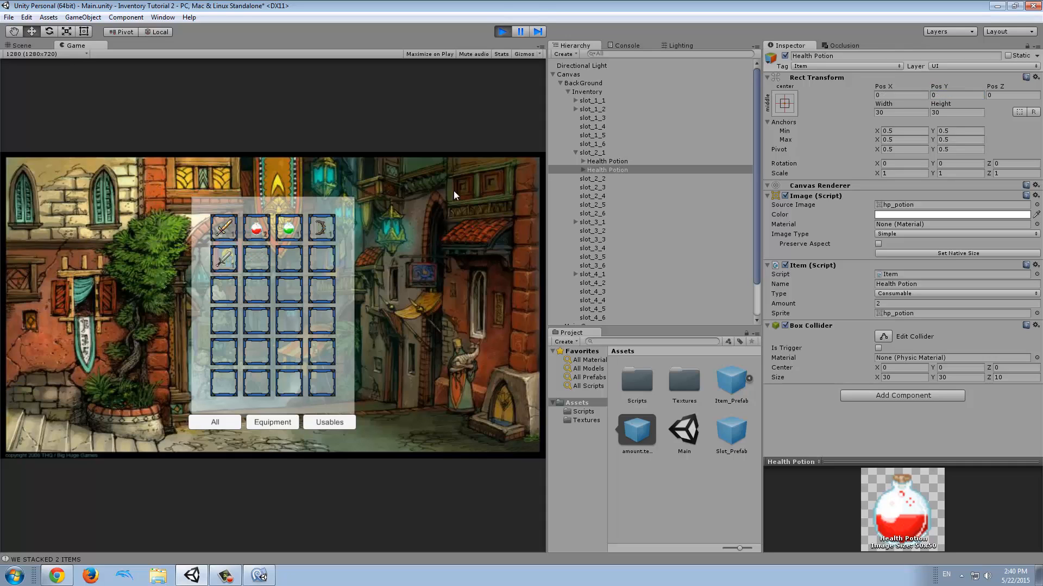
Inspect both Health Potions in slot_2_1 and their amount texts reading 1 and 2.
left_click(606, 161)
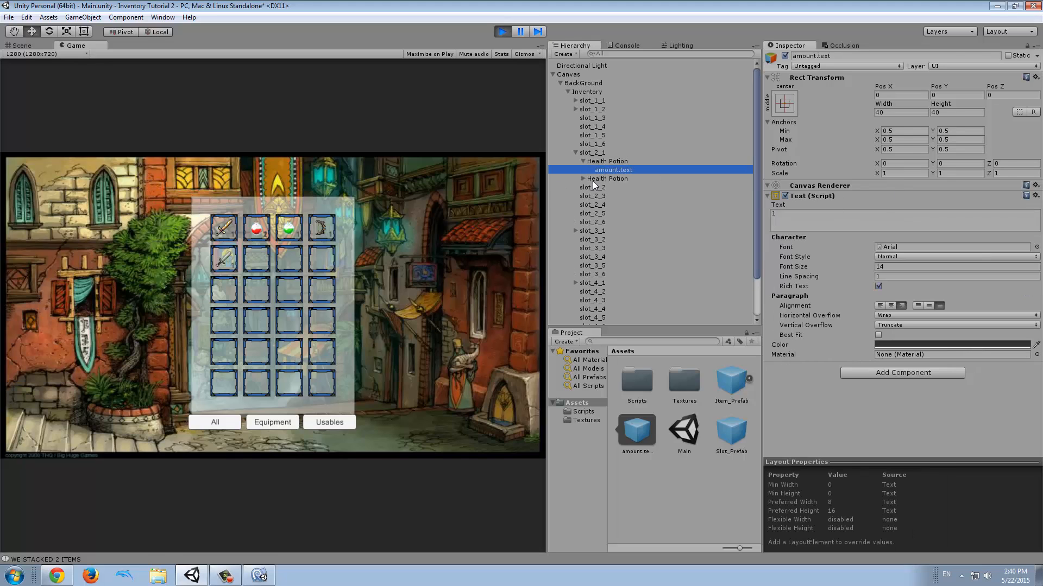
left_click(606, 178)
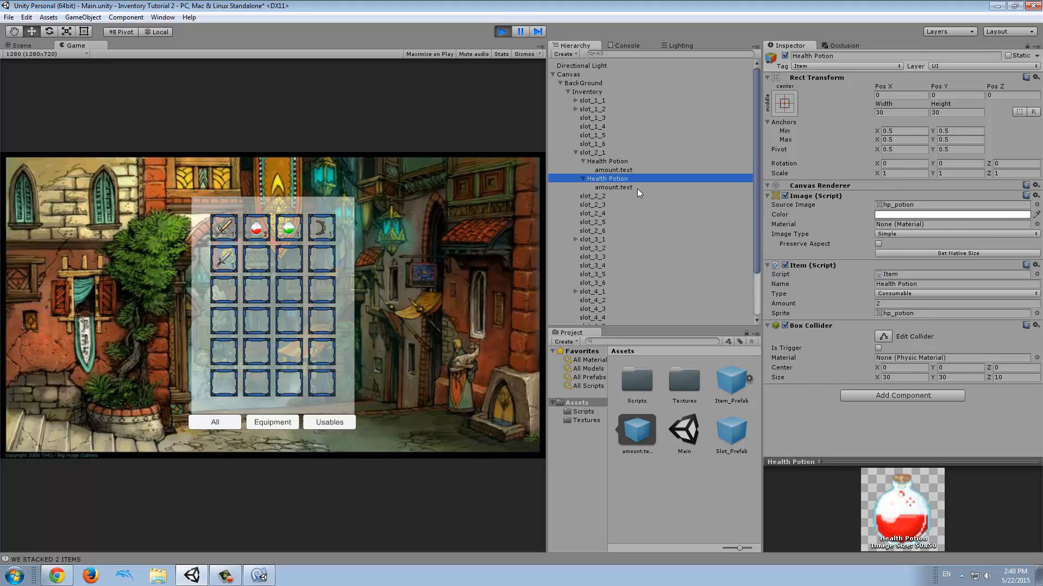
left_click(613, 187)
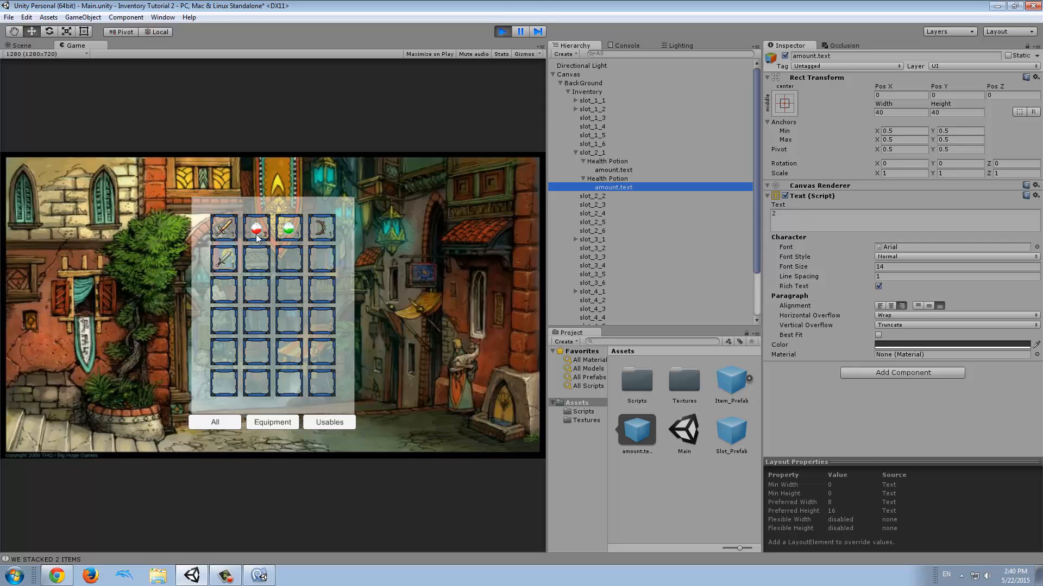
mouse_move(263, 291)
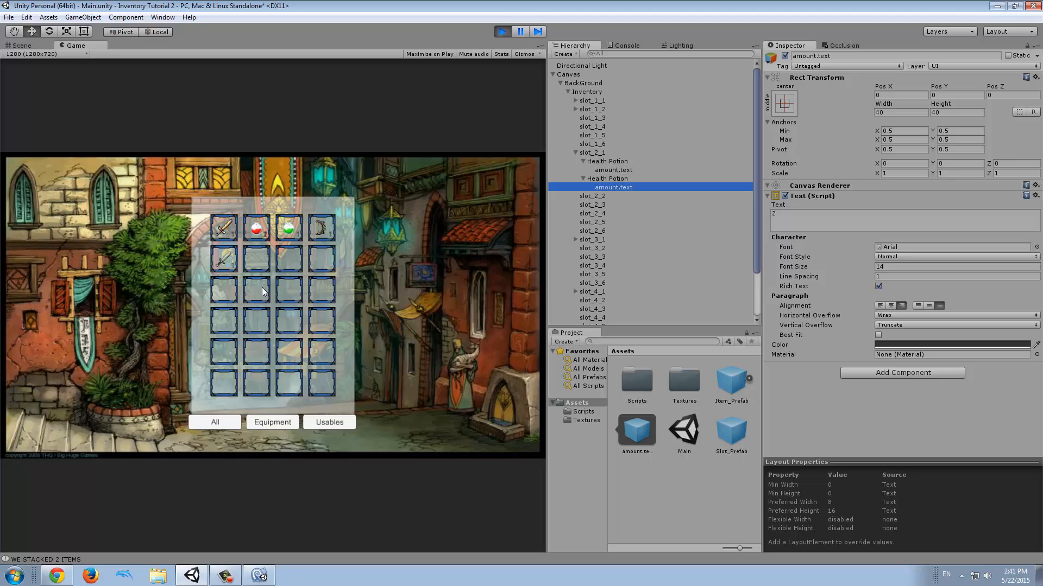
mouse_move(515, 41)
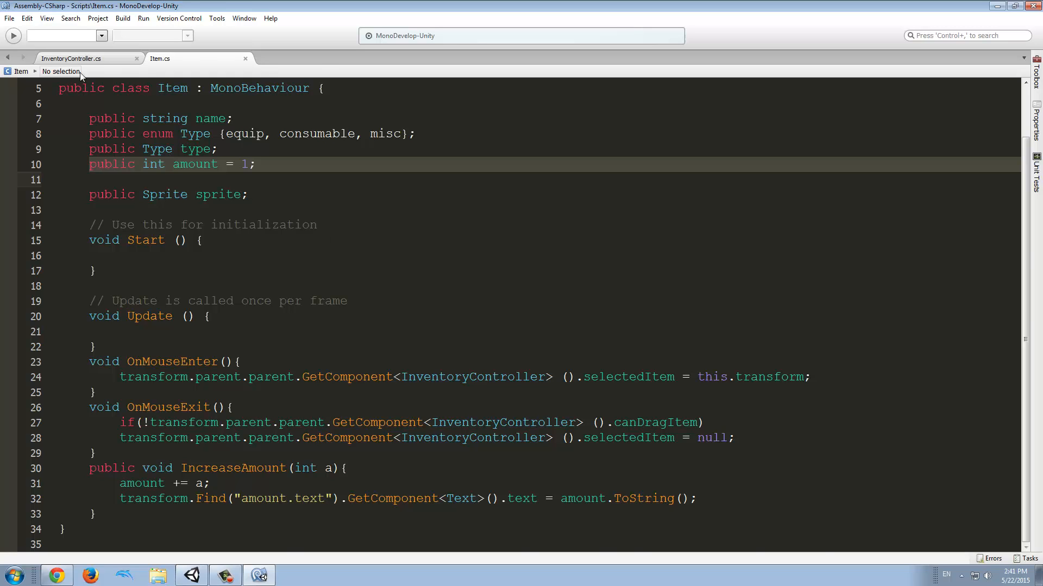
Add Destroy(selectedSlot.GetChild(0).gameObject) after IncreaseAmount in InventoryController.cs.
left_click(72, 58)
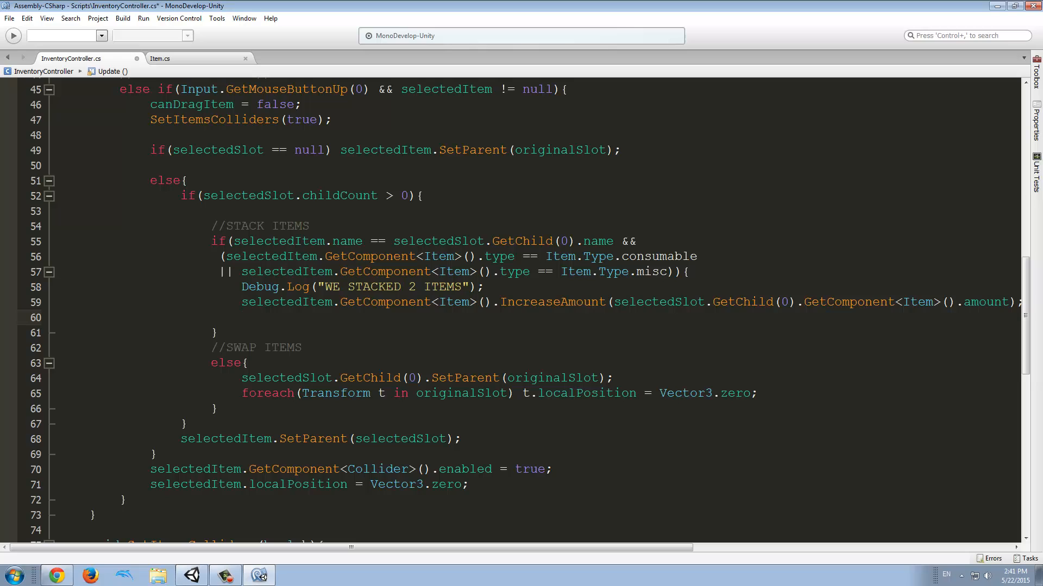
double_click(436, 240)
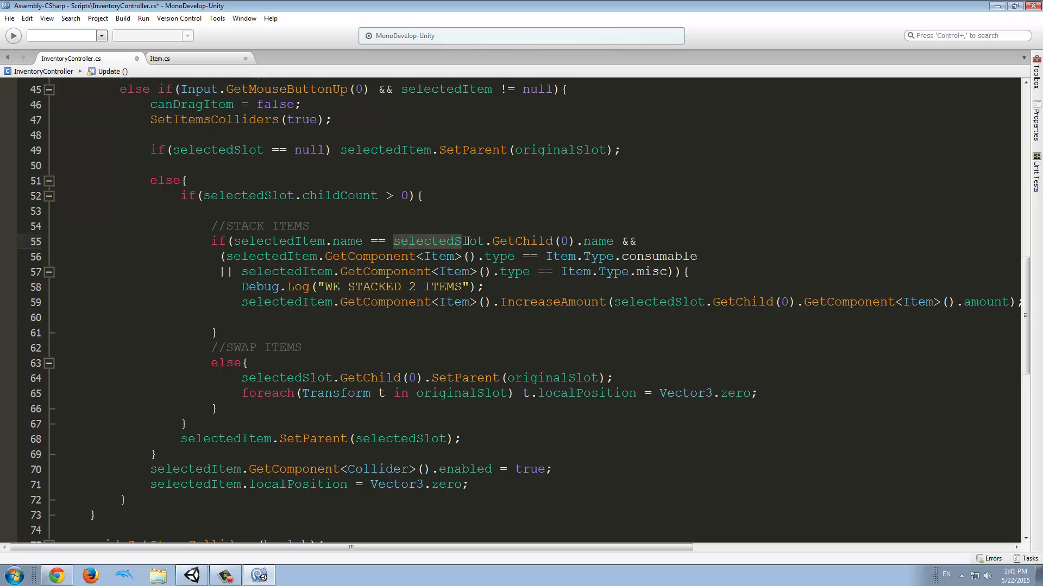
type("selectedSlot.GetChild(0)")
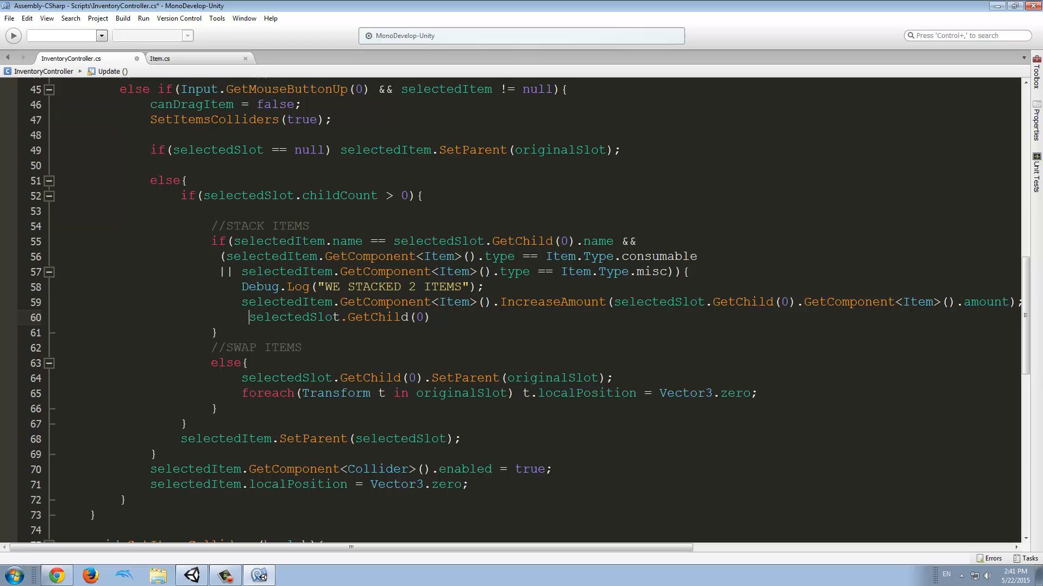
type("des")
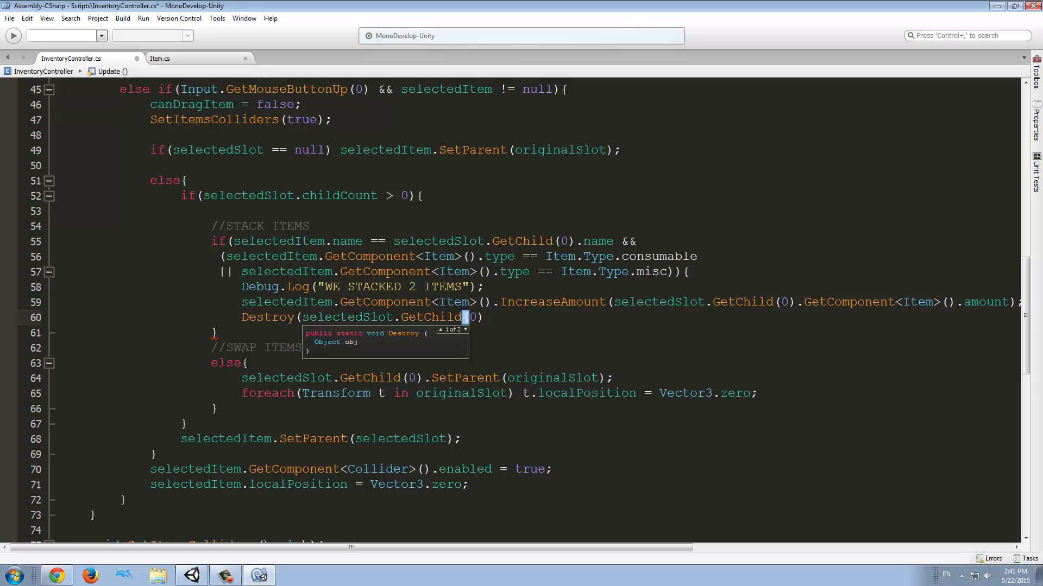
type(".p);")
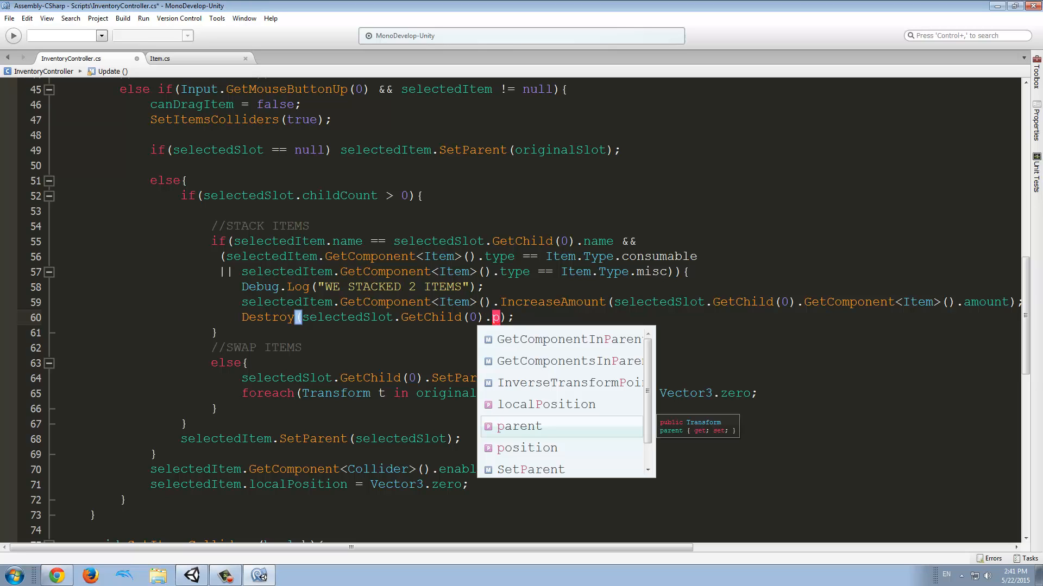
type("gameObject")
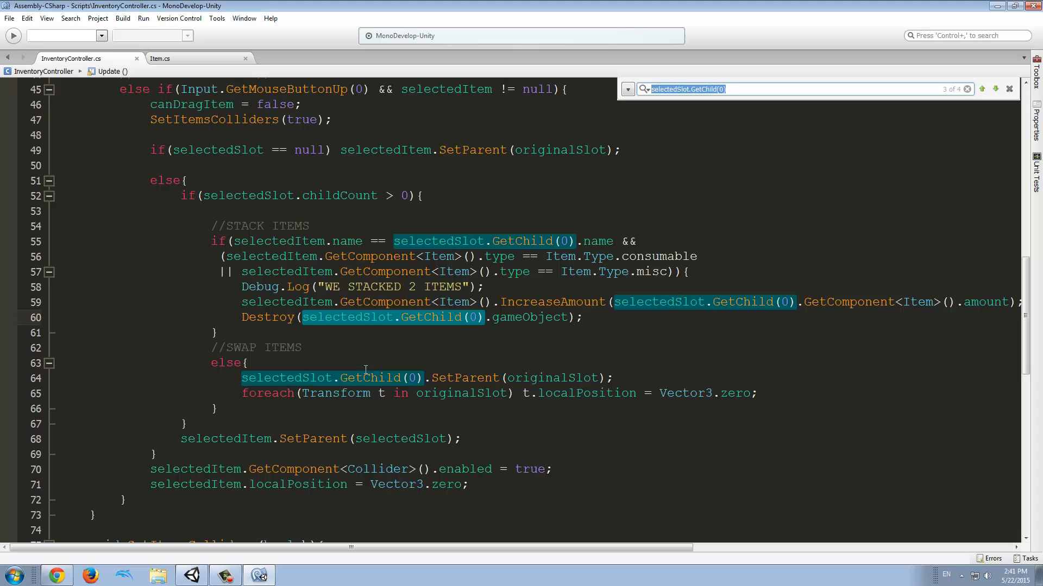
mouse_move(466, 369)
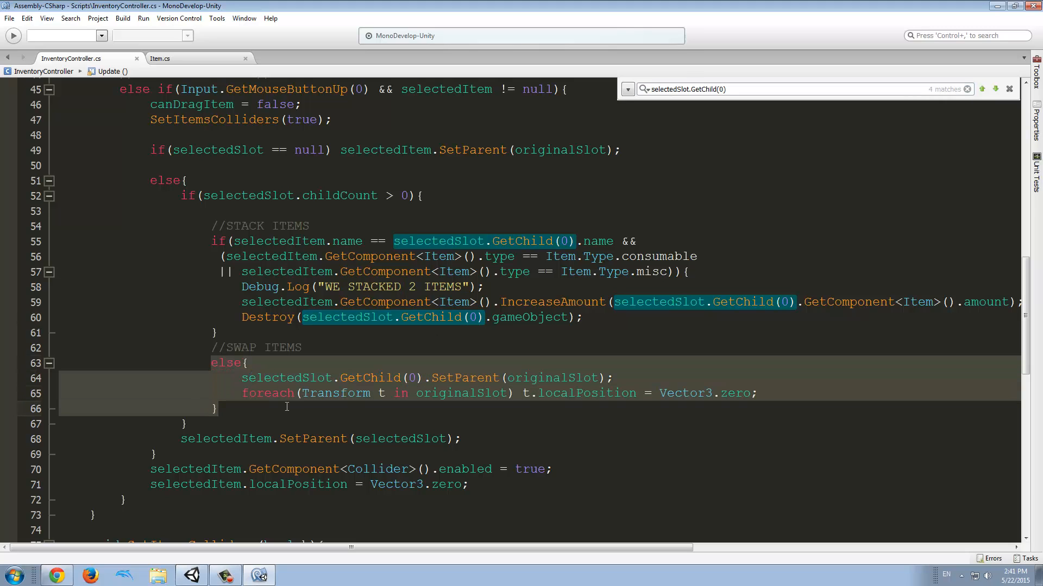
scroll("down", 3)
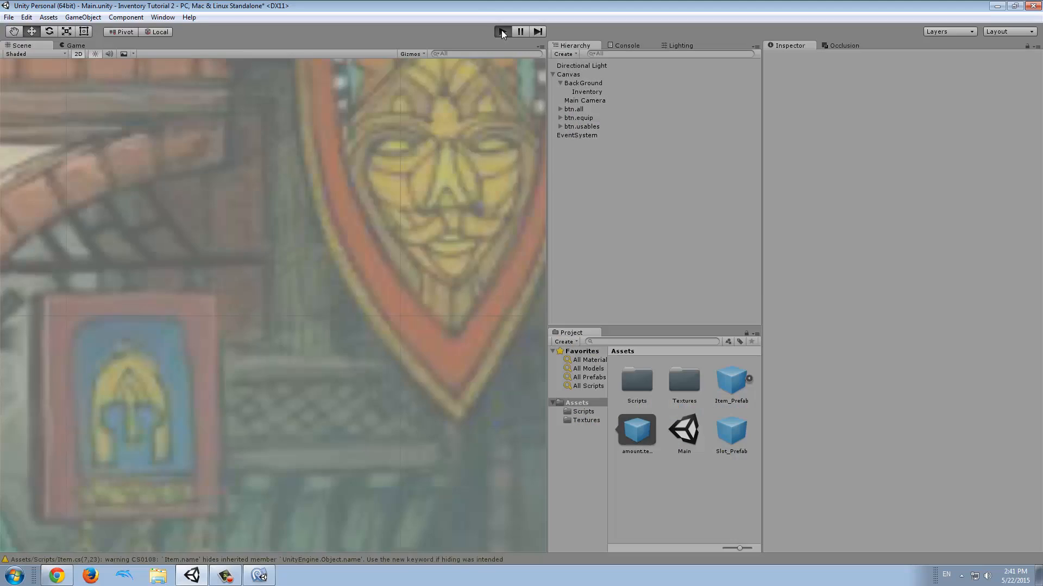
Play the game and drag the red potion into the second row and back.
left_click(502, 32)
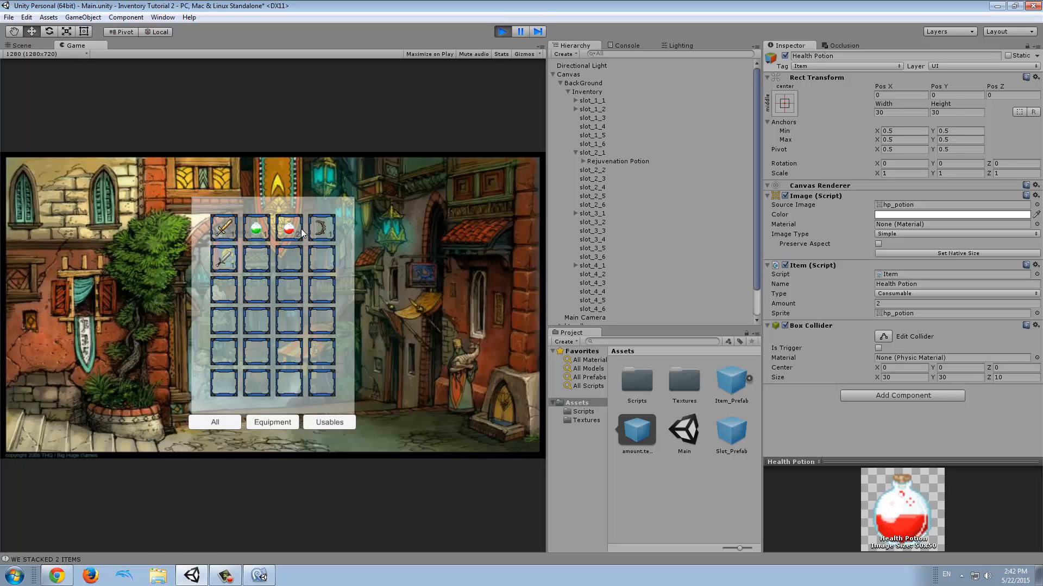
mouse_move(289, 234)
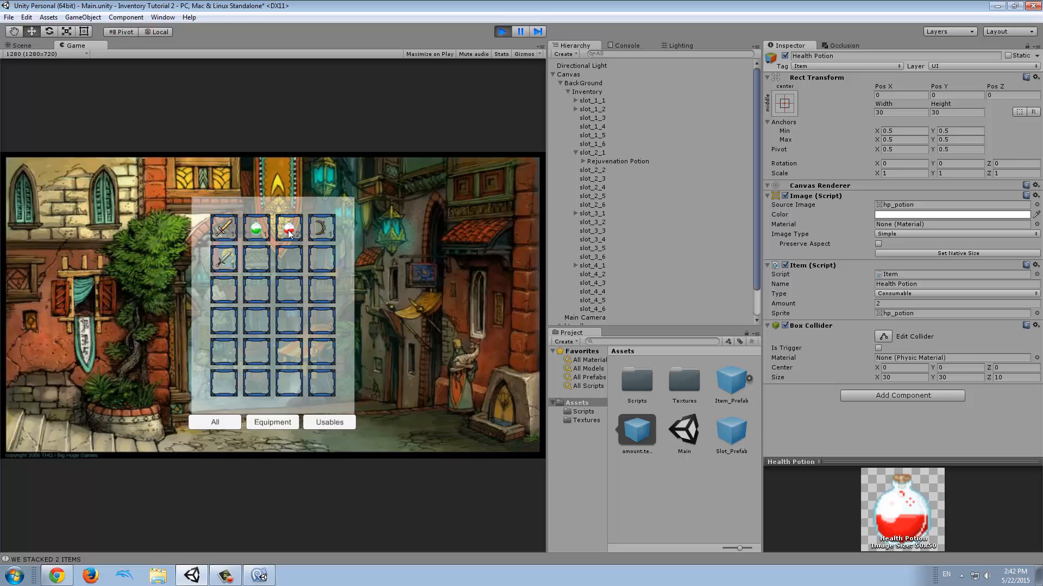
left_click_drag(289, 228, 288, 260)
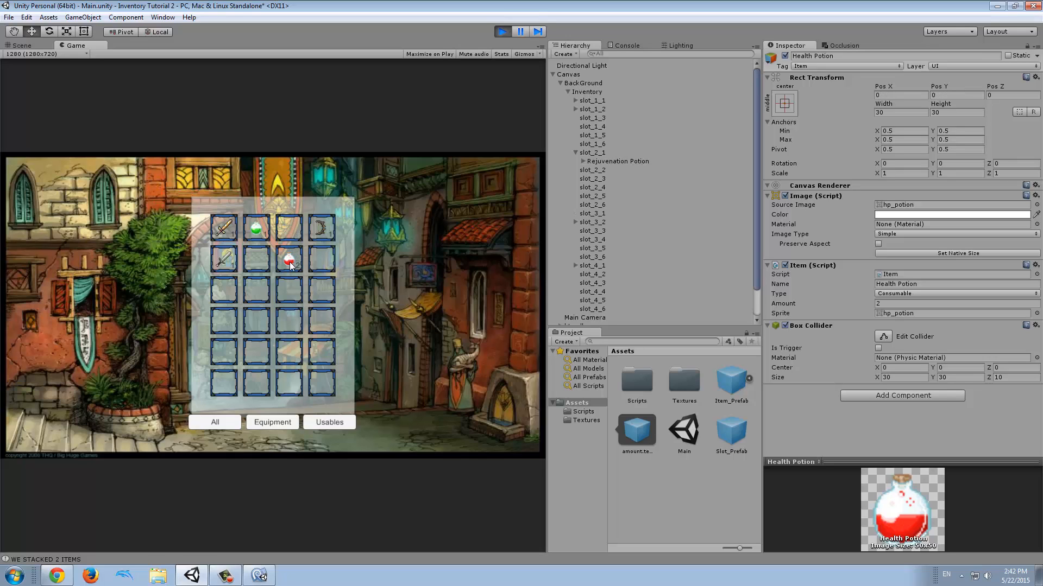
mouse_move(278, 248)
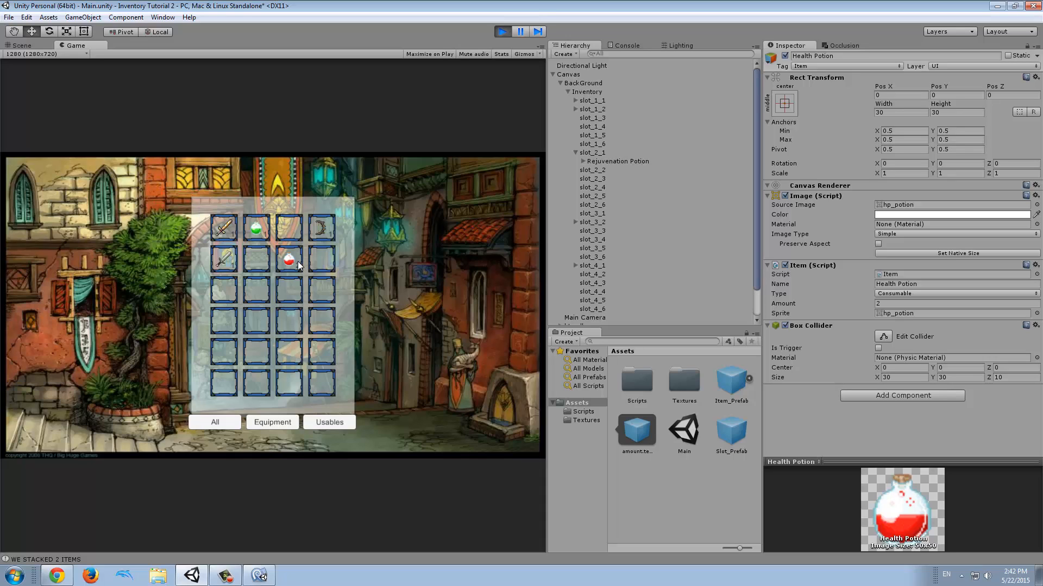
left_click_drag(288, 259, 288, 228)
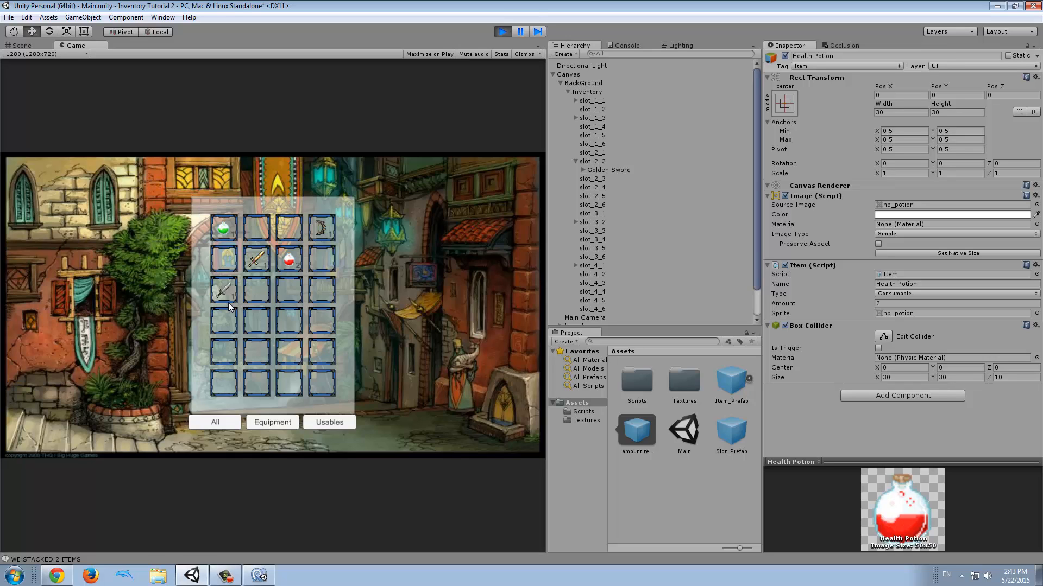
mouse_move(223, 318)
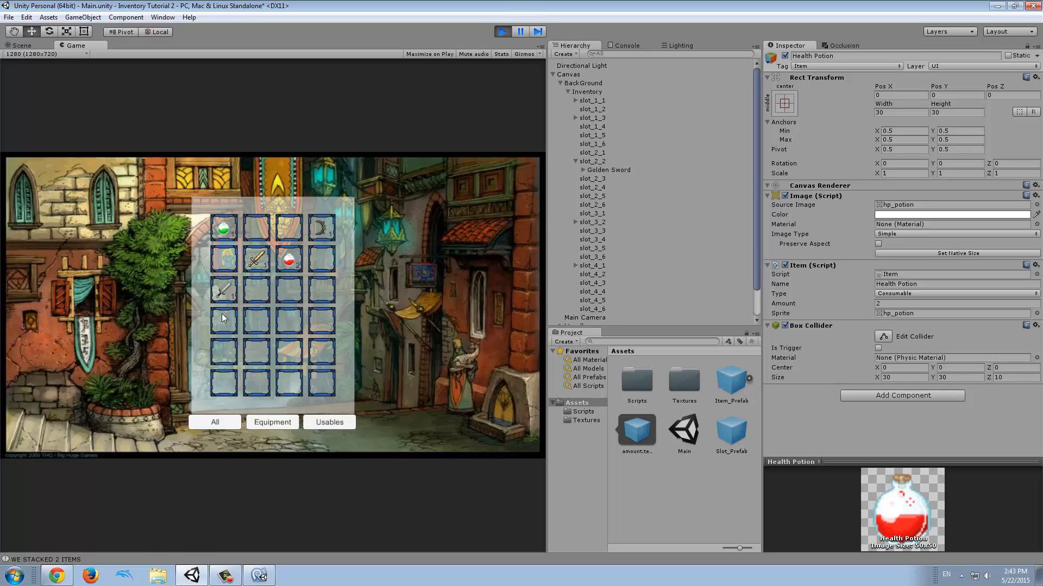